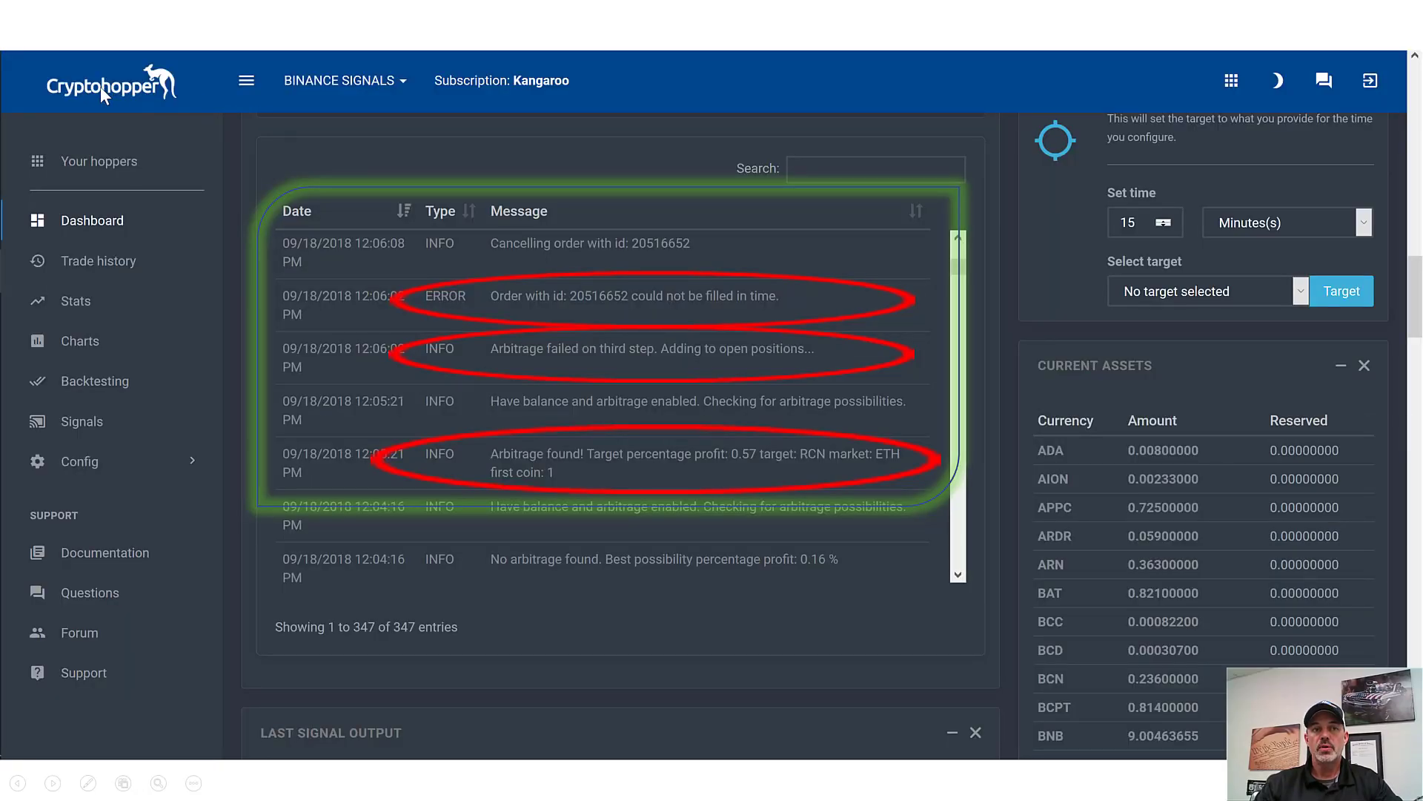
pyautogui.moveTo(412, 80)
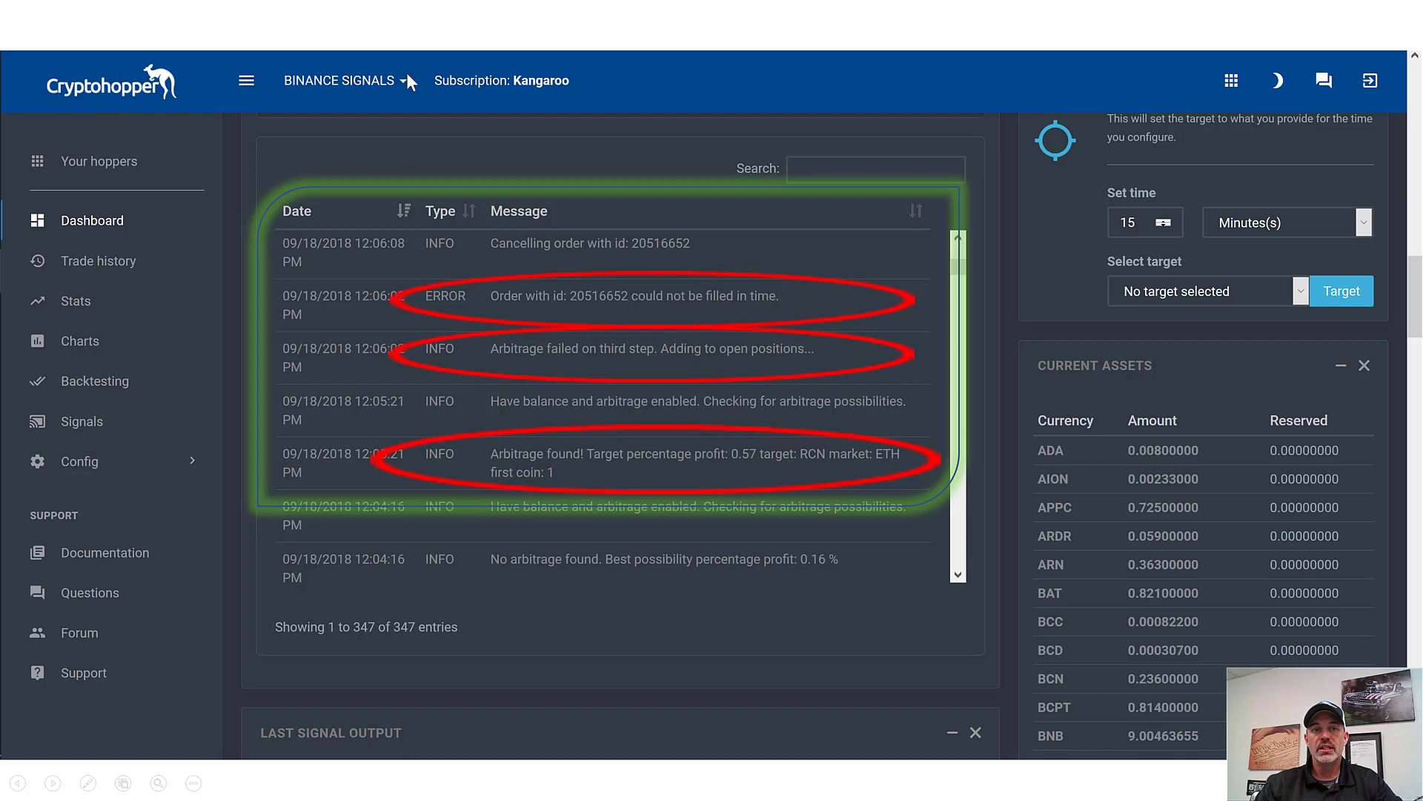
pyautogui.moveTo(541, 107)
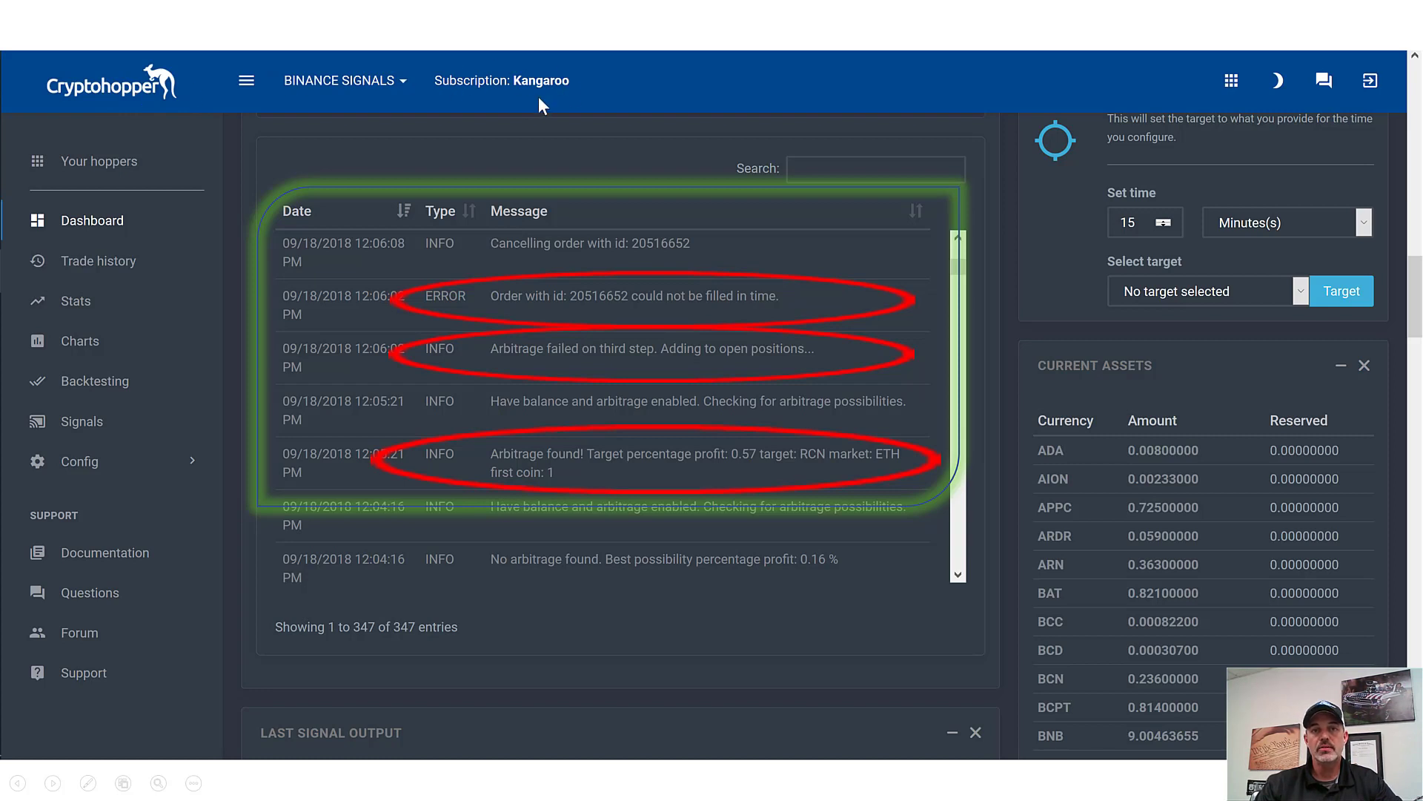
pyautogui.moveTo(535, 95)
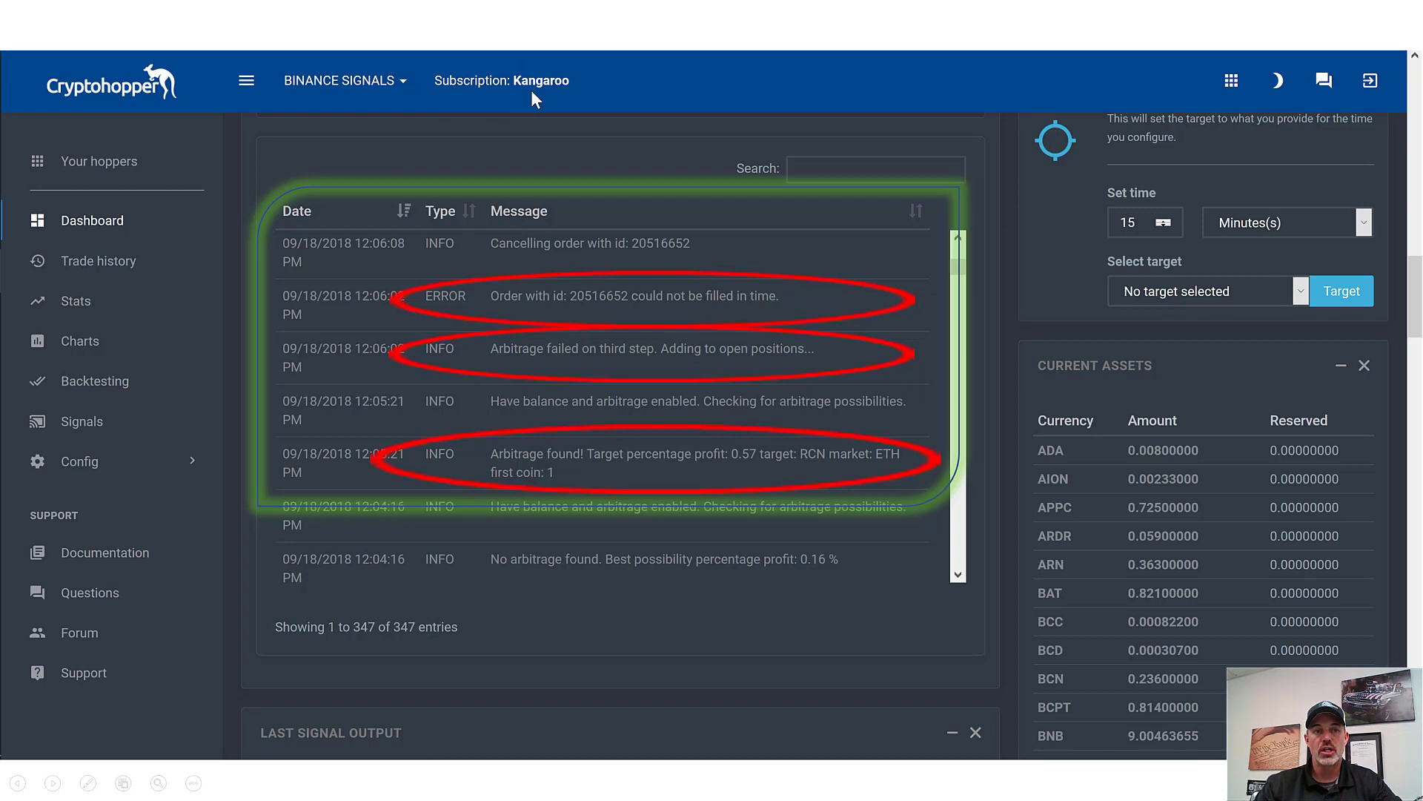
pyautogui.moveTo(599, 463)
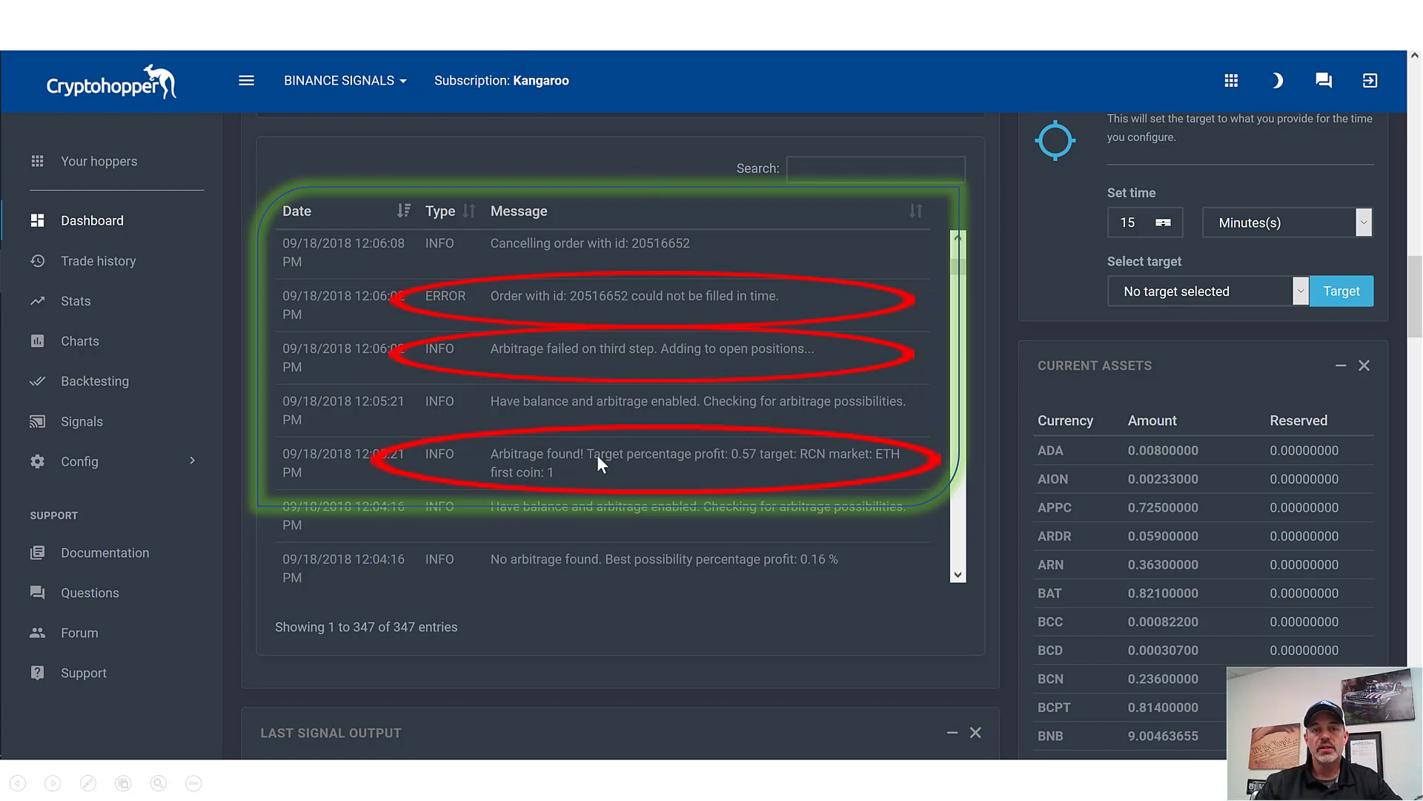
pyautogui.moveTo(558, 471)
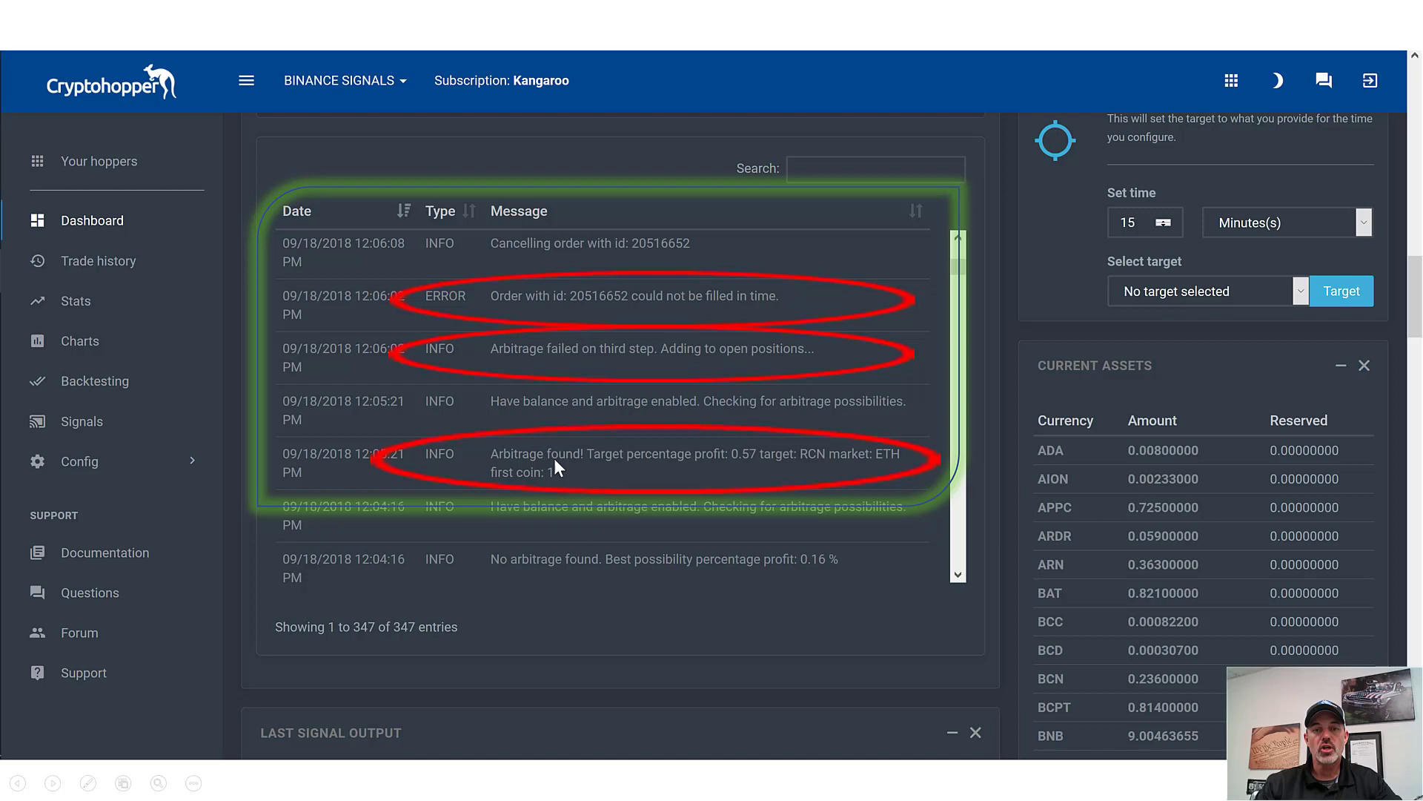
pyautogui.moveTo(738, 472)
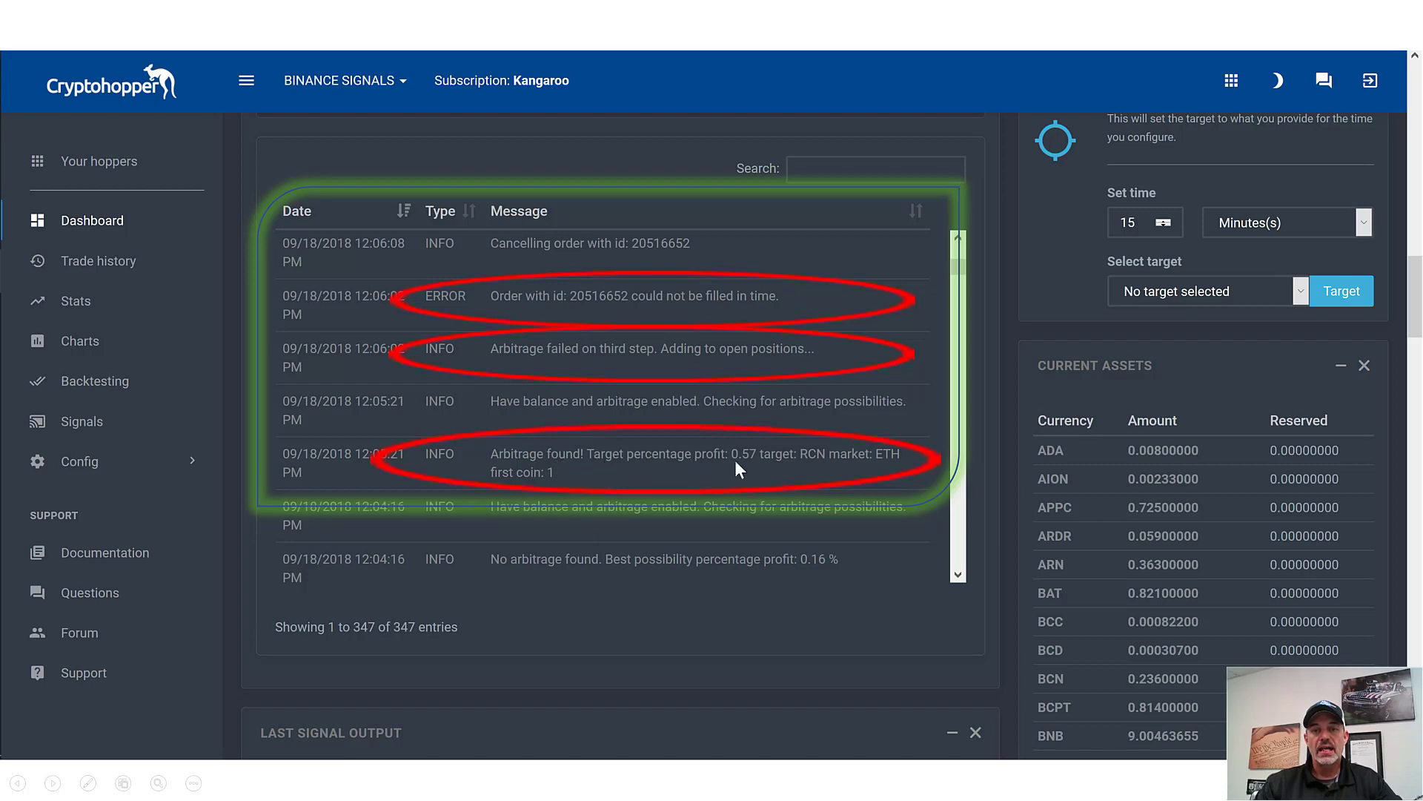
pyautogui.moveTo(750, 466)
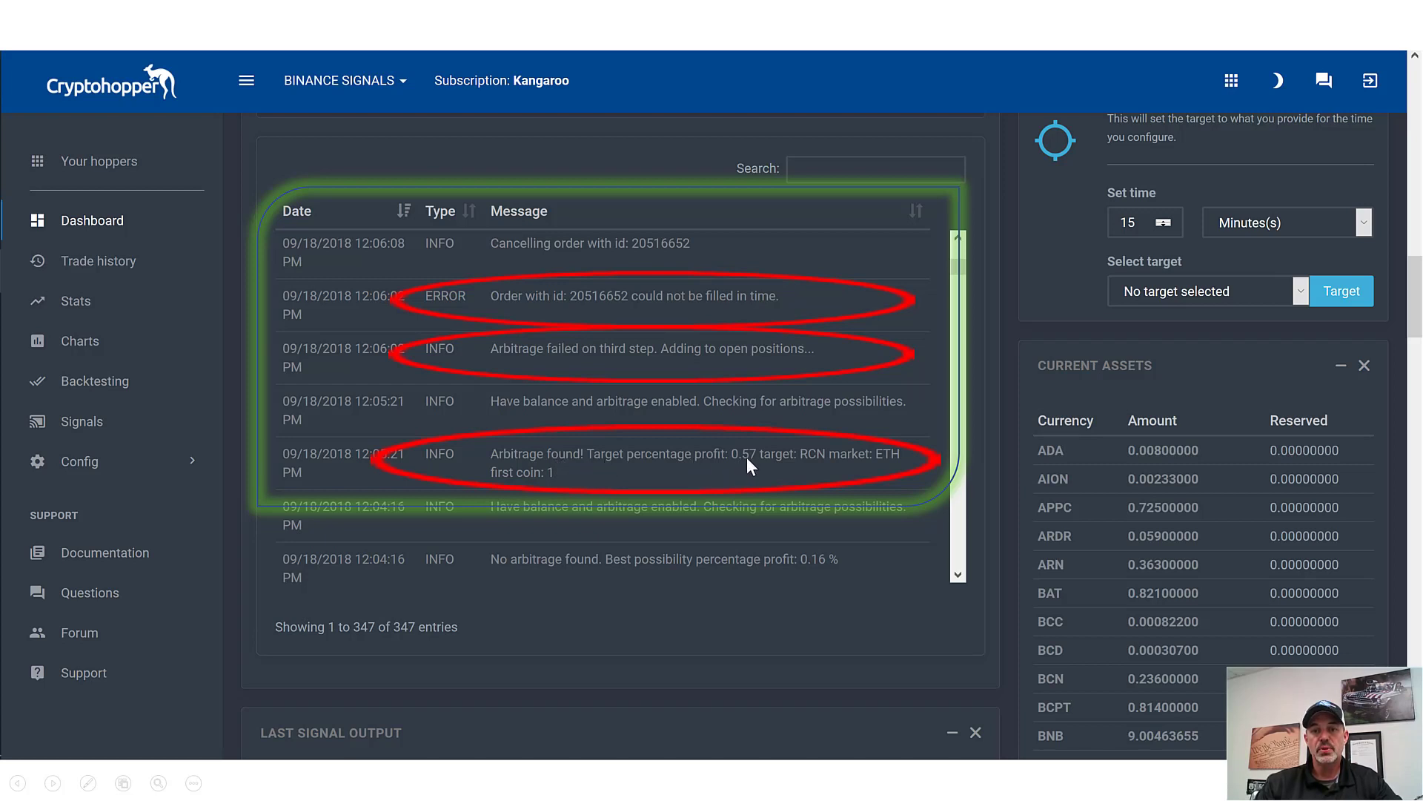
pyautogui.moveTo(809, 467)
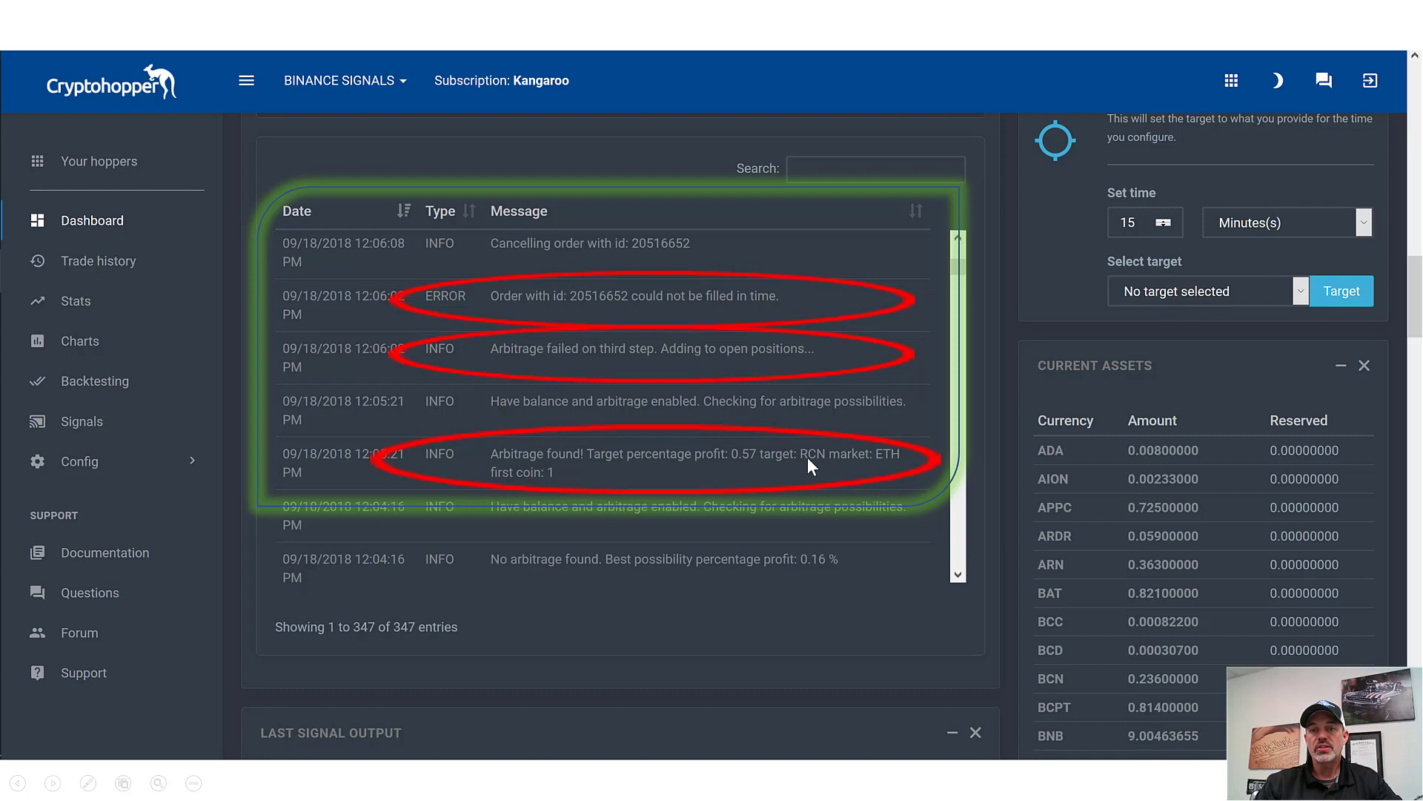
pyautogui.moveTo(823, 463)
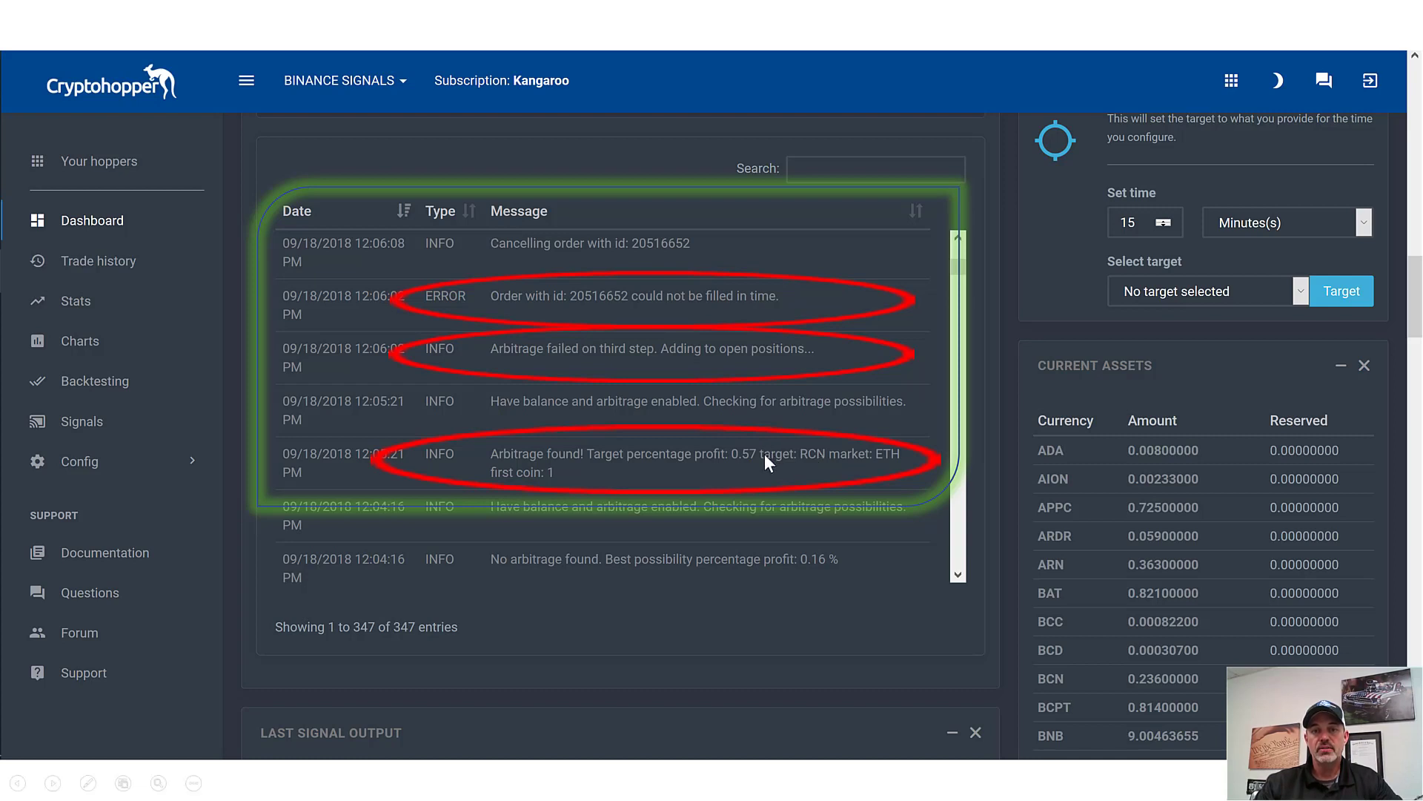
pyautogui.moveTo(885, 464)
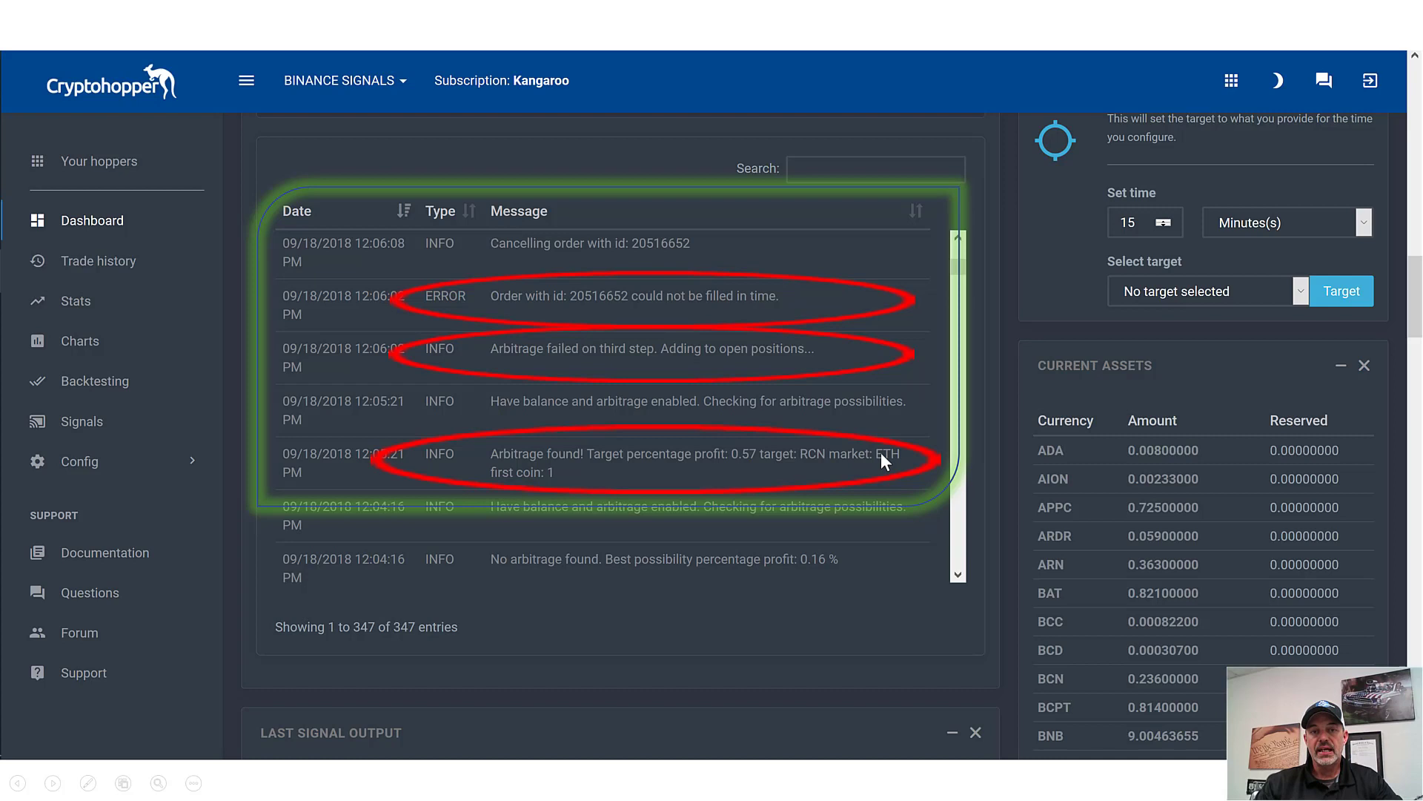
pyautogui.moveTo(501, 366)
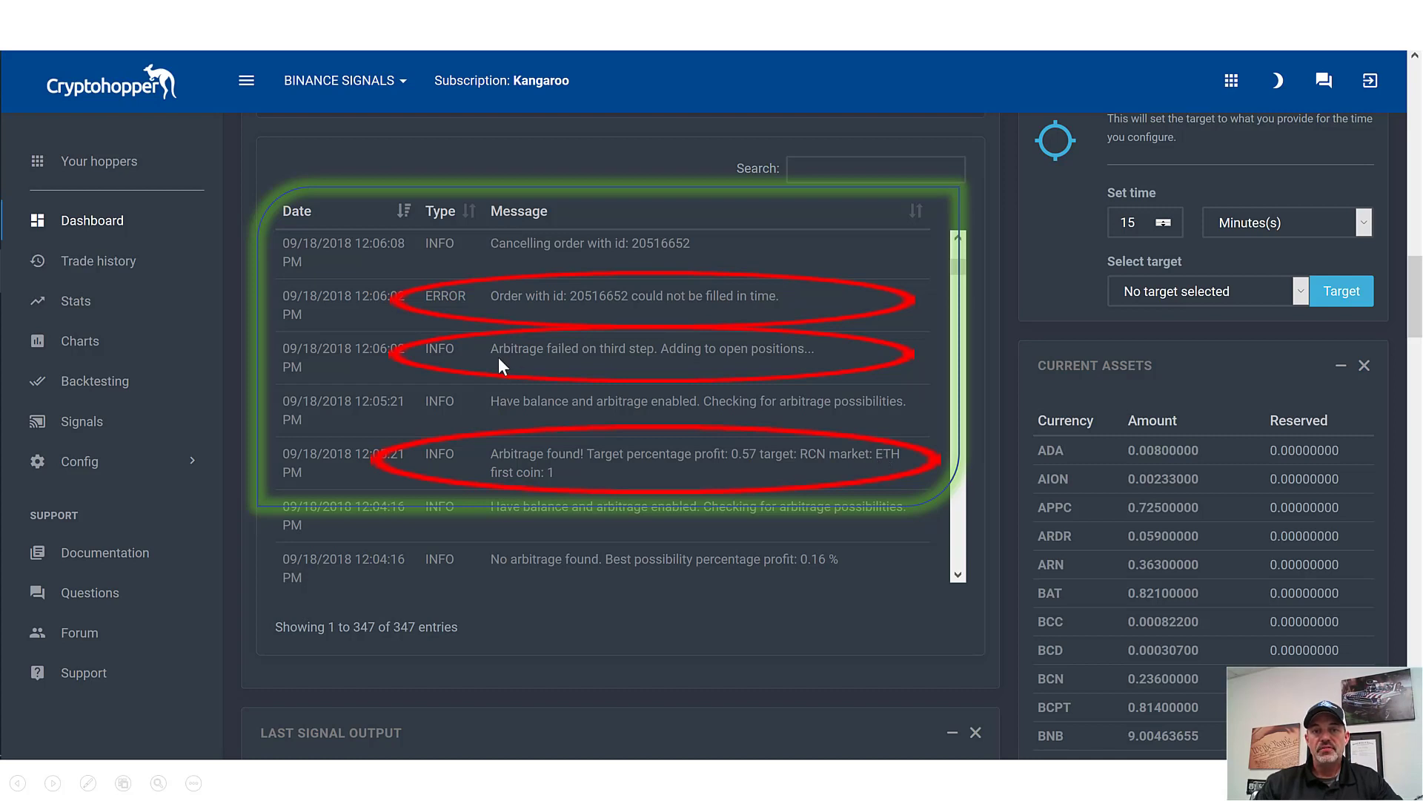
pyautogui.moveTo(549, 367)
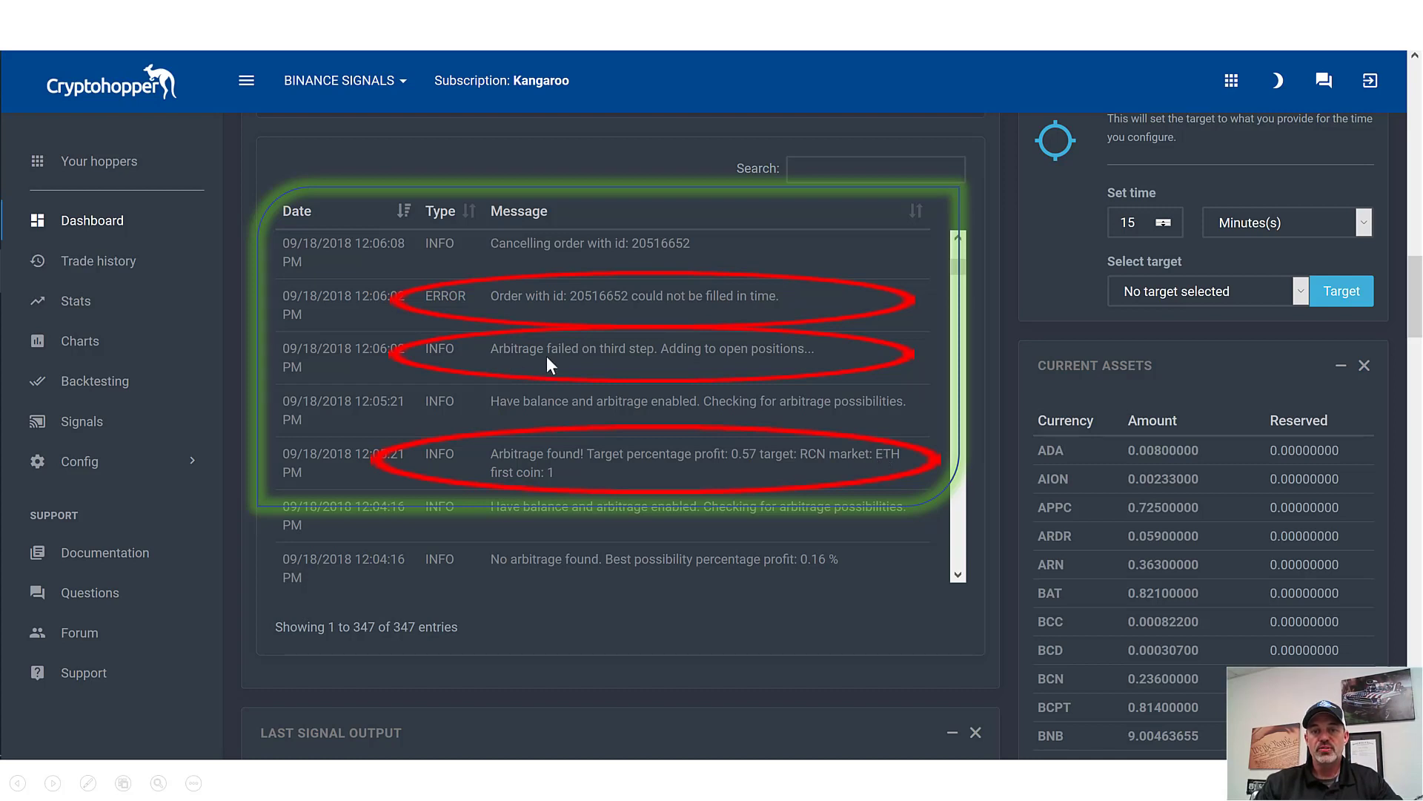
pyautogui.moveTo(739, 388)
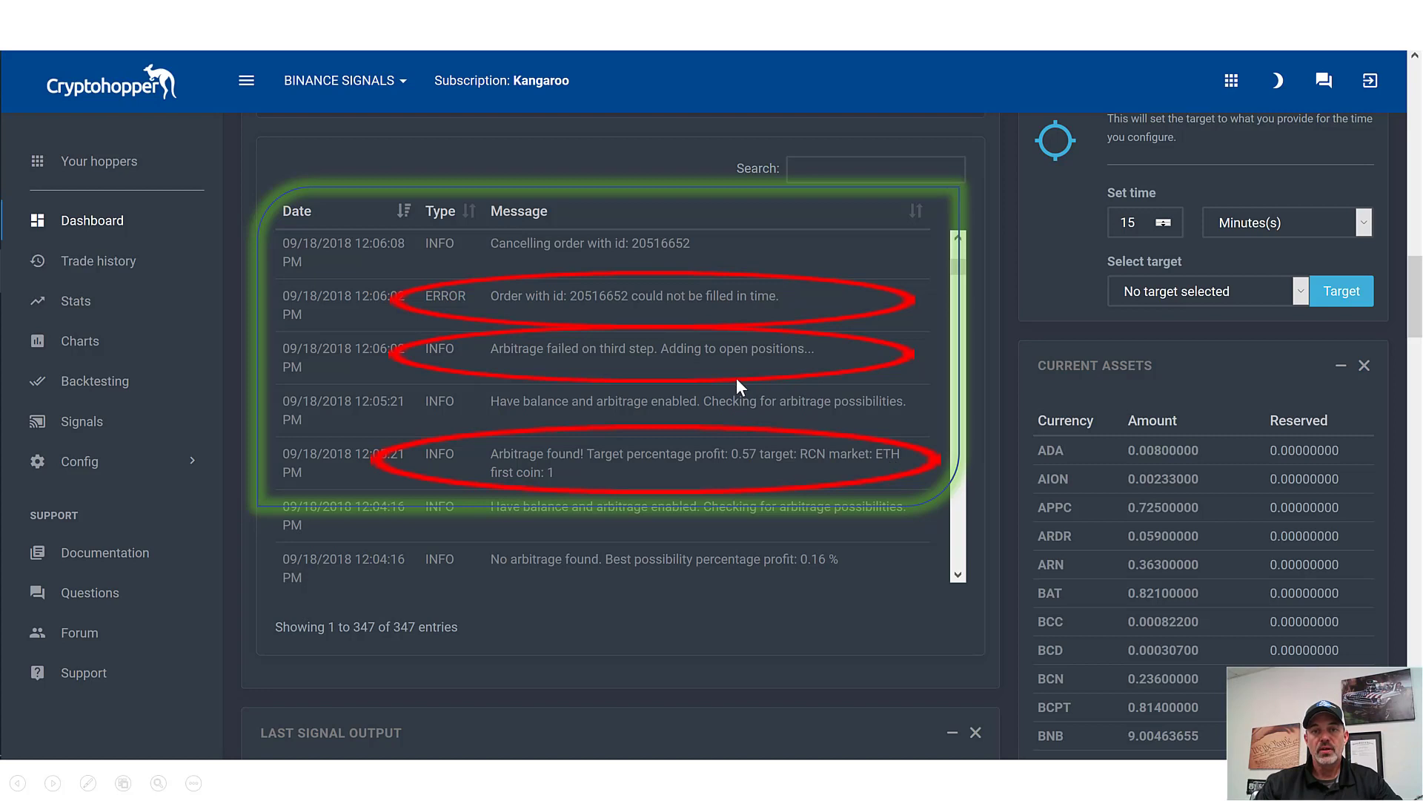
pyautogui.moveTo(641, 299)
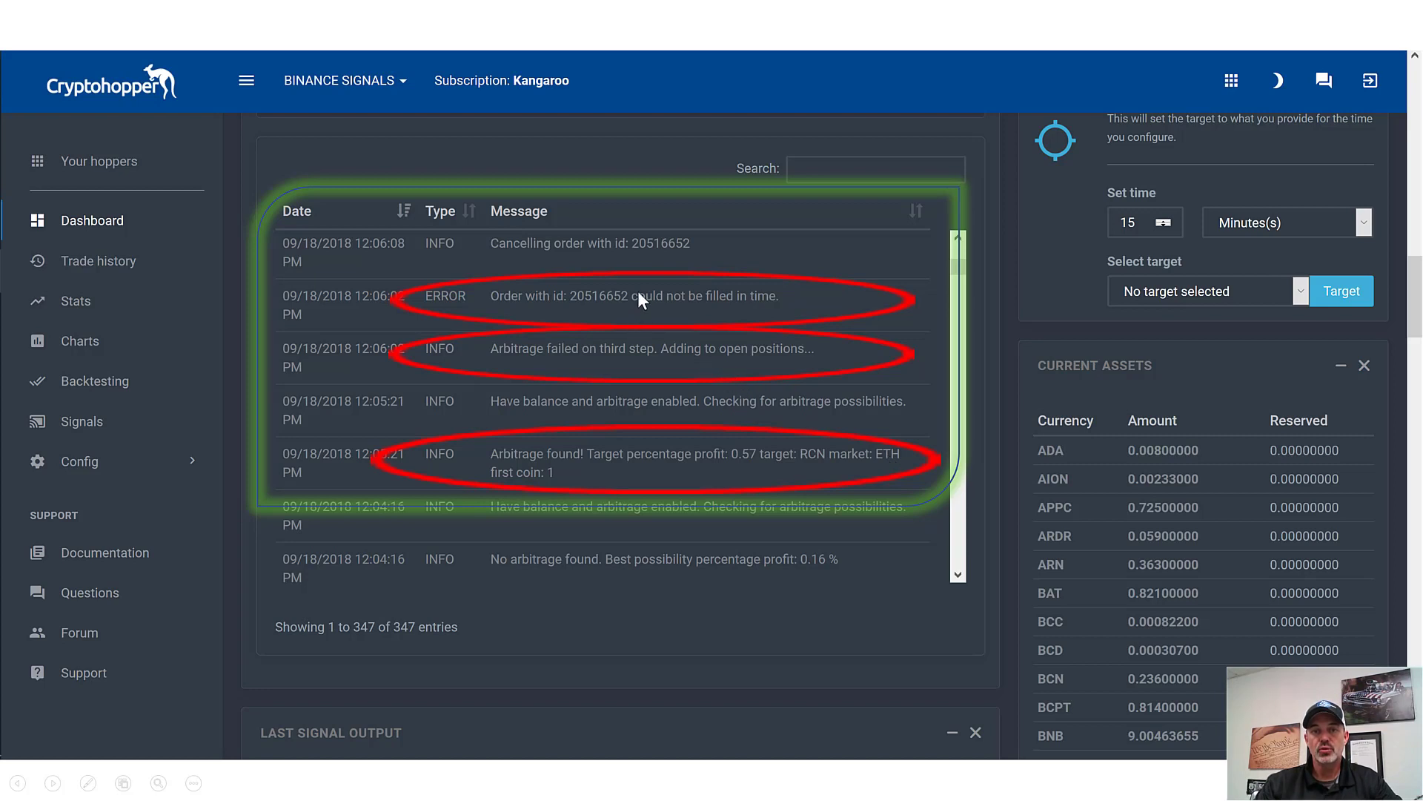
pyautogui.moveTo(735, 305)
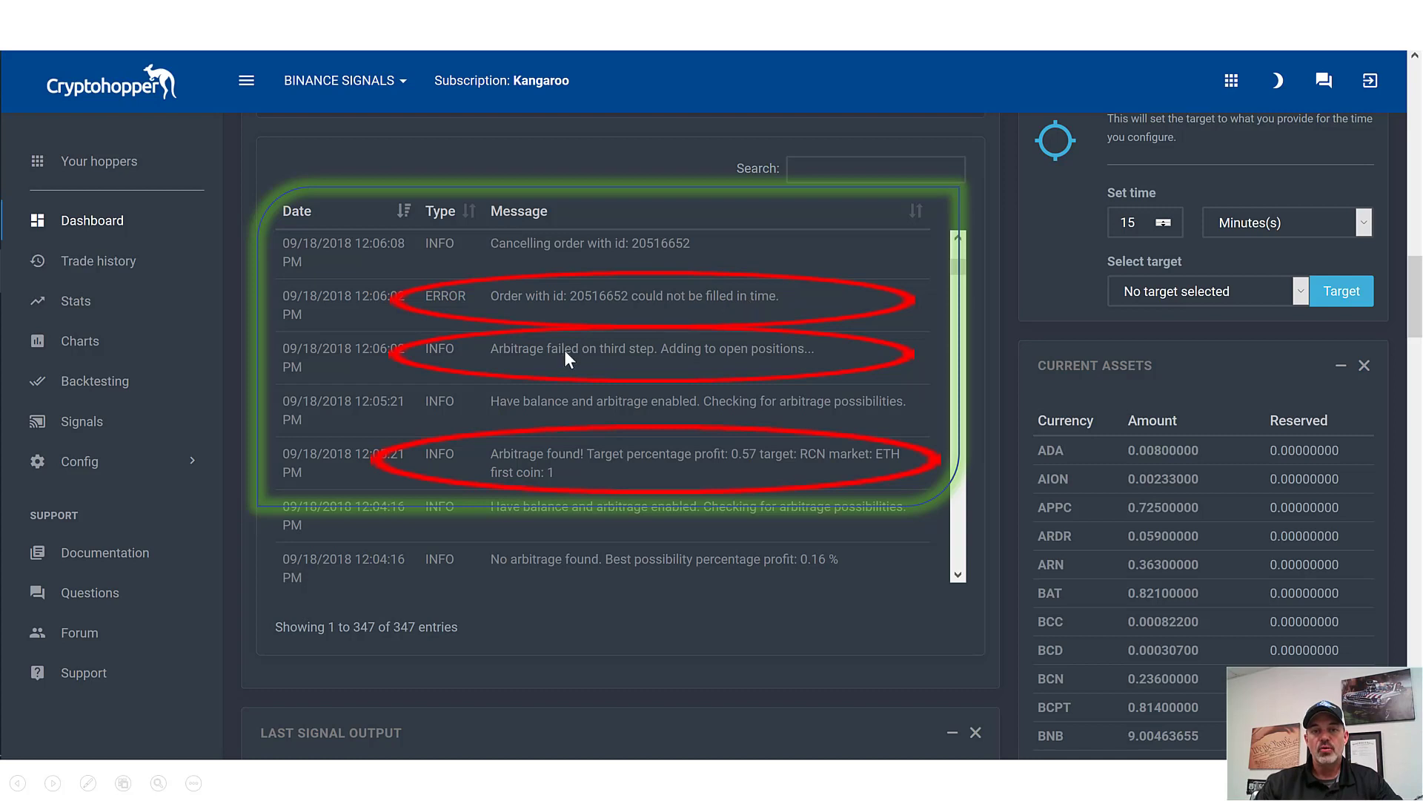
pyautogui.moveTo(745, 359)
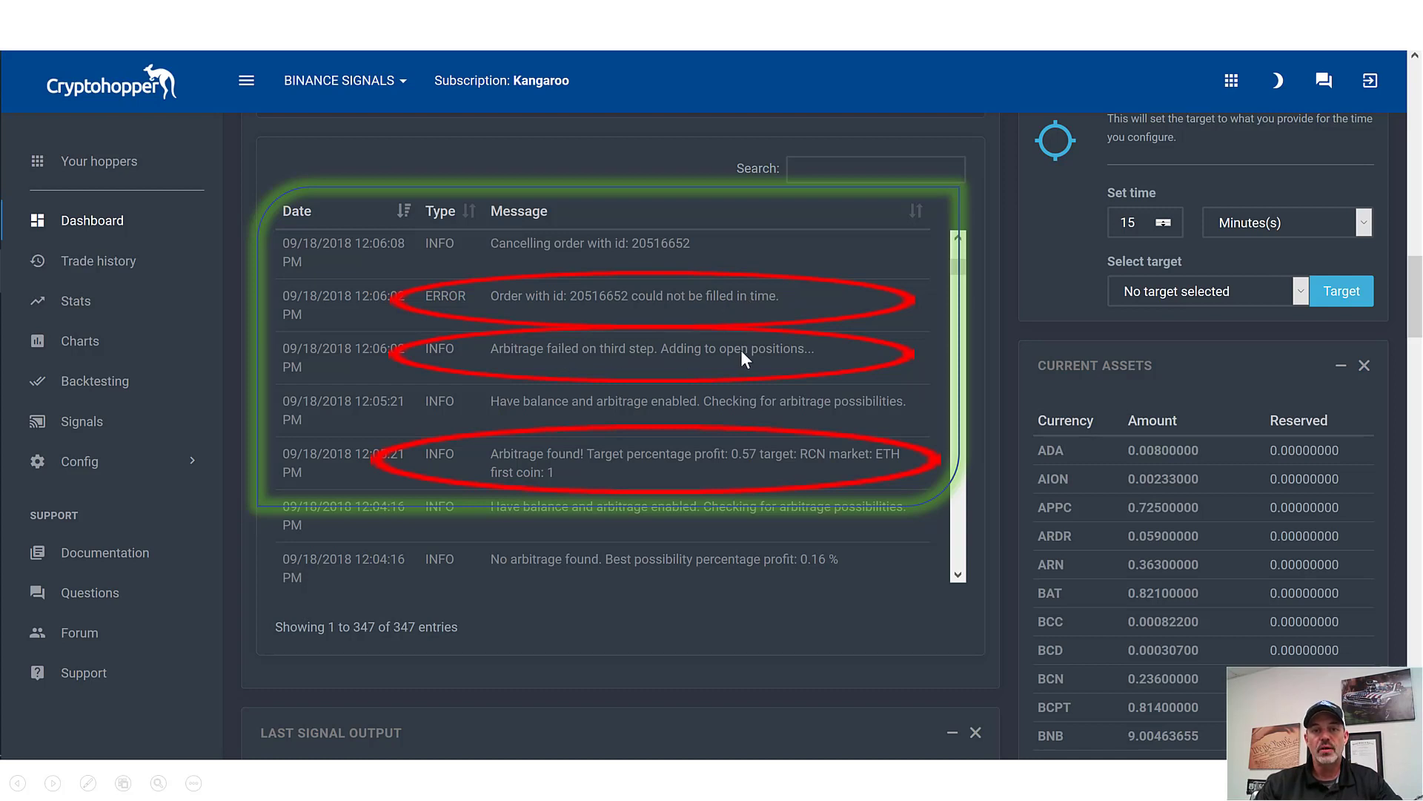
# - Show the Trade history listing recent buys including the arbitrage RCNBTC buy
pyautogui.click(98, 261)
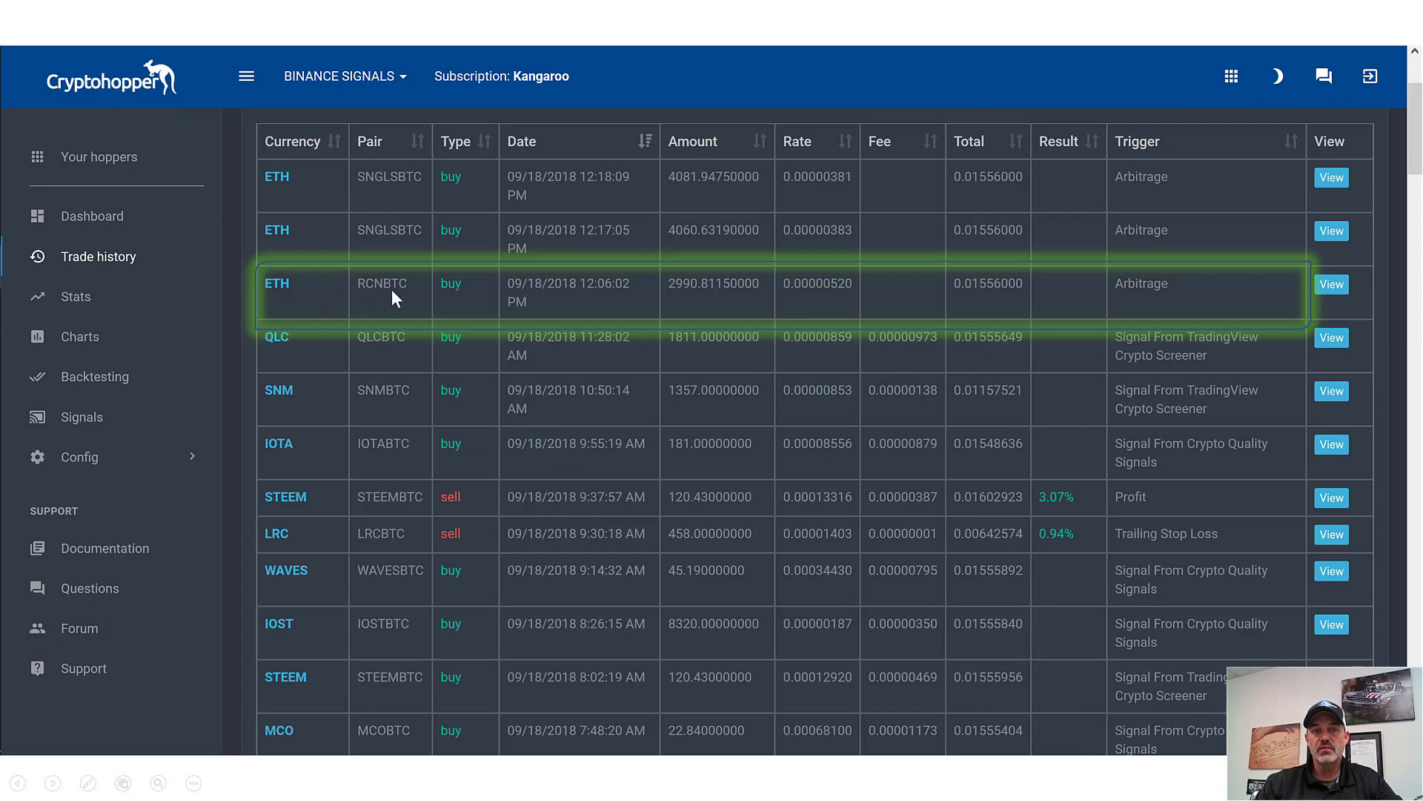
pyautogui.moveTo(486, 298)
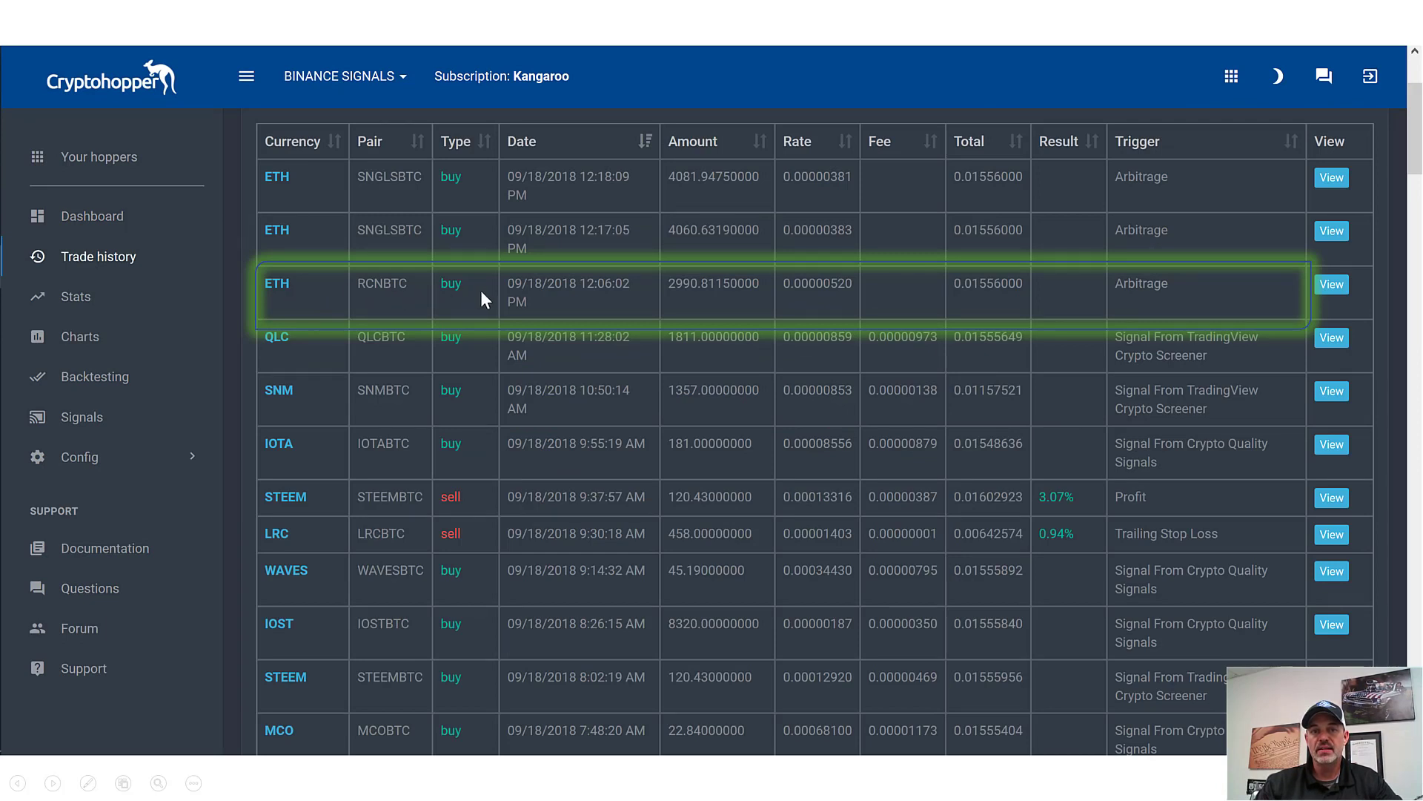
pyautogui.moveTo(1180, 298)
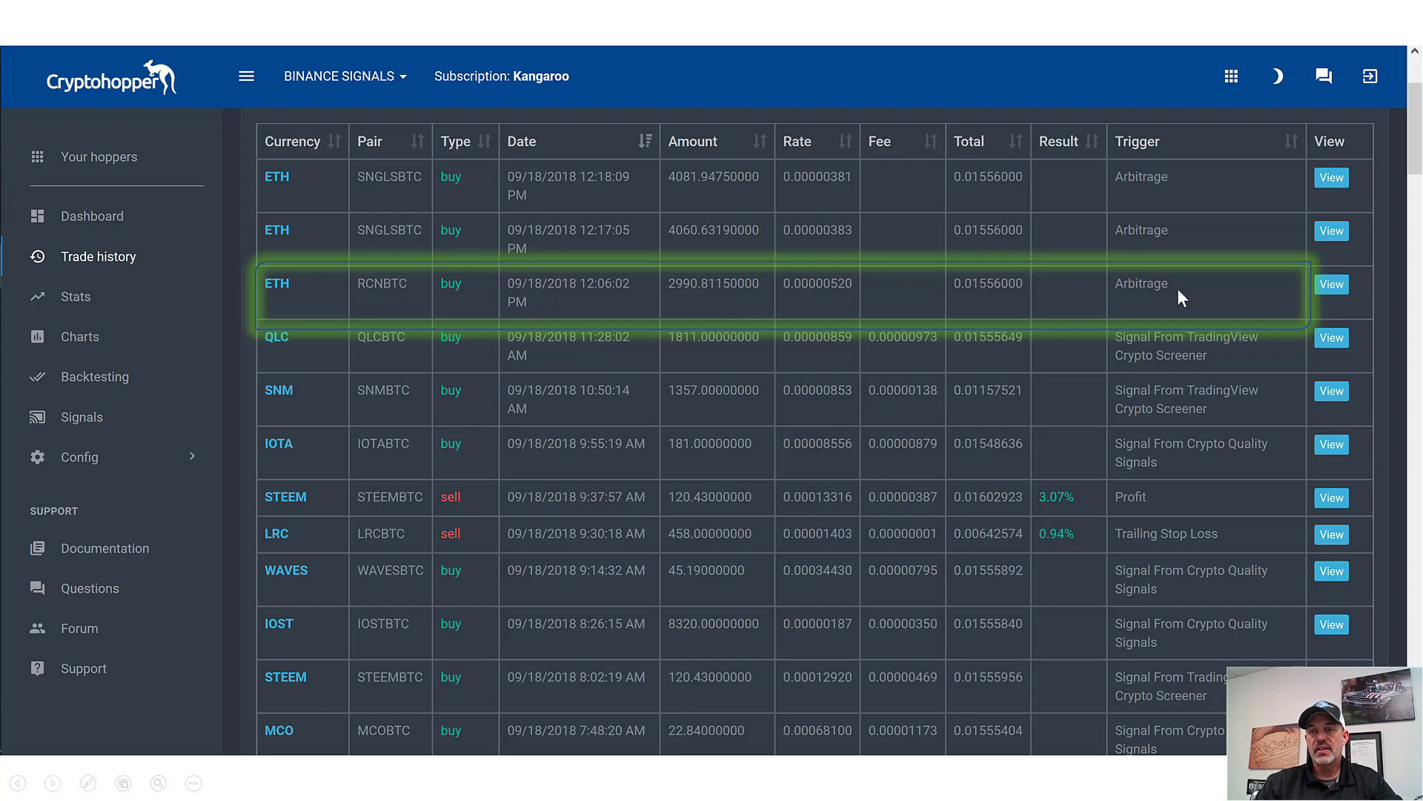
pyautogui.moveTo(1160, 147)
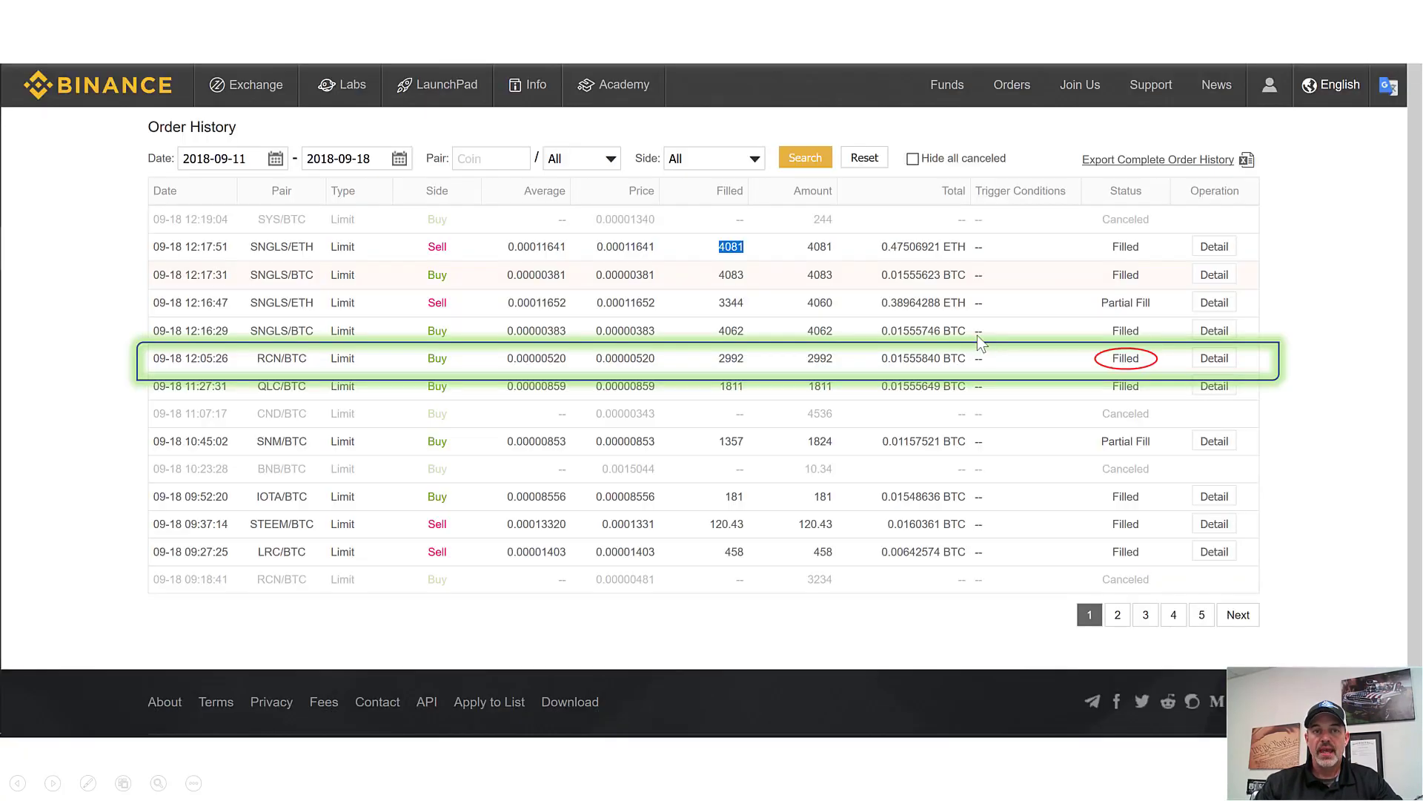
pyautogui.moveTo(218, 294)
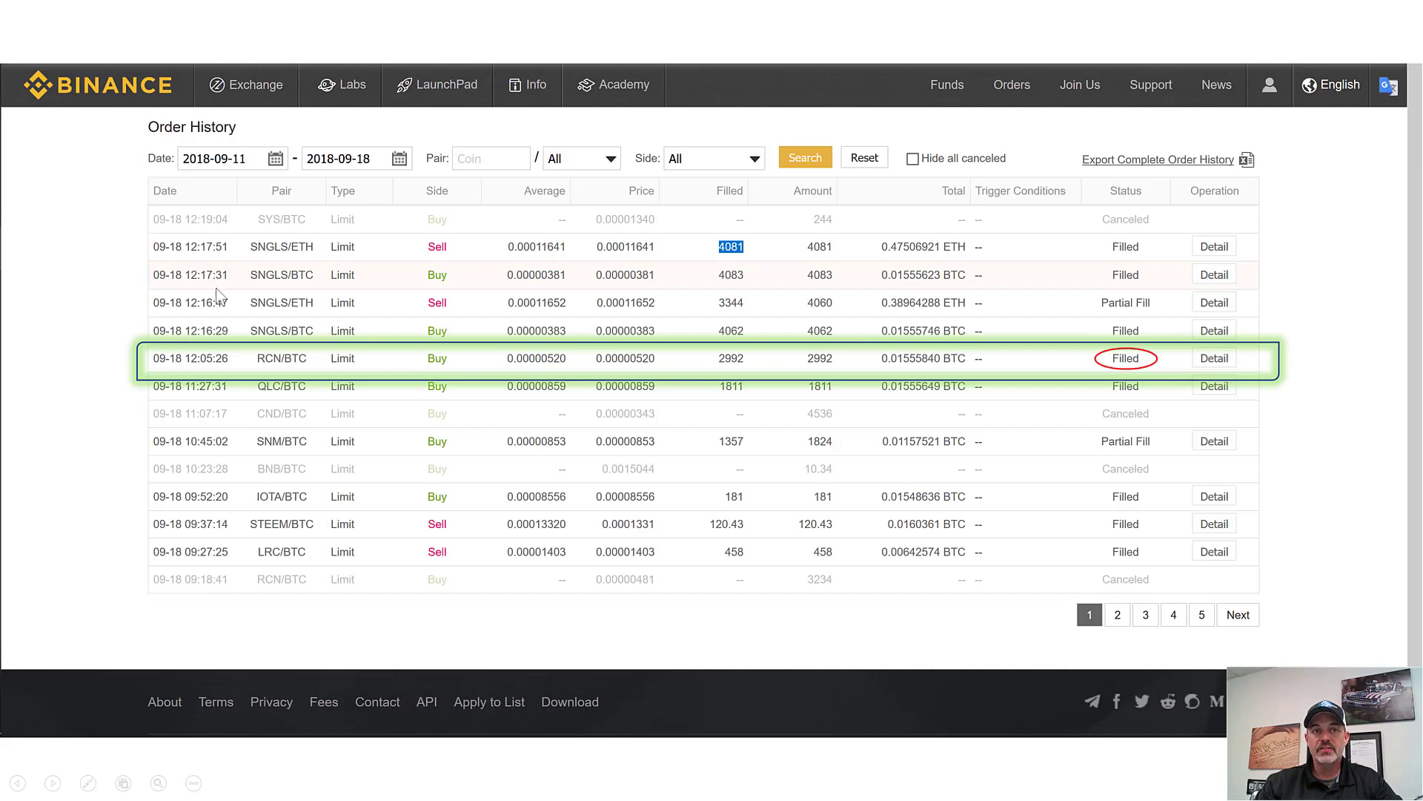
pyautogui.moveTo(201, 372)
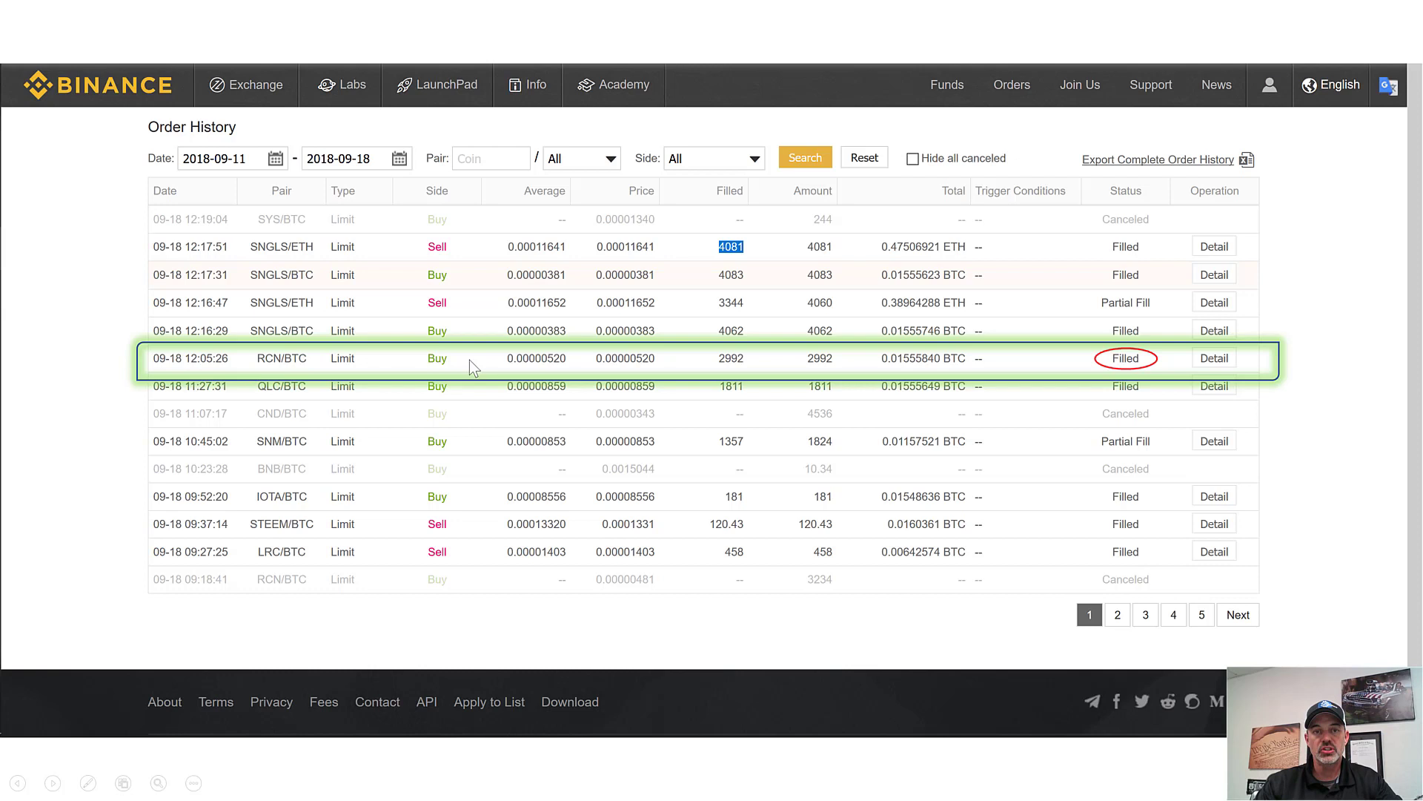
pyautogui.moveTo(318, 371)
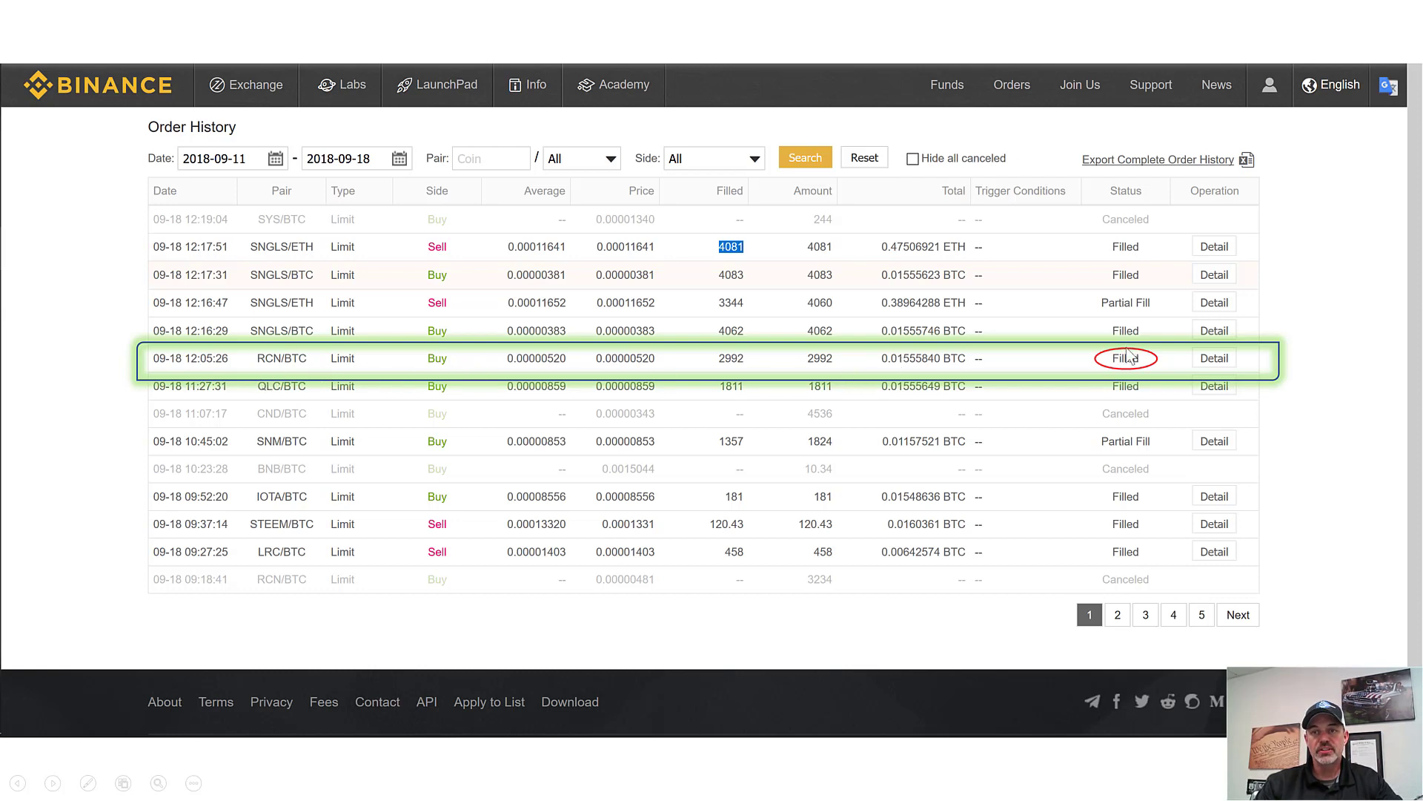
pyautogui.moveTo(730, 311)
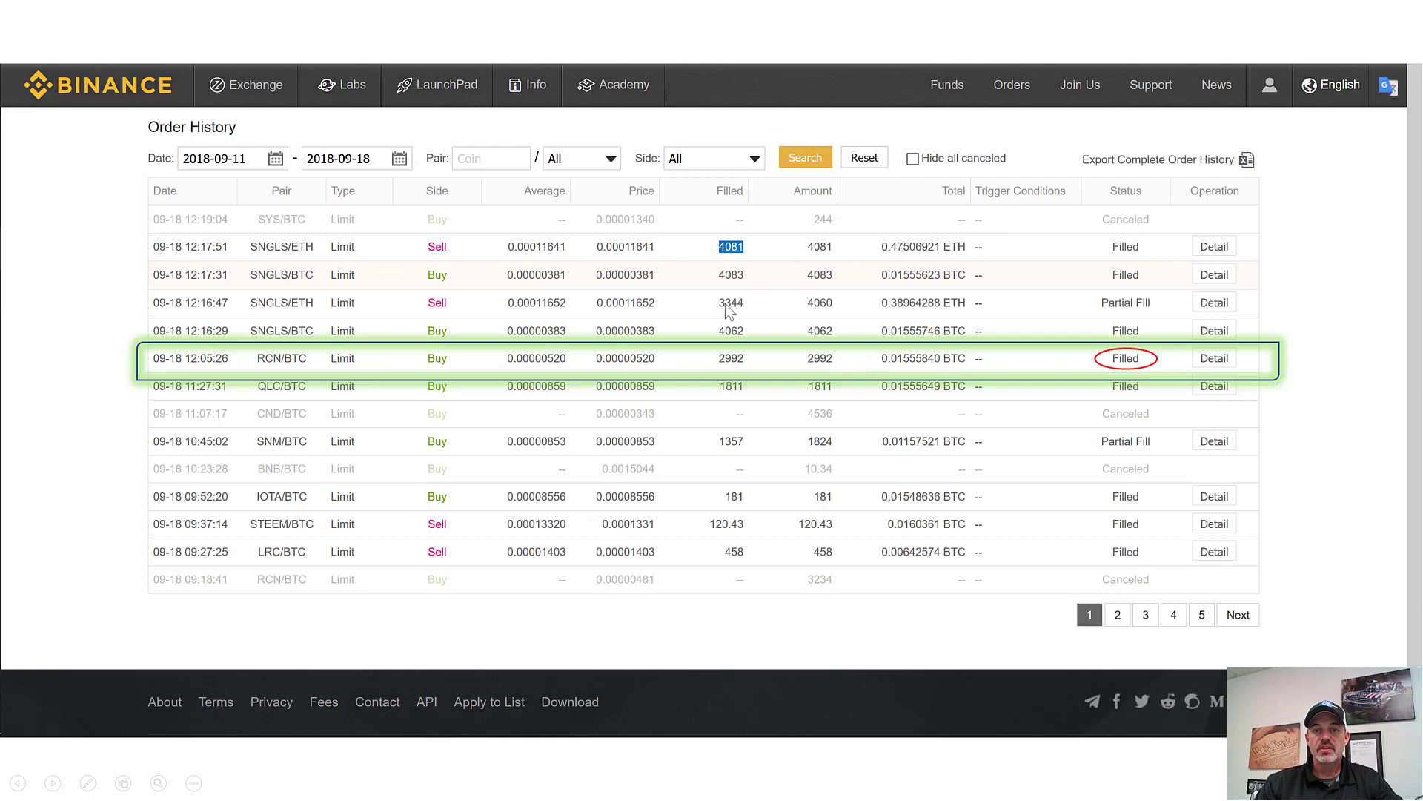
pyautogui.moveTo(830, 367)
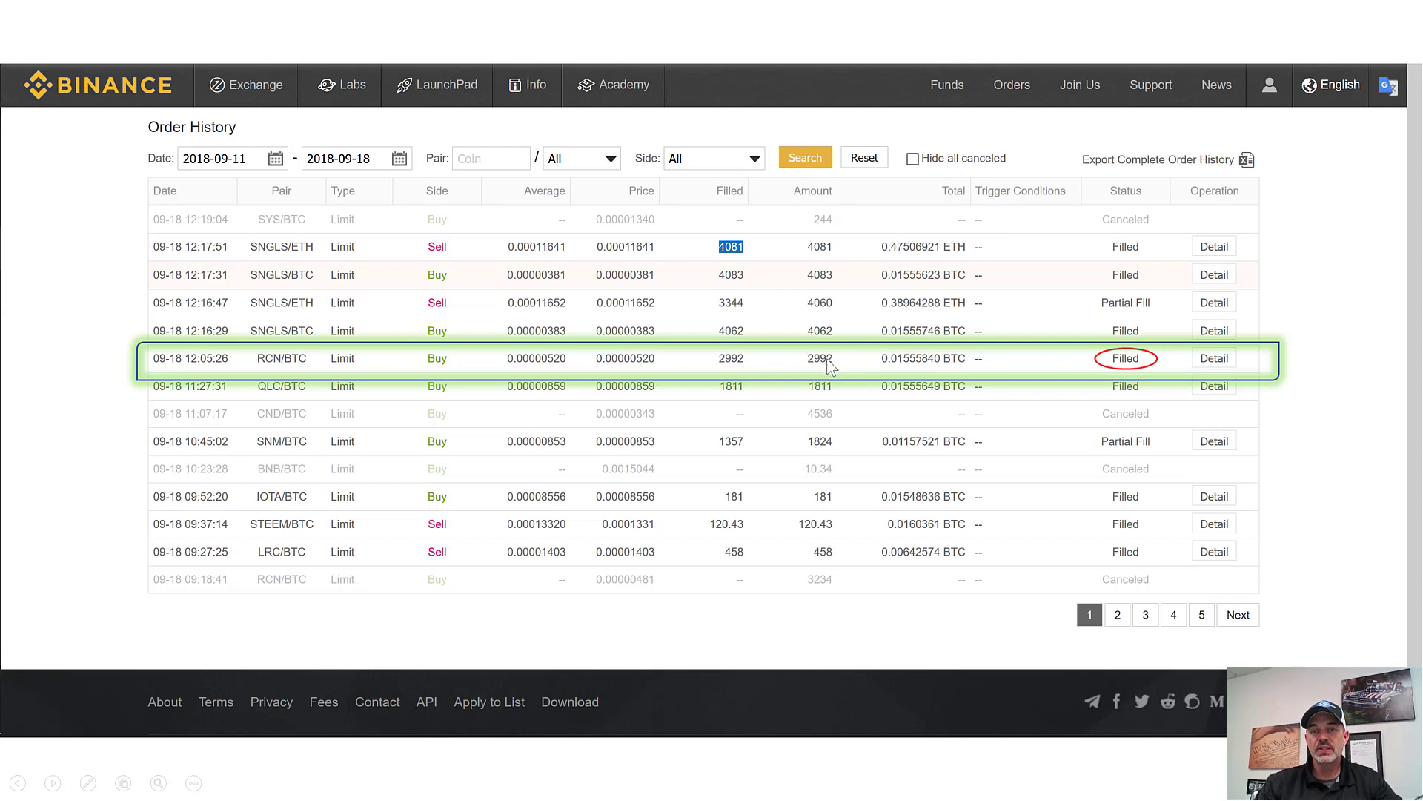
pyautogui.moveTo(809, 329)
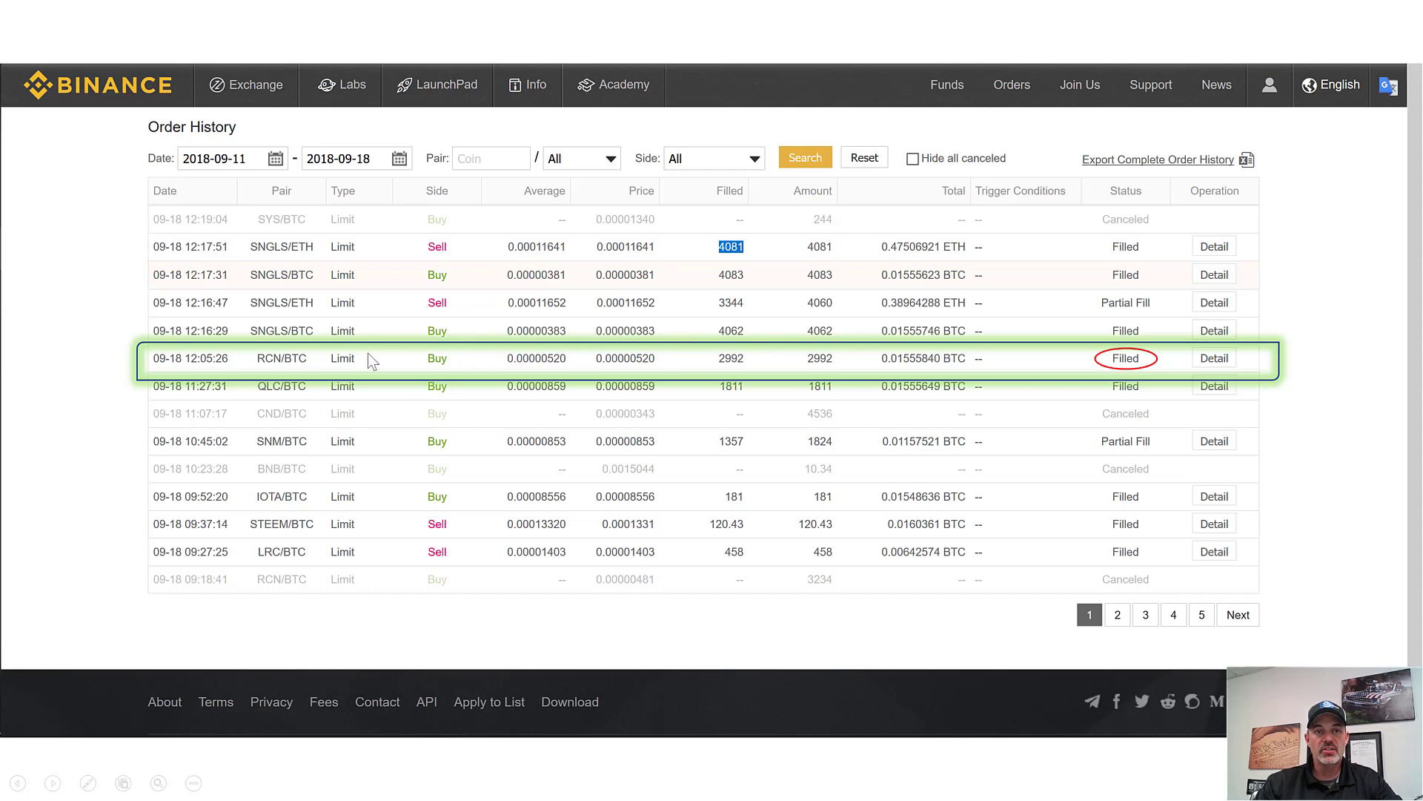
pyautogui.moveTo(1266, 334)
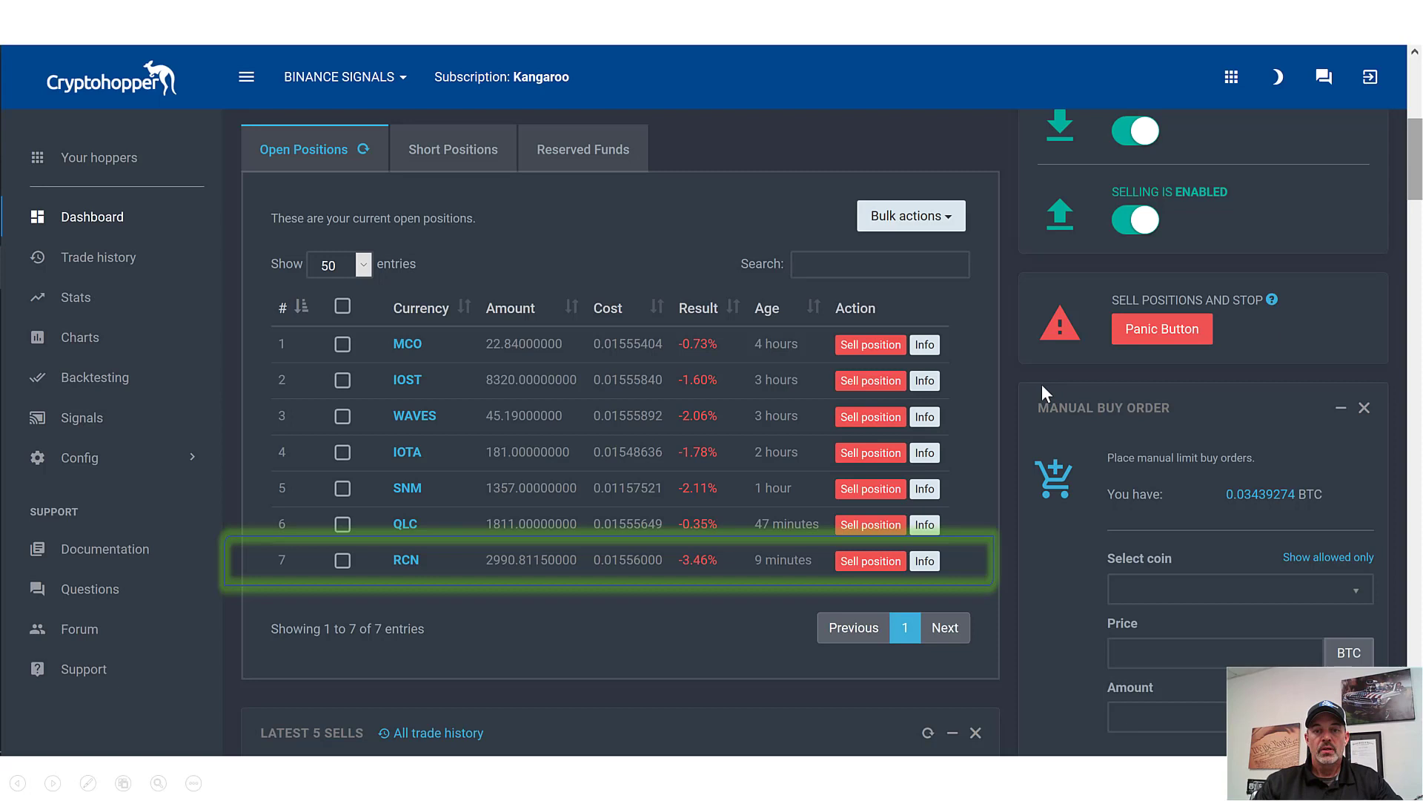
pyautogui.moveTo(394, 572)
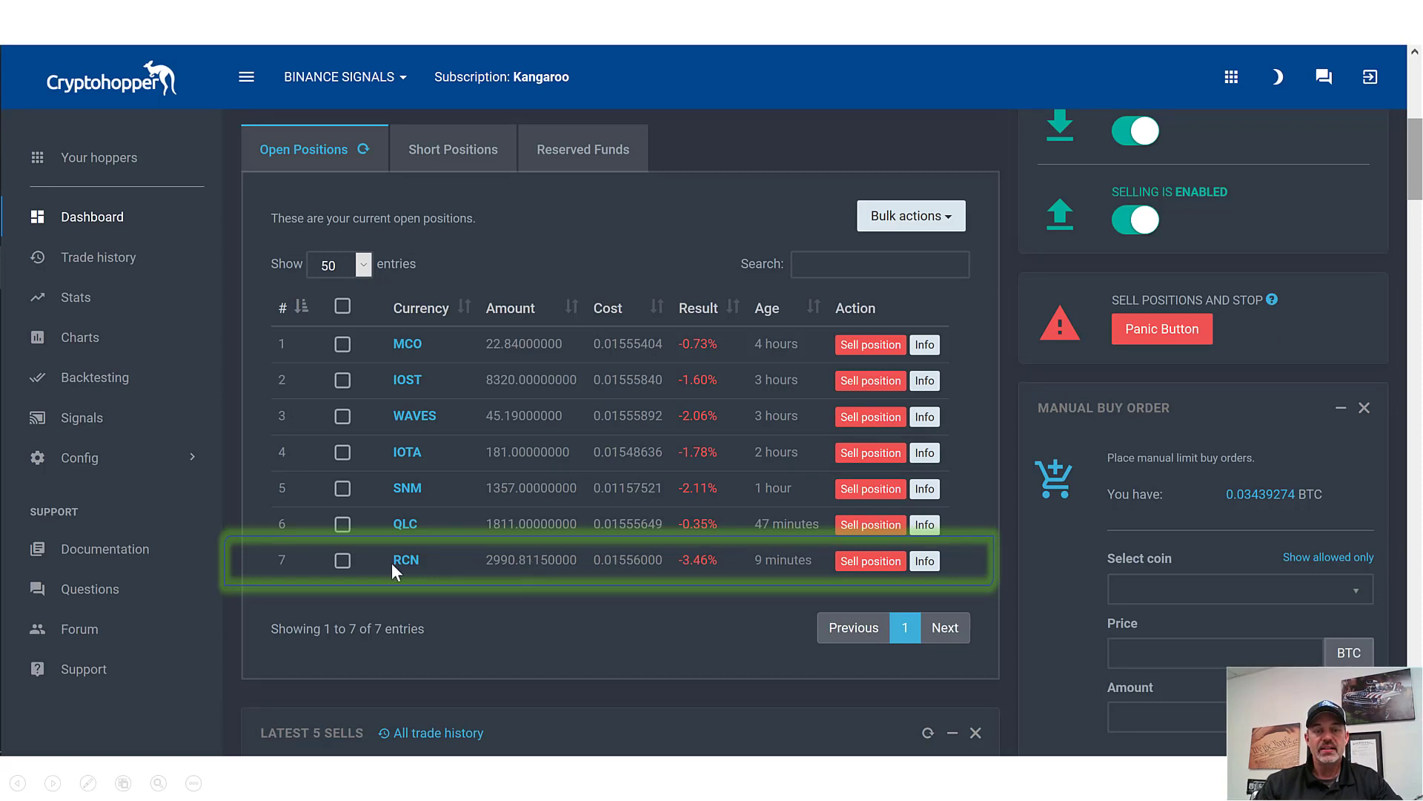
pyautogui.moveTo(445, 570)
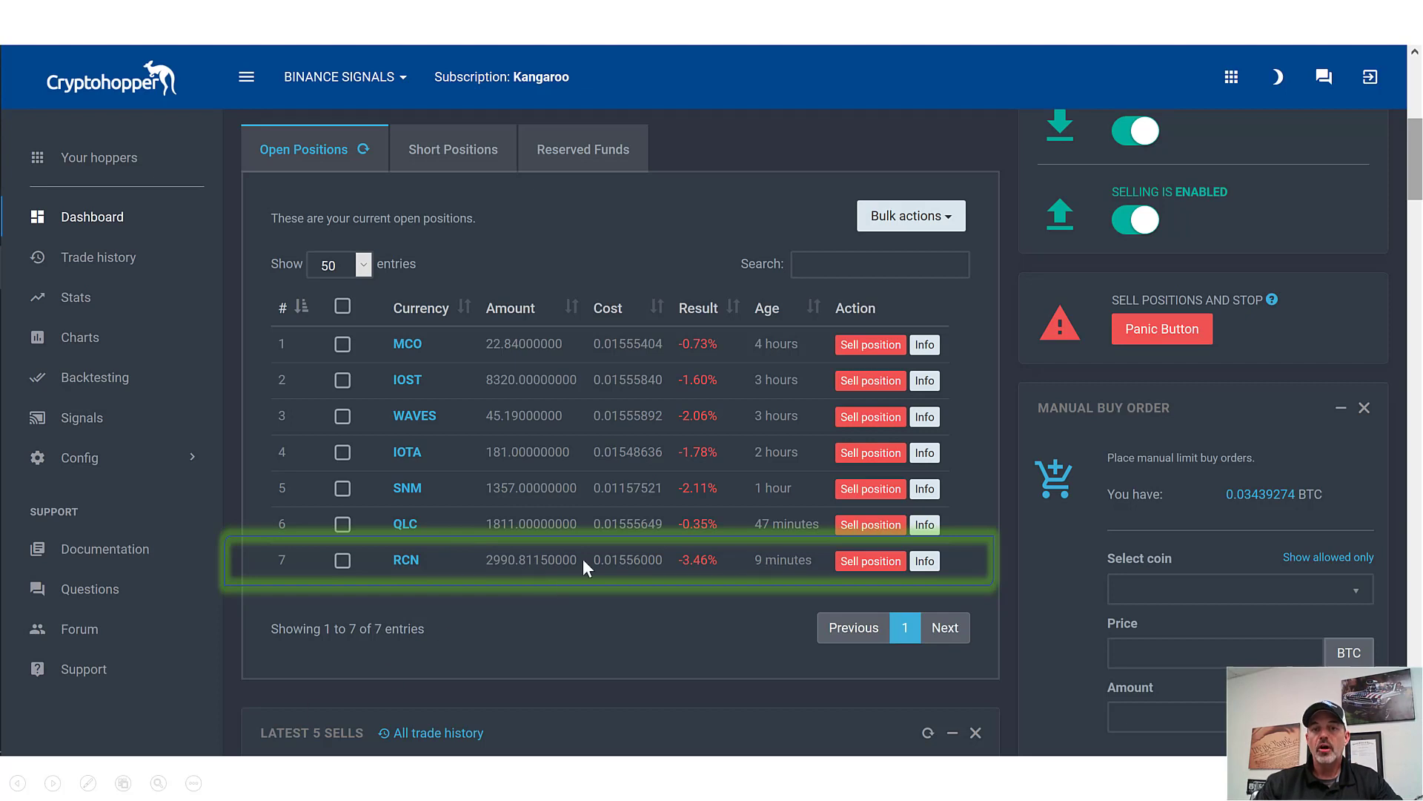
pyautogui.moveTo(77, 467)
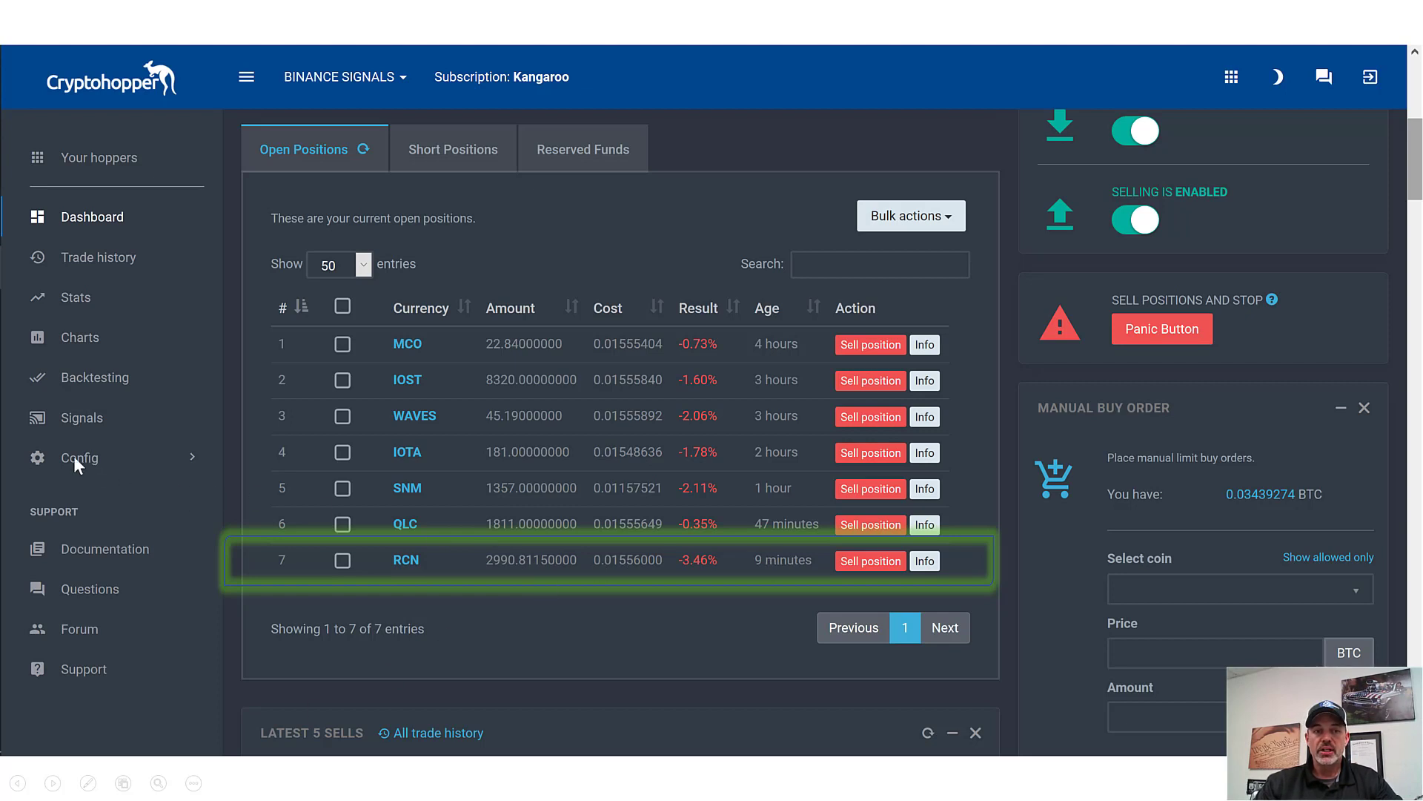
pyautogui.moveTo(468, 641)
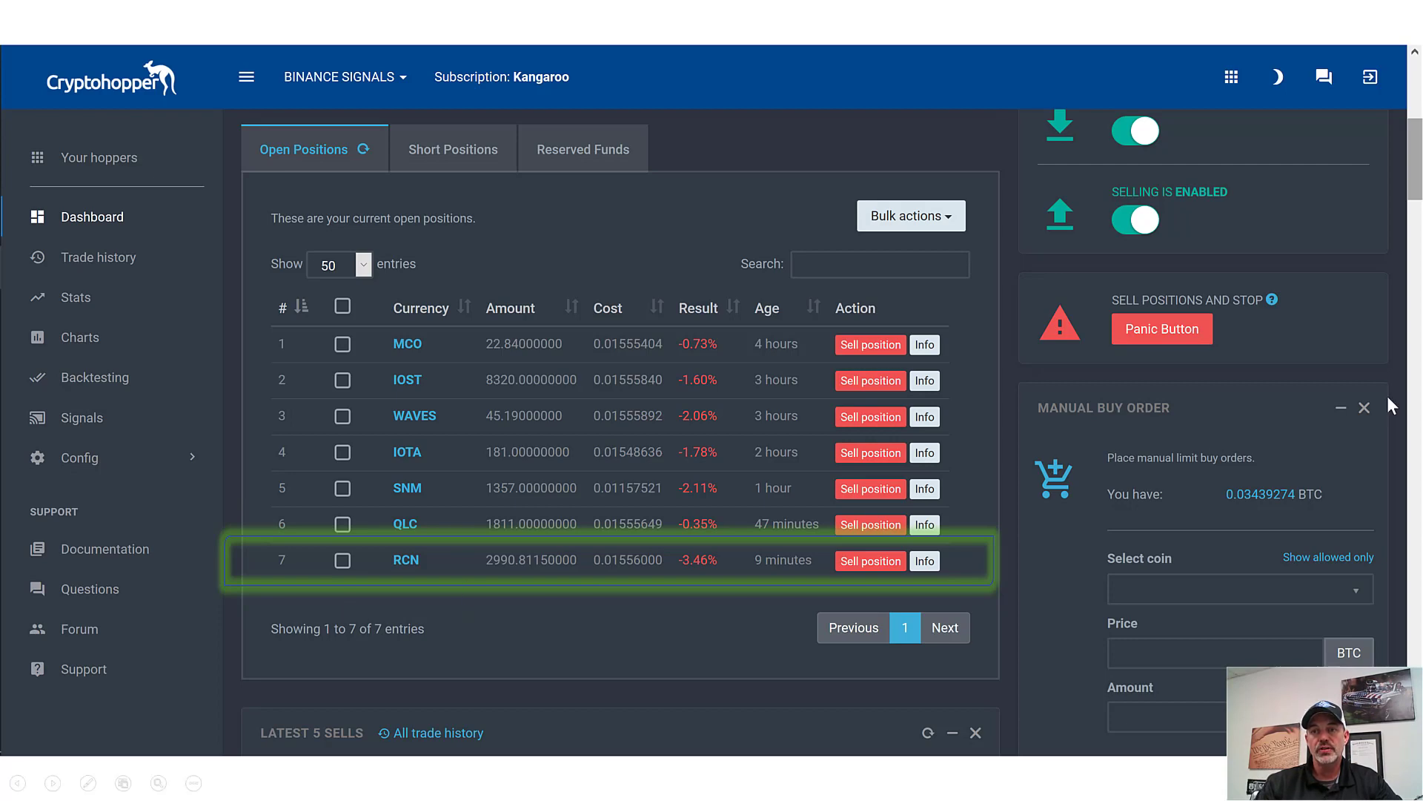
# - Return to Trade history showing the SNGLSBTC and RCNBTC arbitrage buys
pyautogui.click(98, 258)
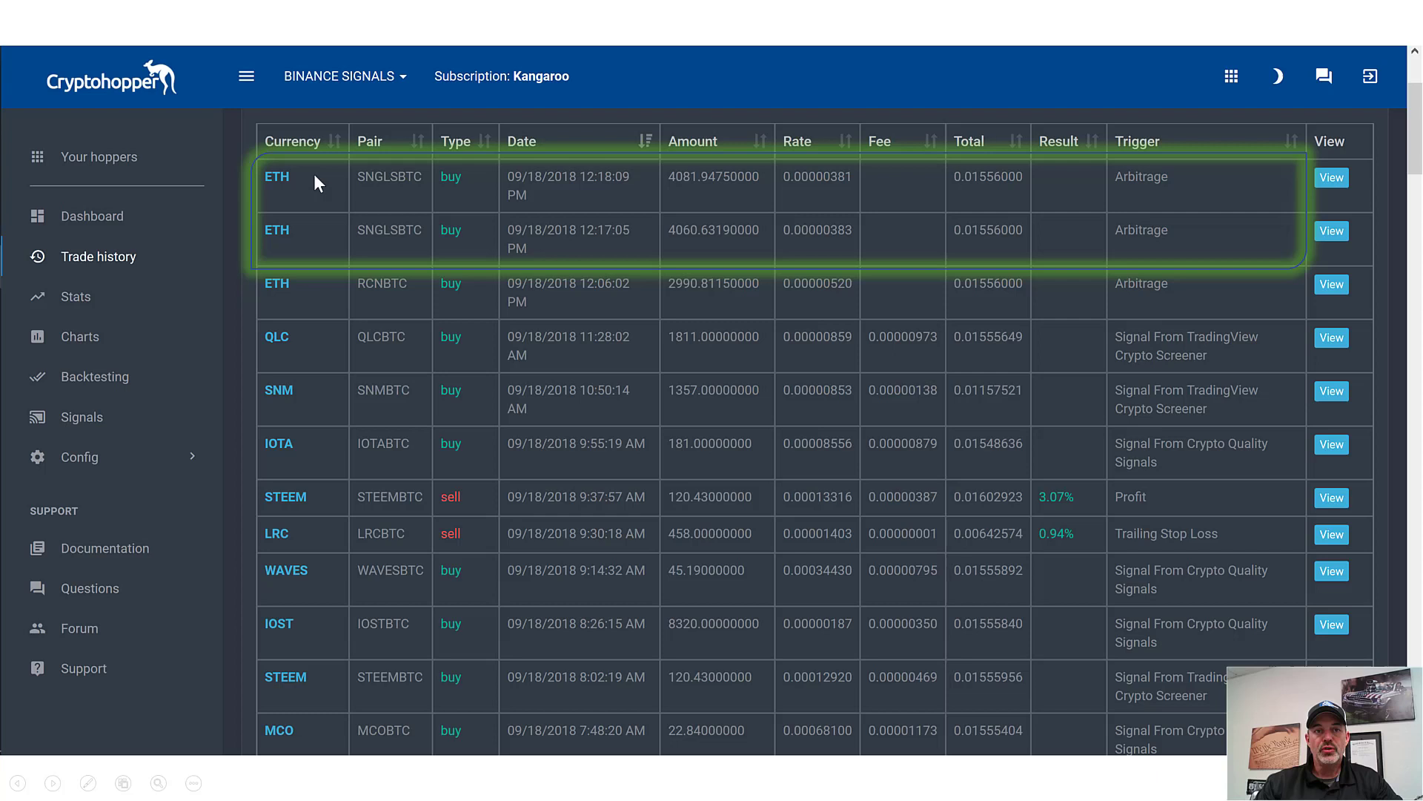
pyautogui.moveTo(1180, 234)
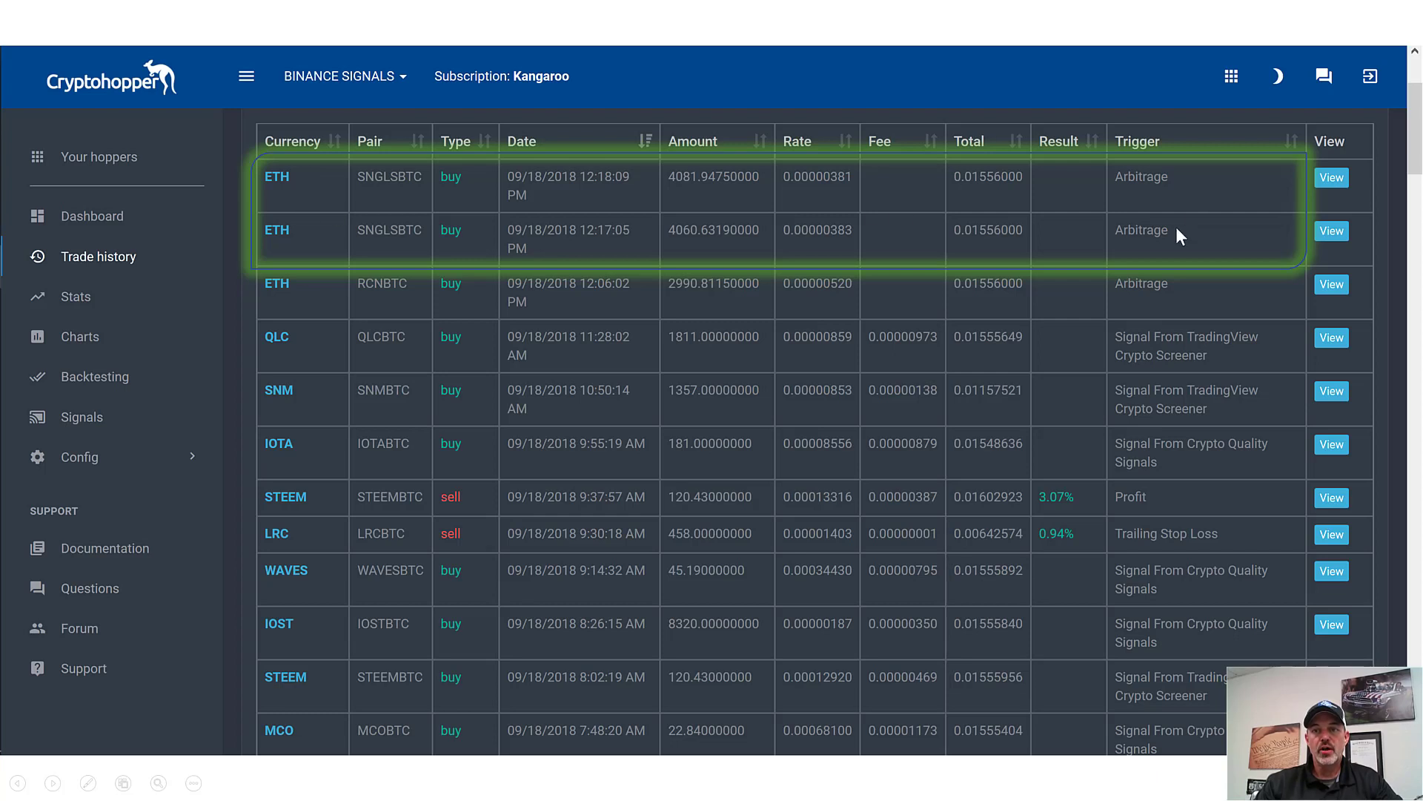
pyautogui.moveTo(671, 232)
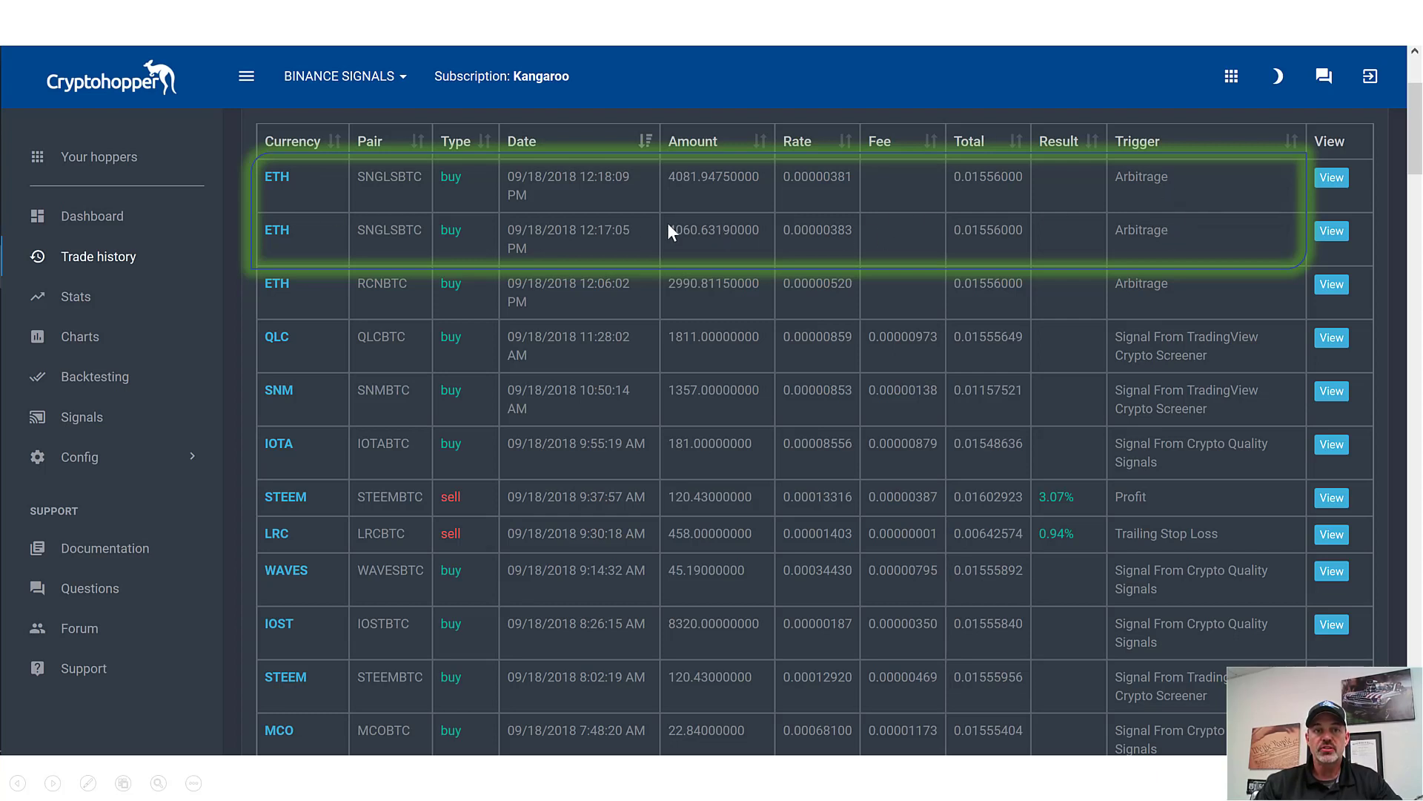
pyautogui.moveTo(375, 245)
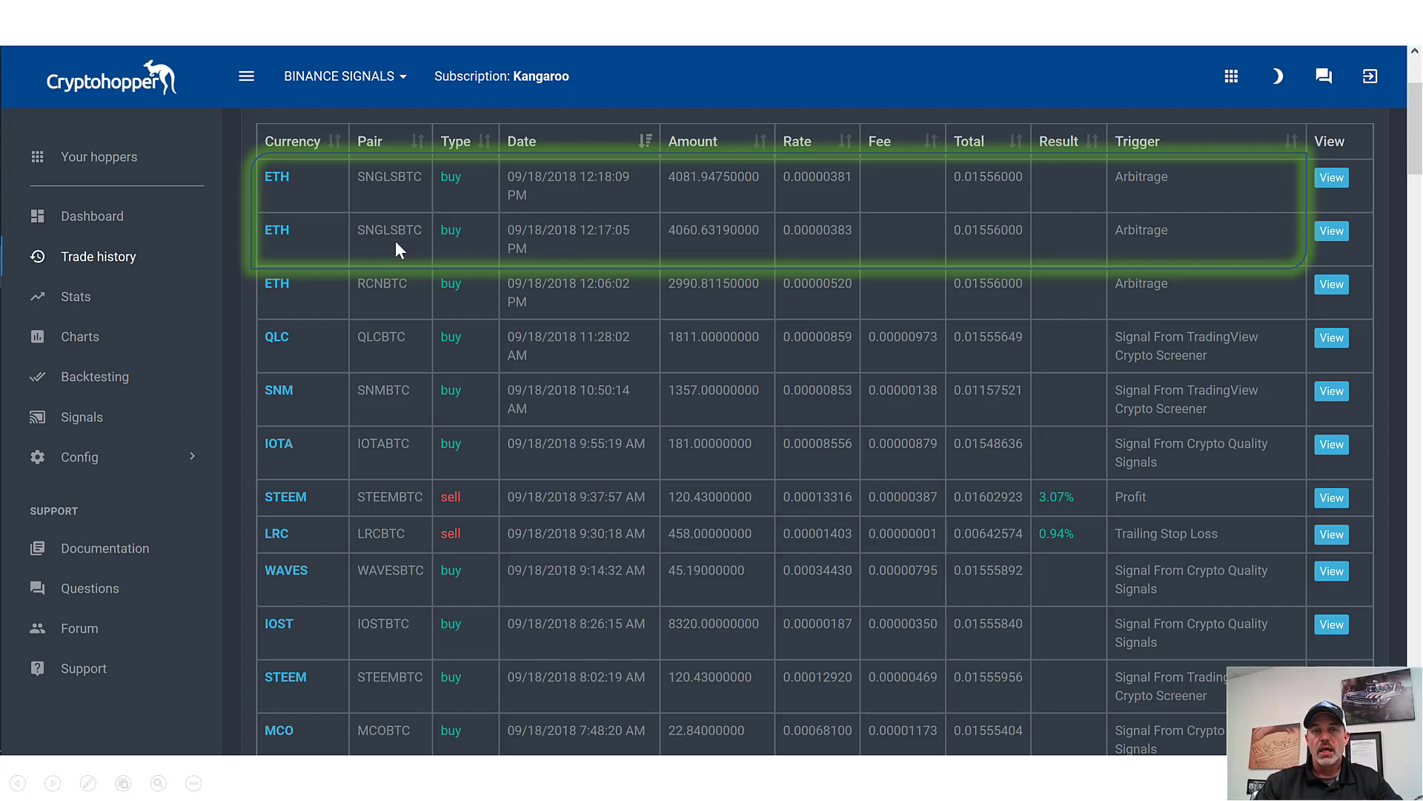
pyautogui.moveTo(341, 273)
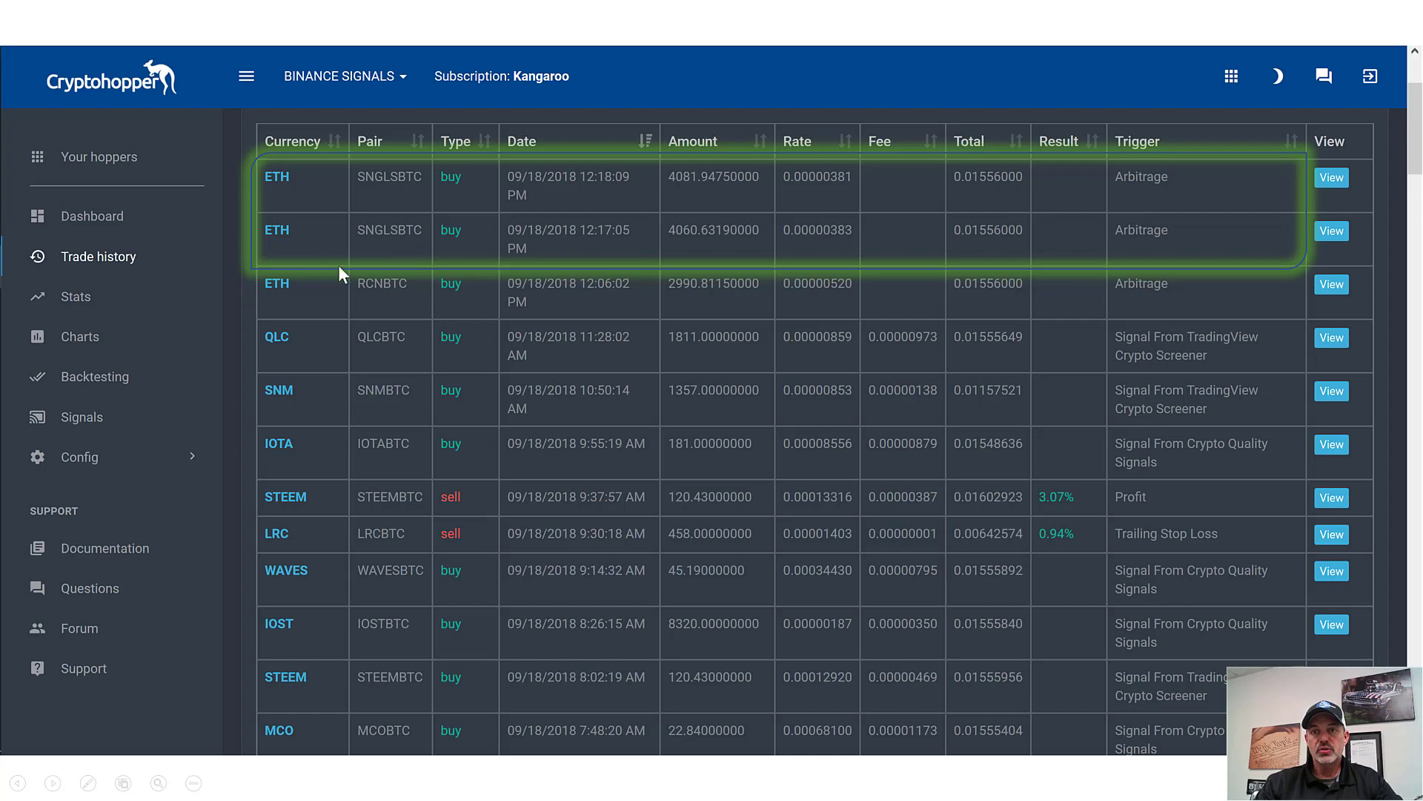
pyautogui.moveTo(694, 233)
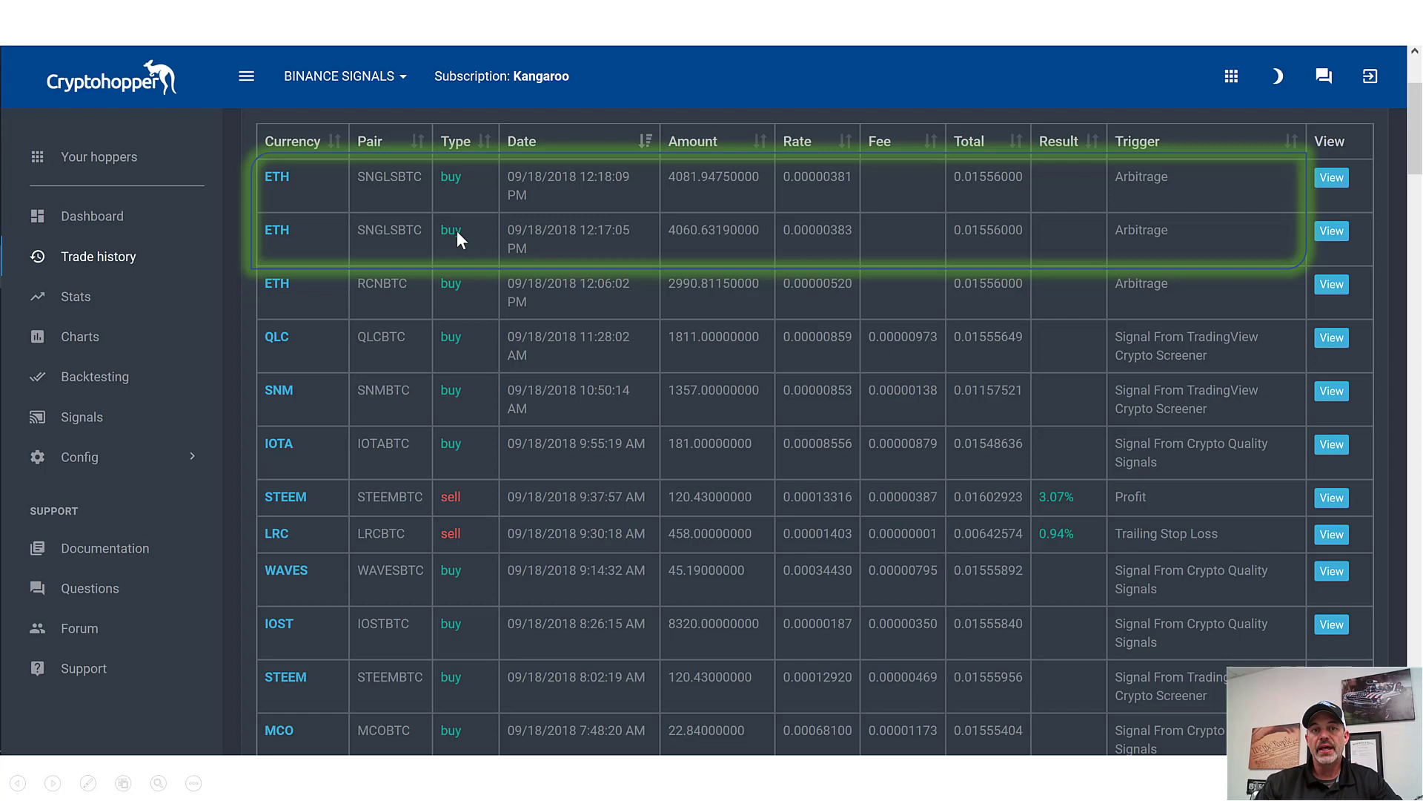
pyautogui.moveTo(506, 194)
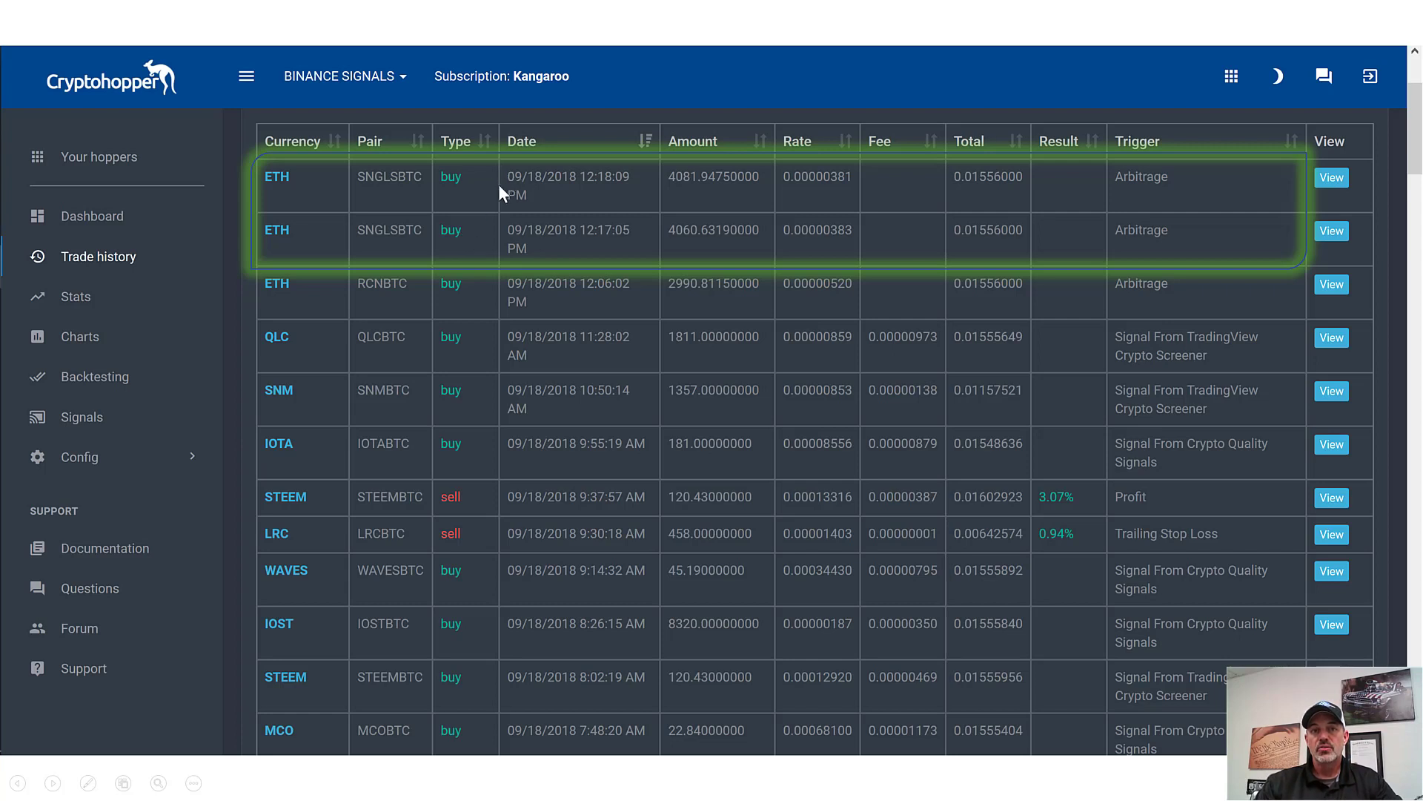
pyautogui.moveTo(352, 208)
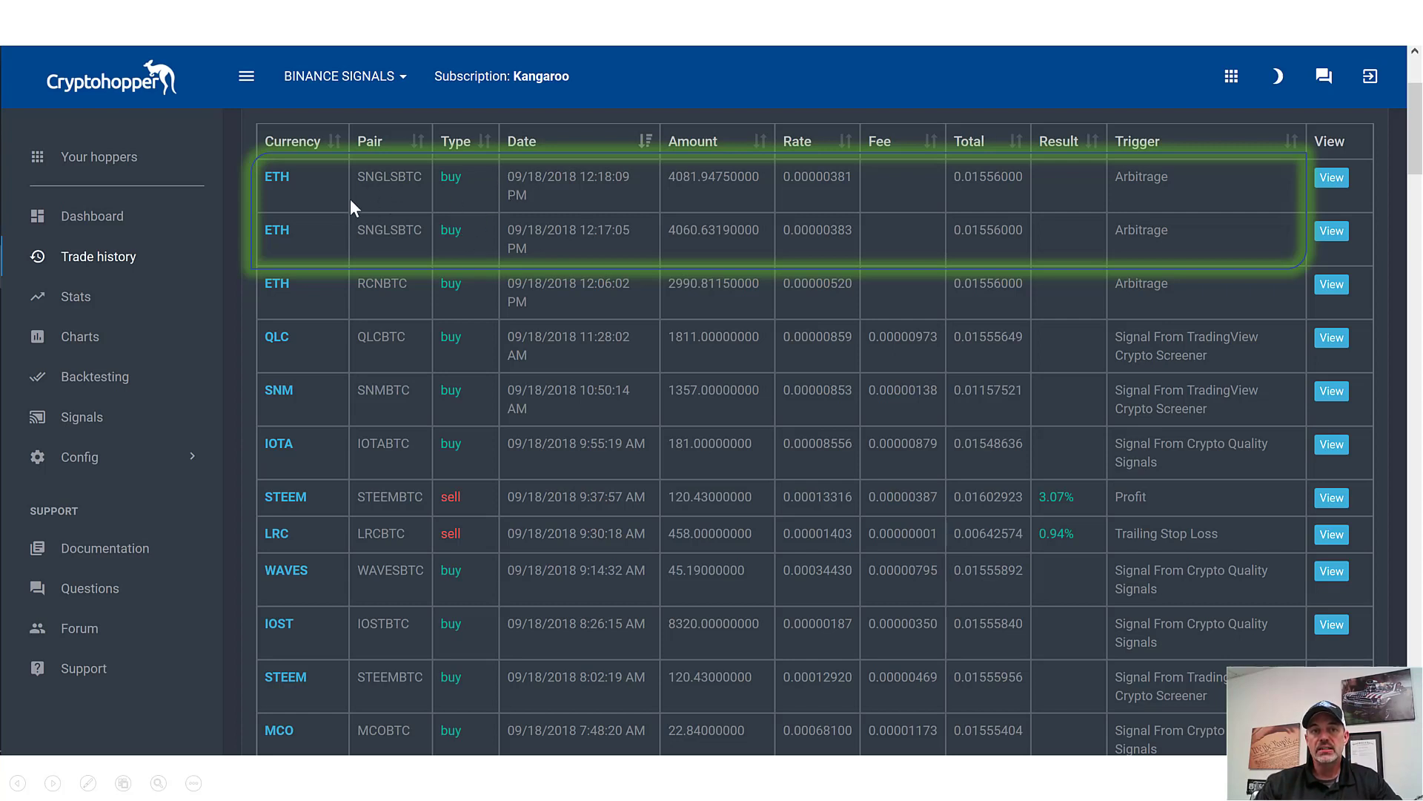
pyautogui.moveTo(1214, 412)
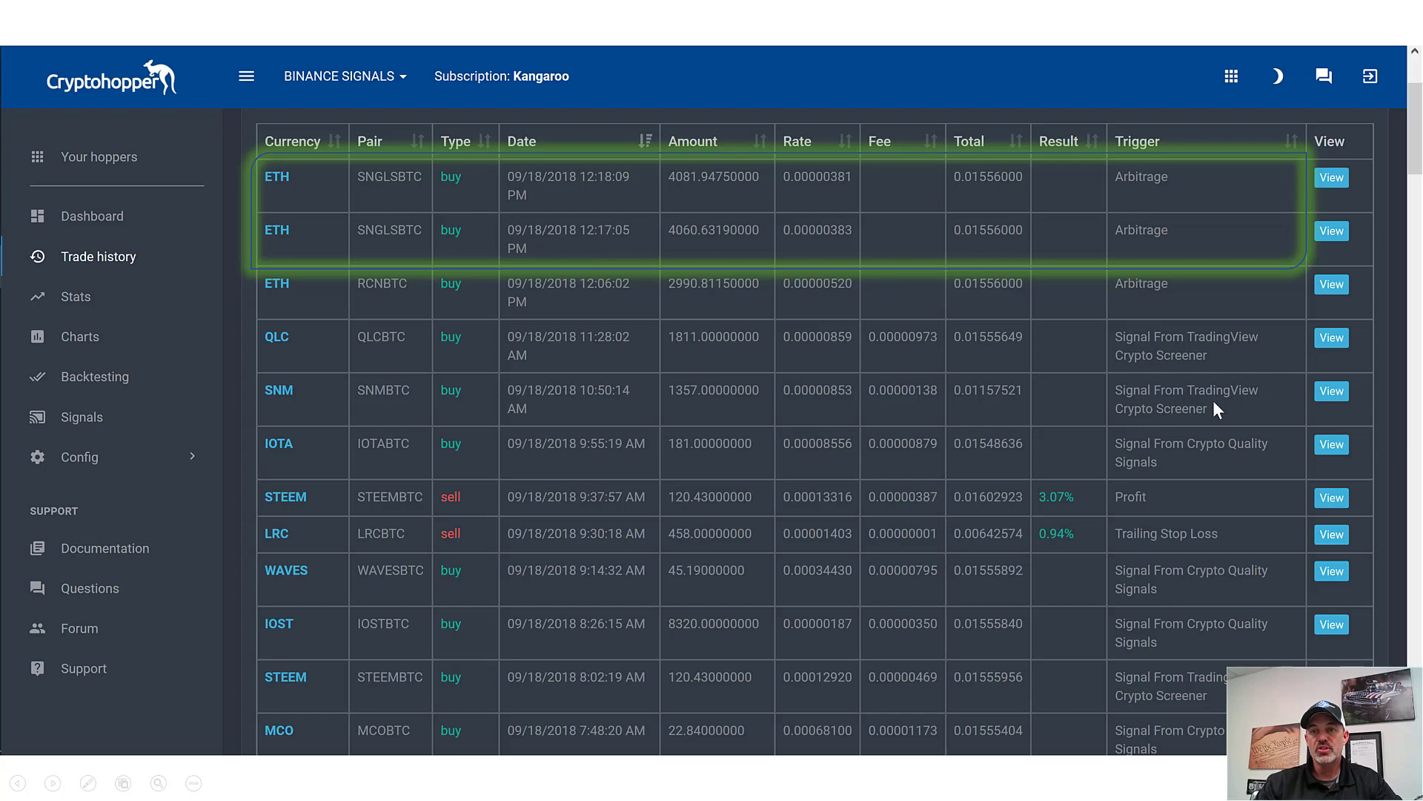
pyautogui.click(92, 216)
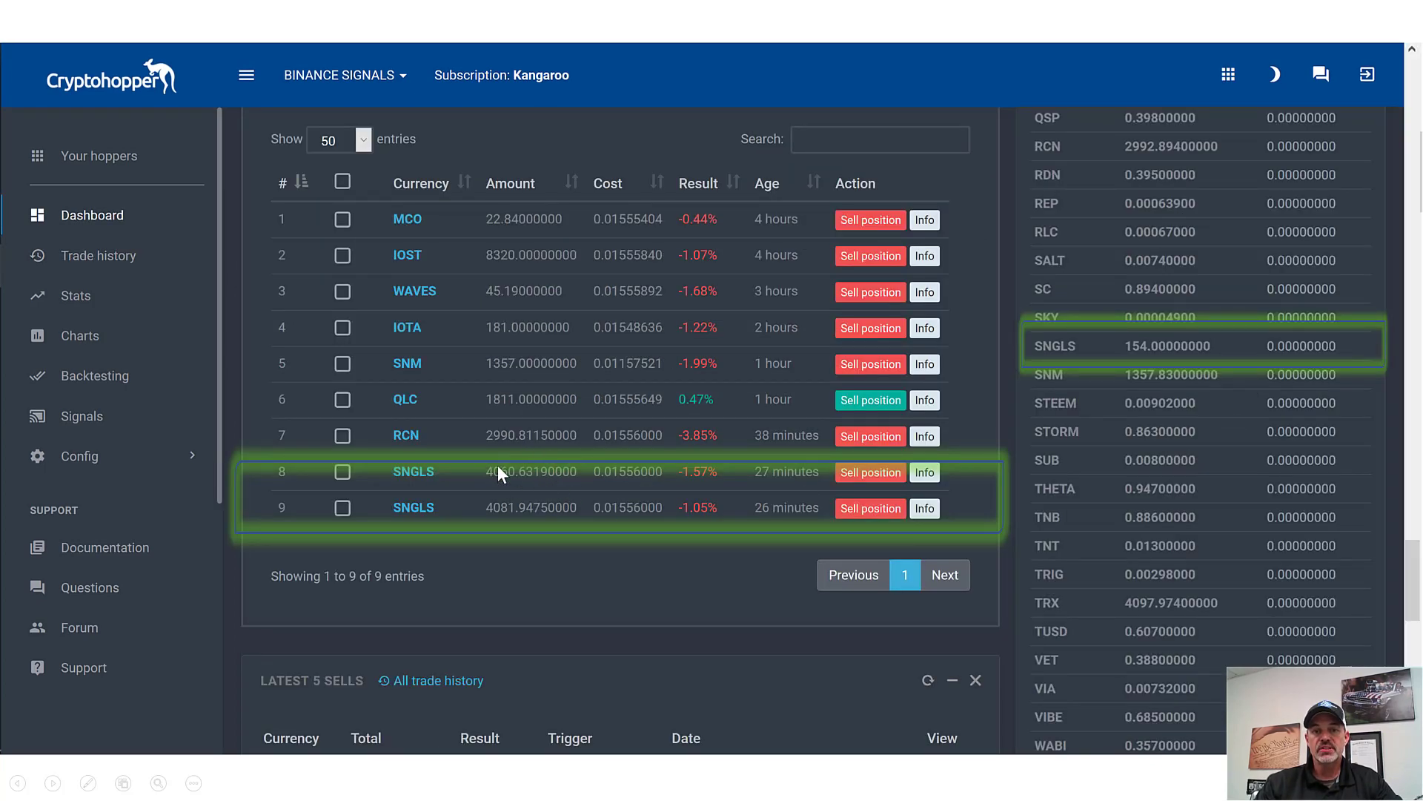
pyautogui.moveTo(515, 510)
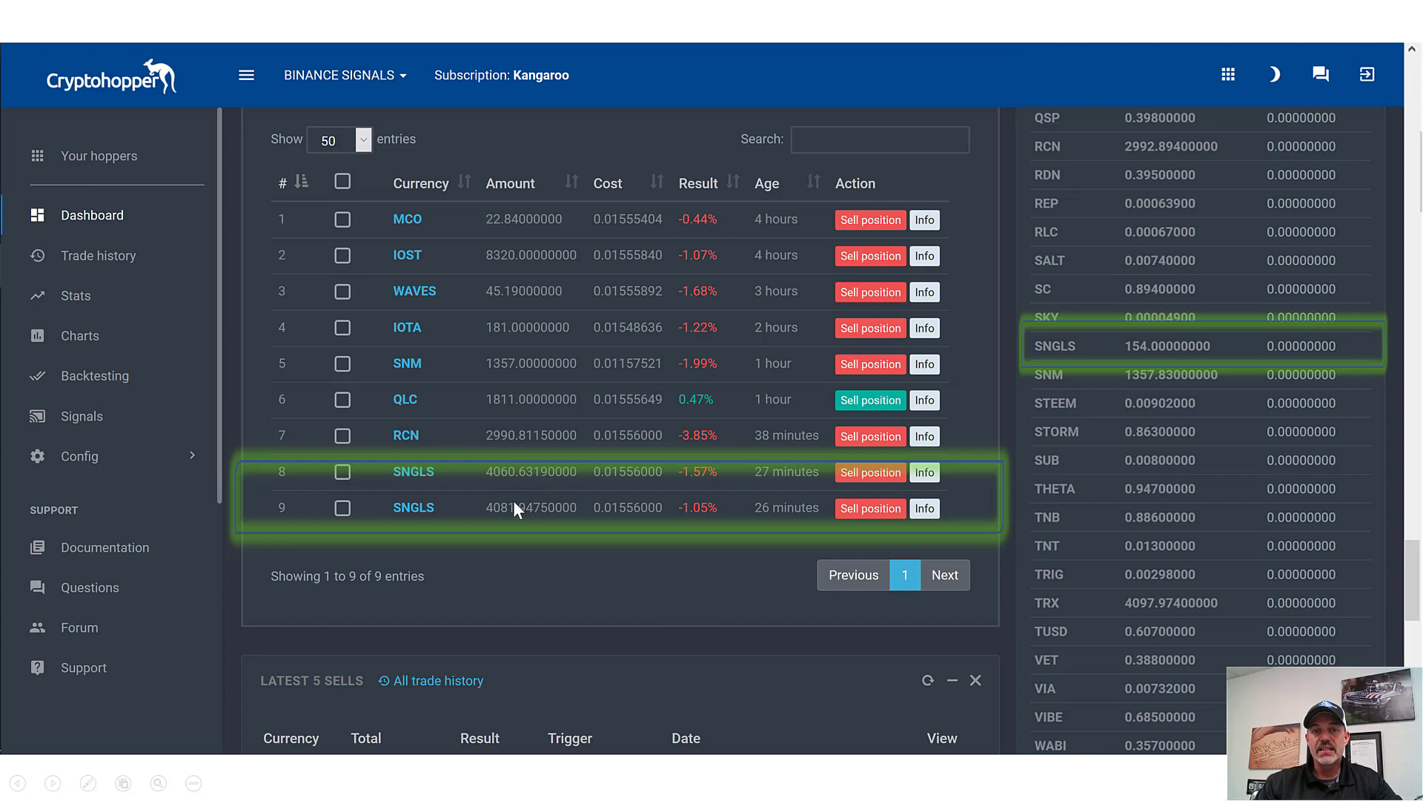
pyautogui.moveTo(504, 483)
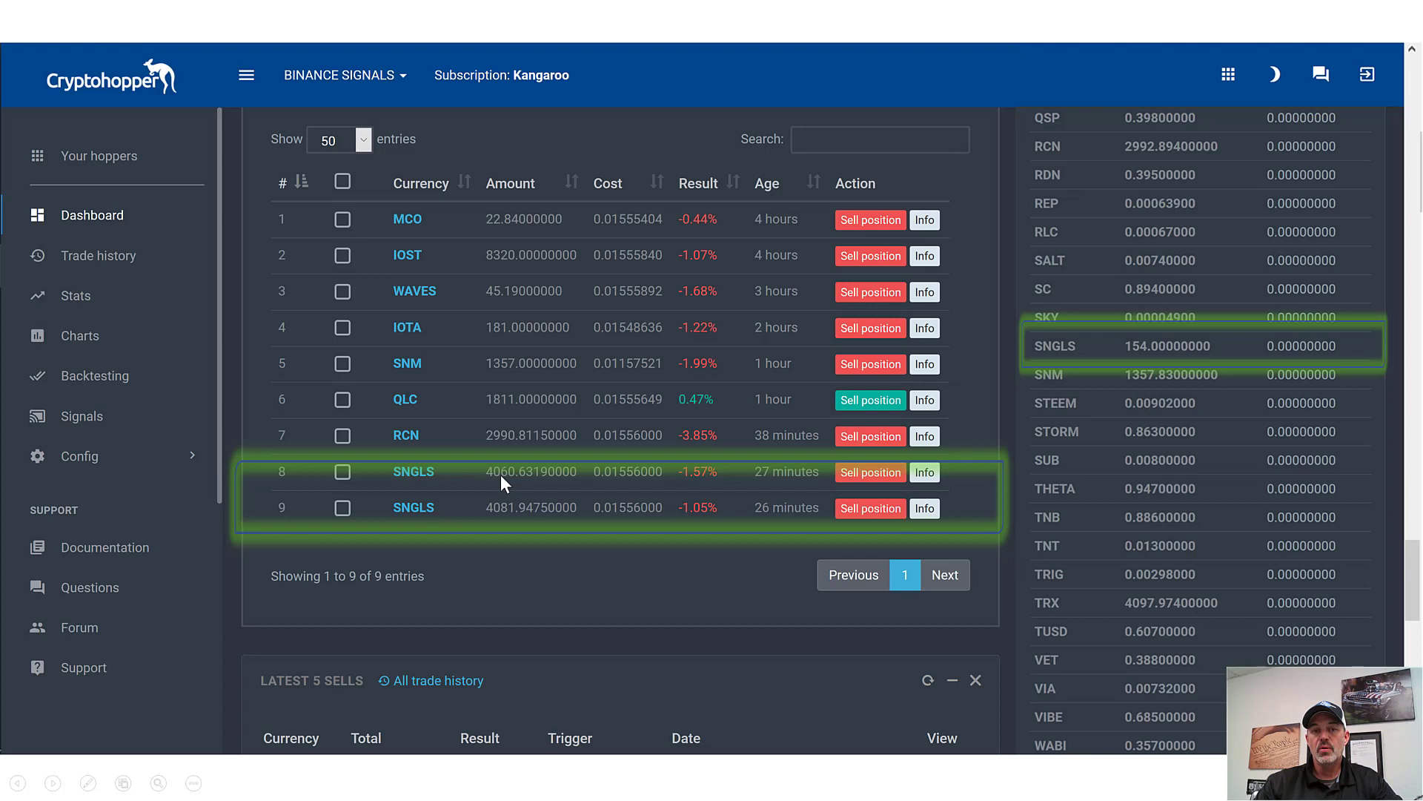
pyautogui.moveTo(752, 502)
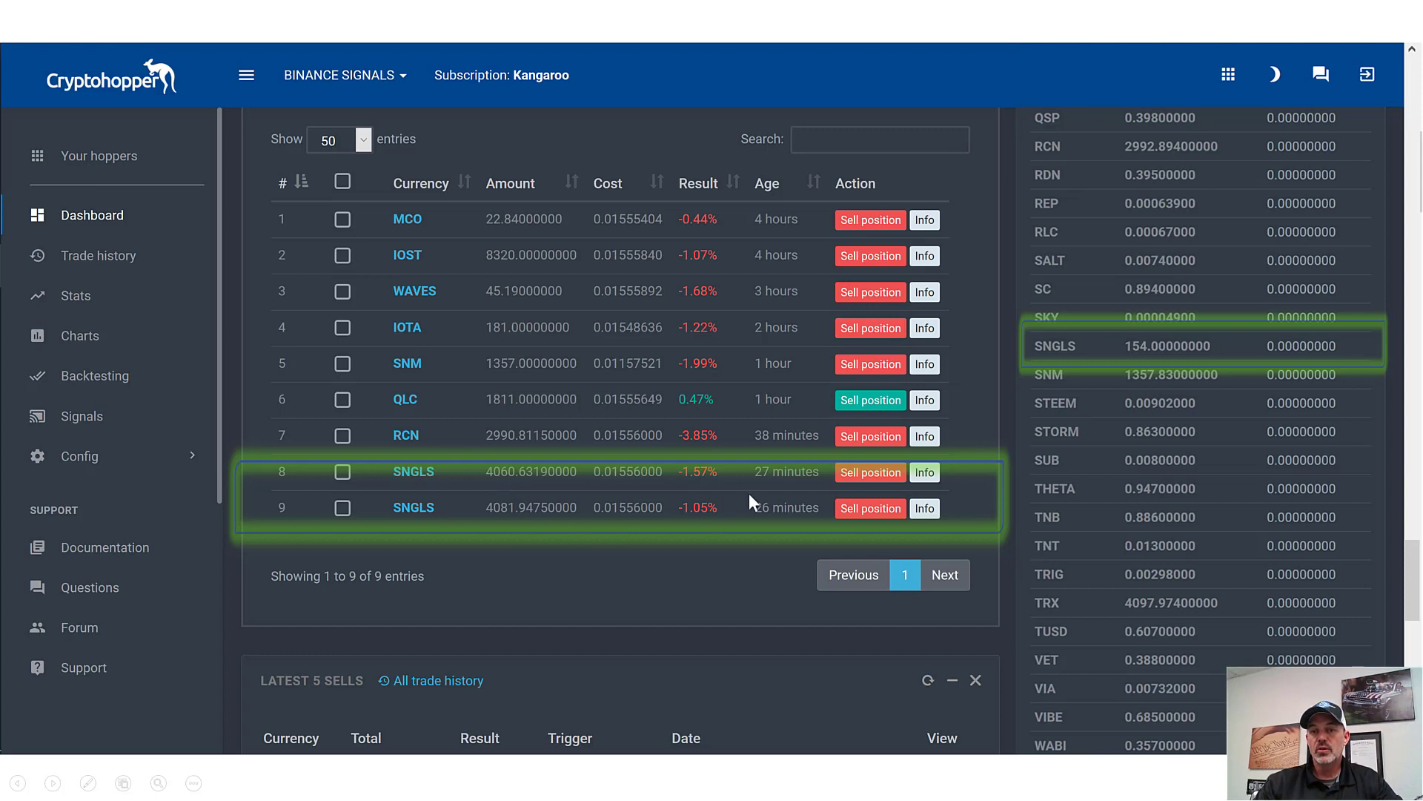
pyautogui.moveTo(1067, 361)
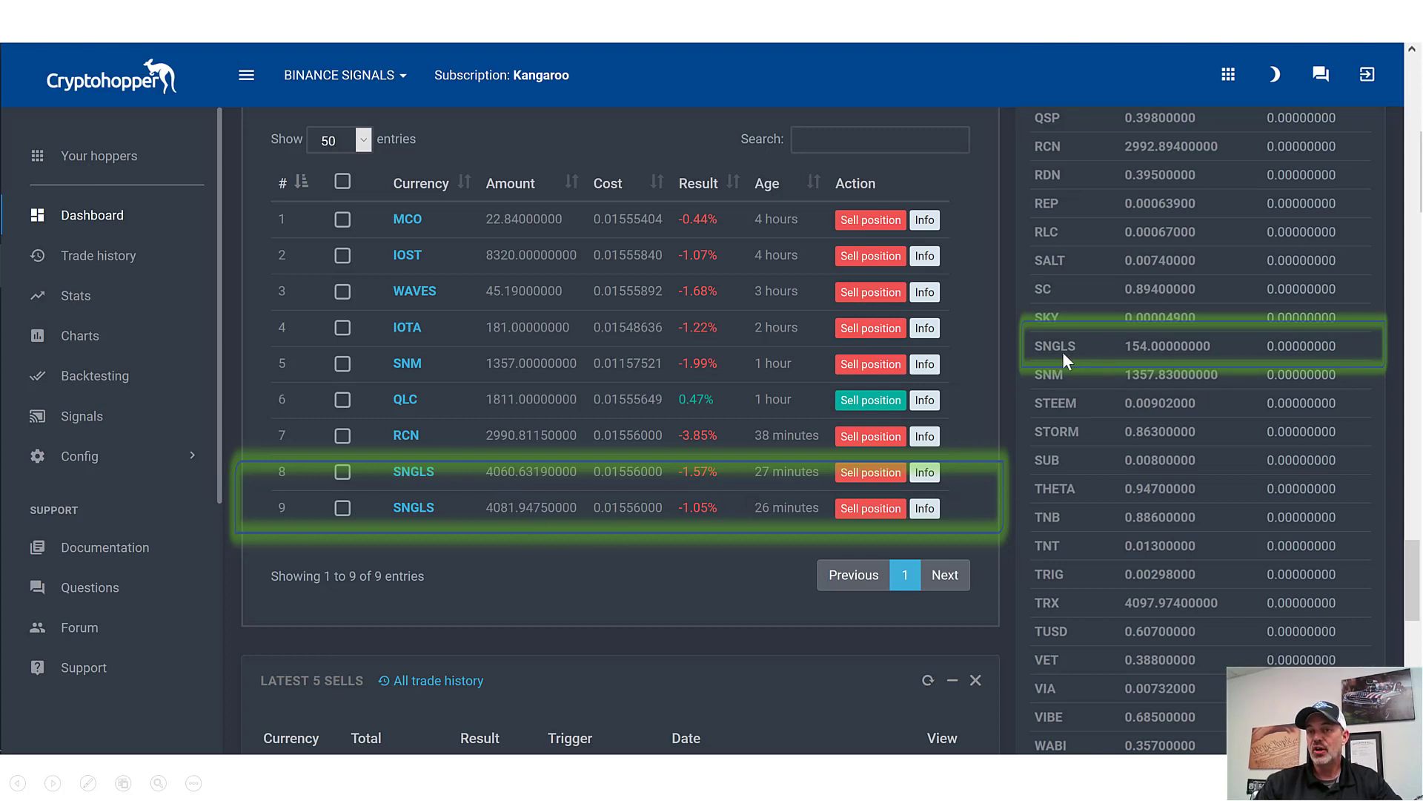
pyautogui.moveTo(1136, 360)
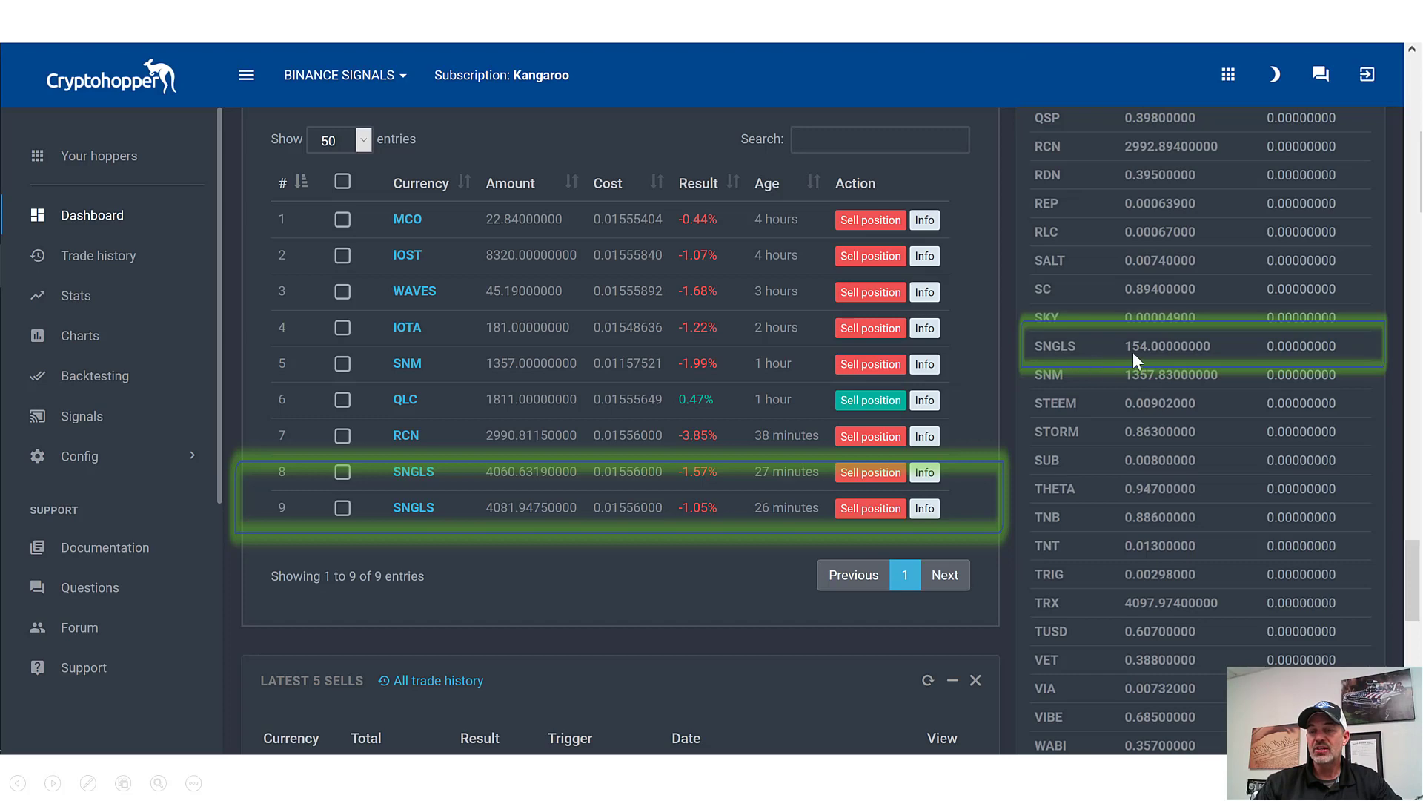
pyautogui.moveTo(894, 403)
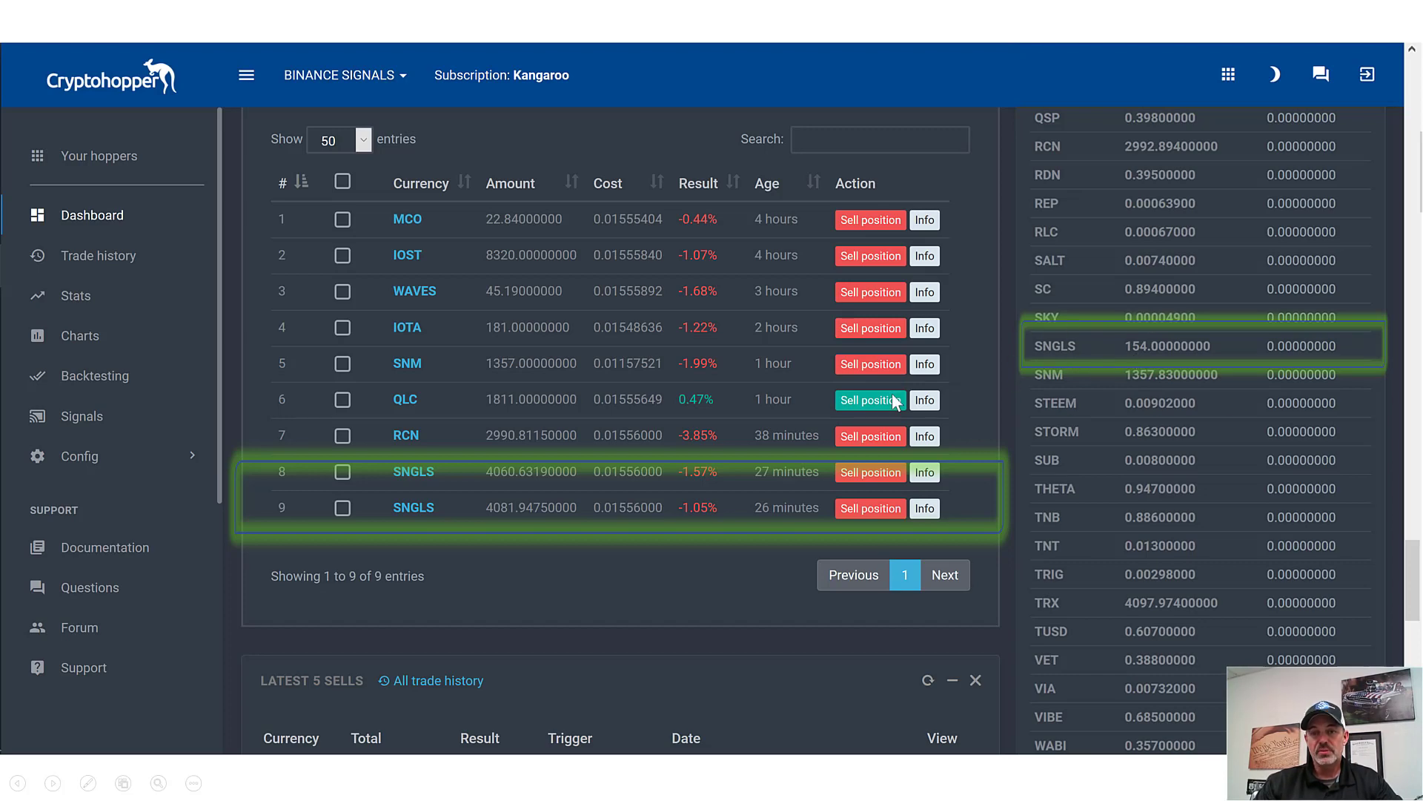
pyautogui.moveTo(1320, 489)
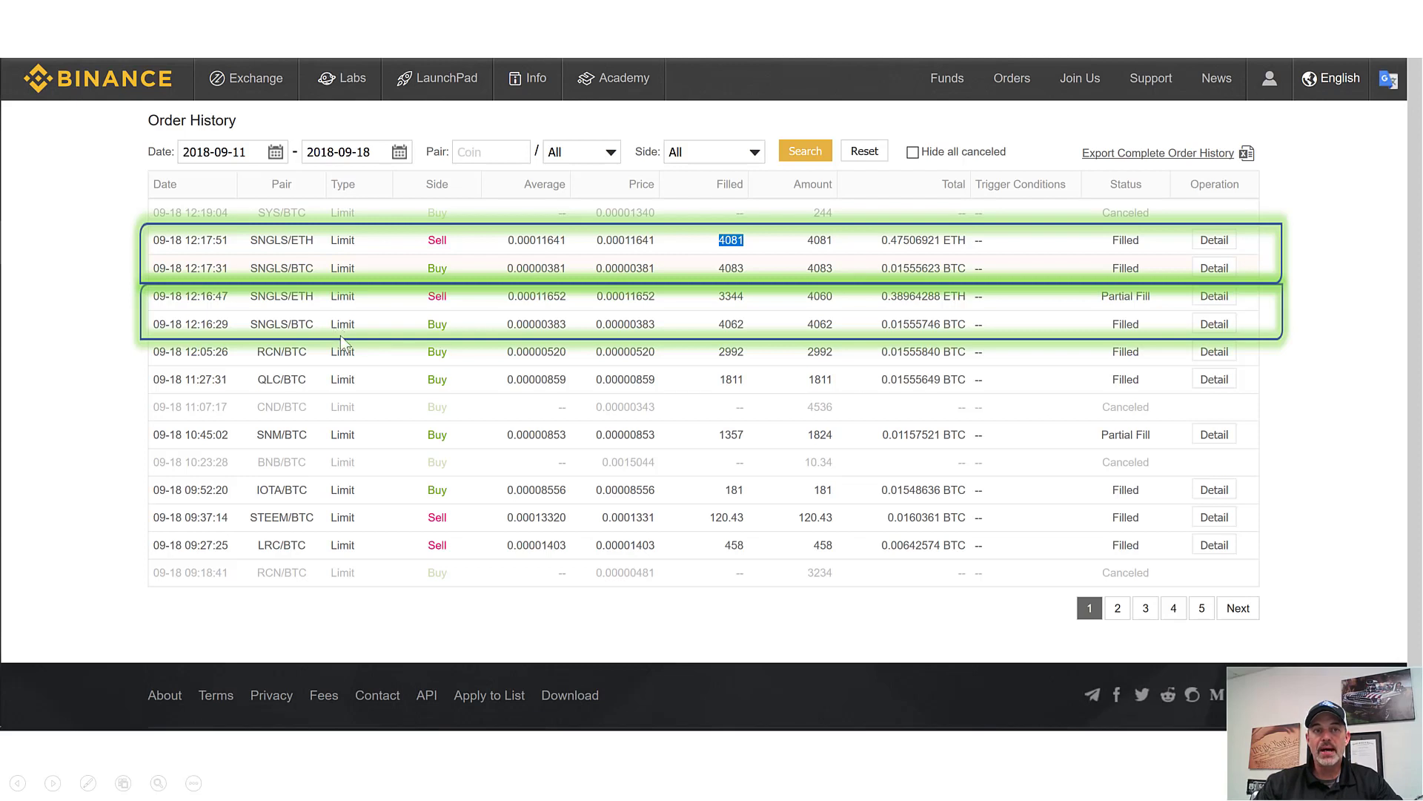
pyautogui.moveTo(304, 329)
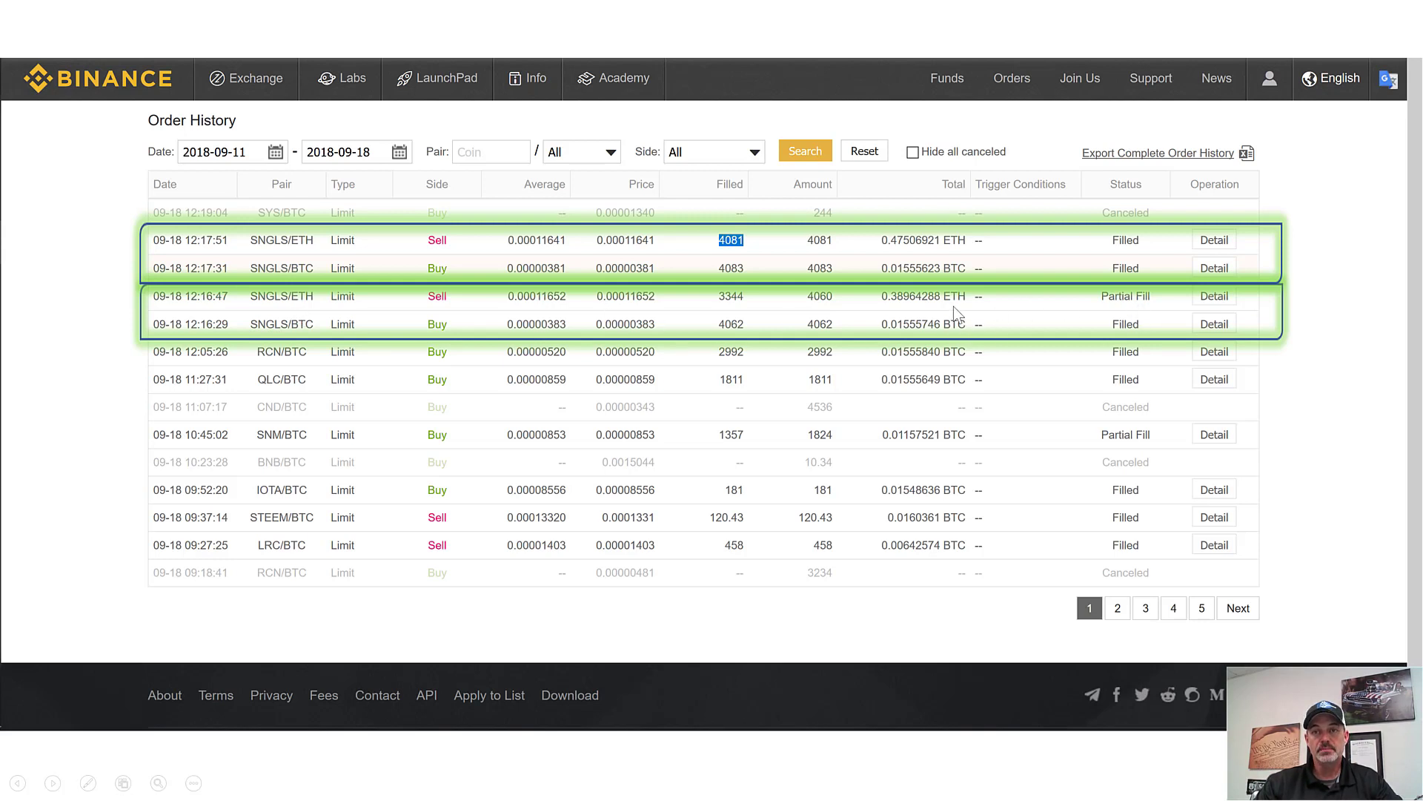
pyautogui.moveTo(1088, 312)
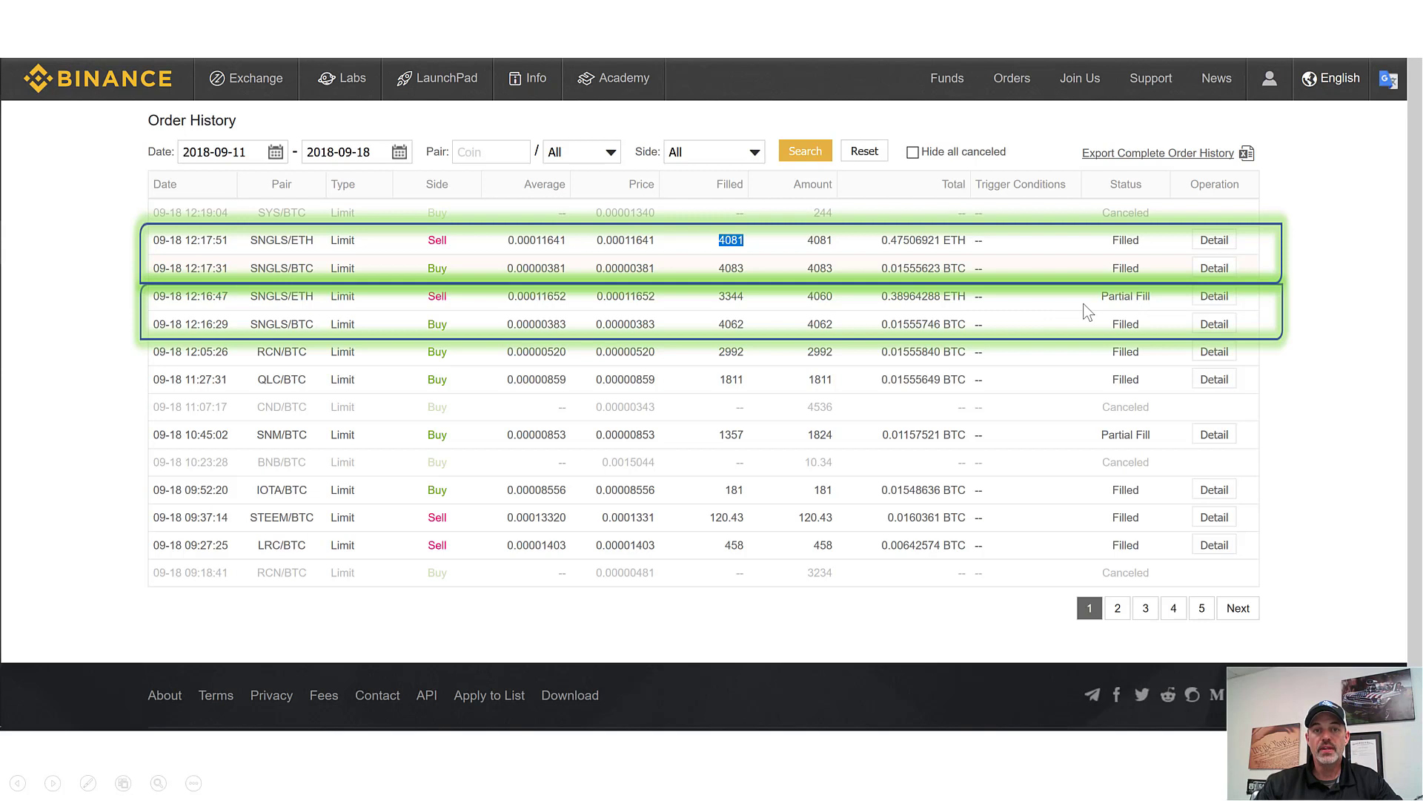
pyautogui.moveTo(313, 307)
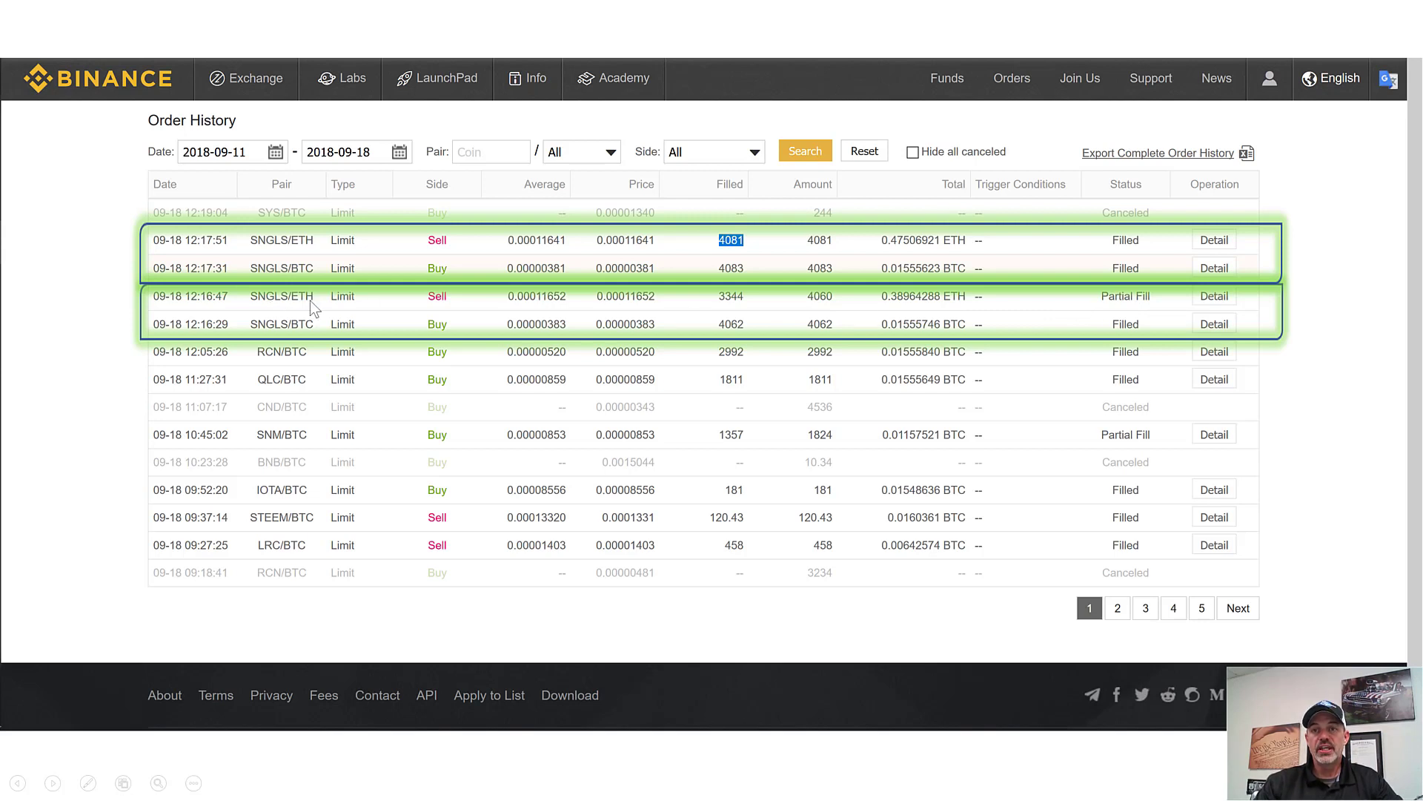
pyautogui.moveTo(246, 273)
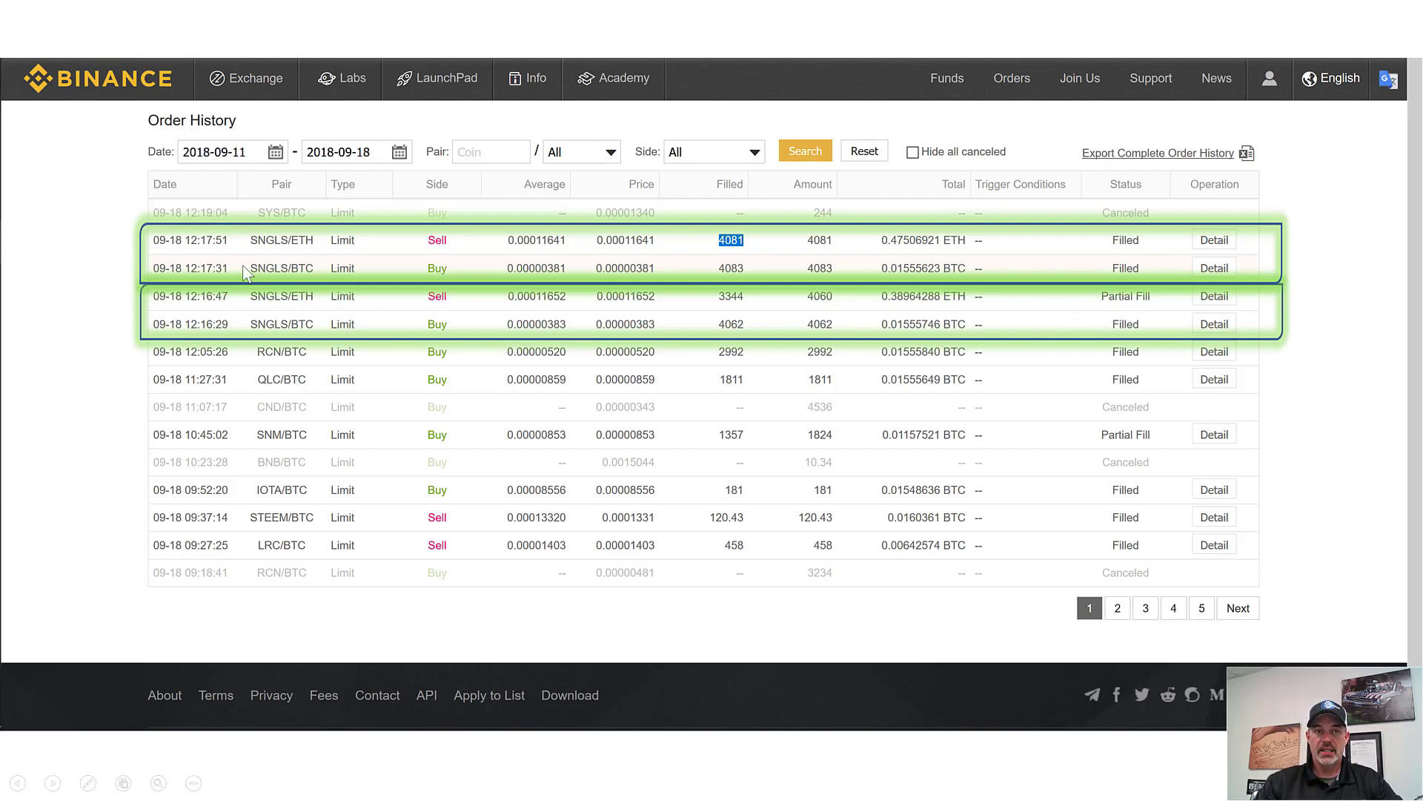
pyautogui.moveTo(276, 271)
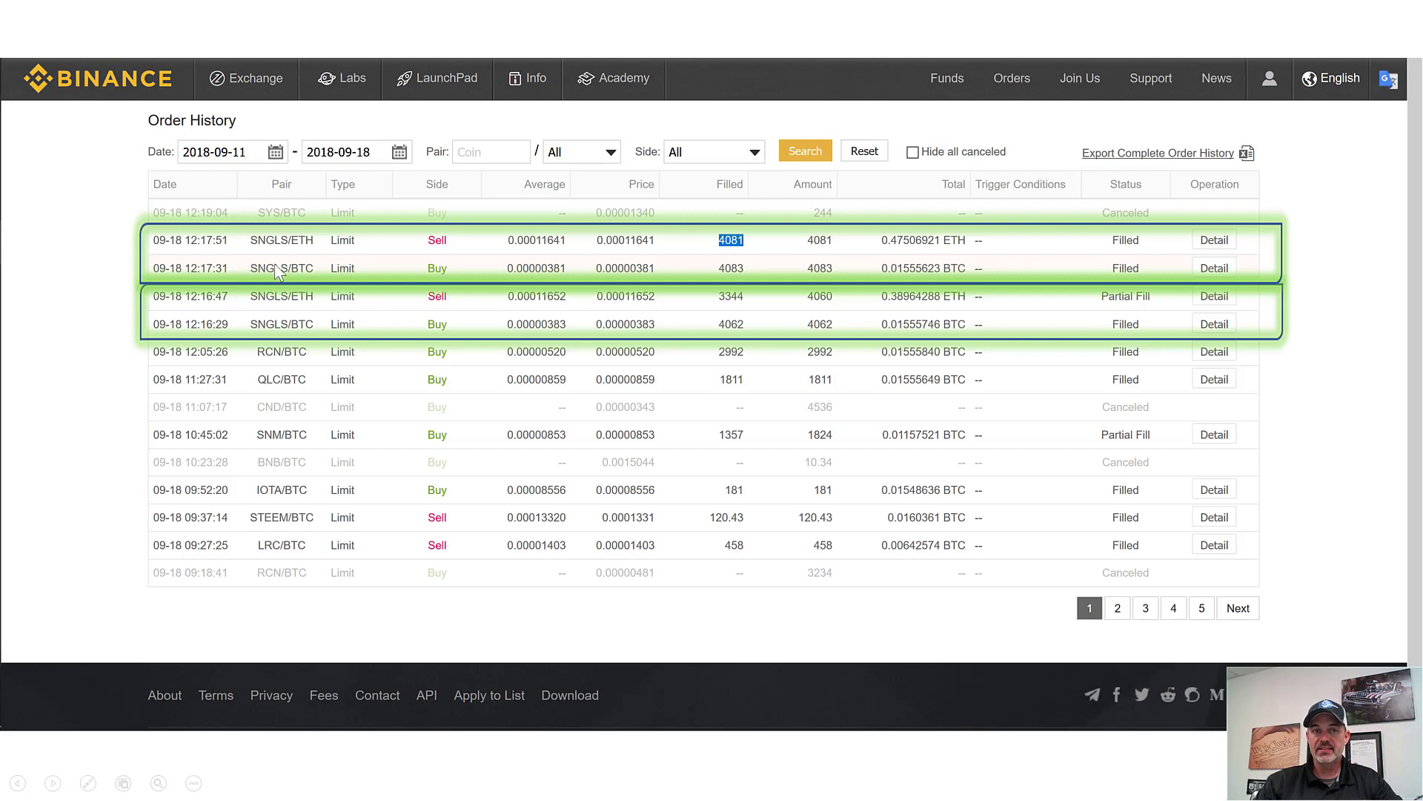
pyautogui.moveTo(305, 275)
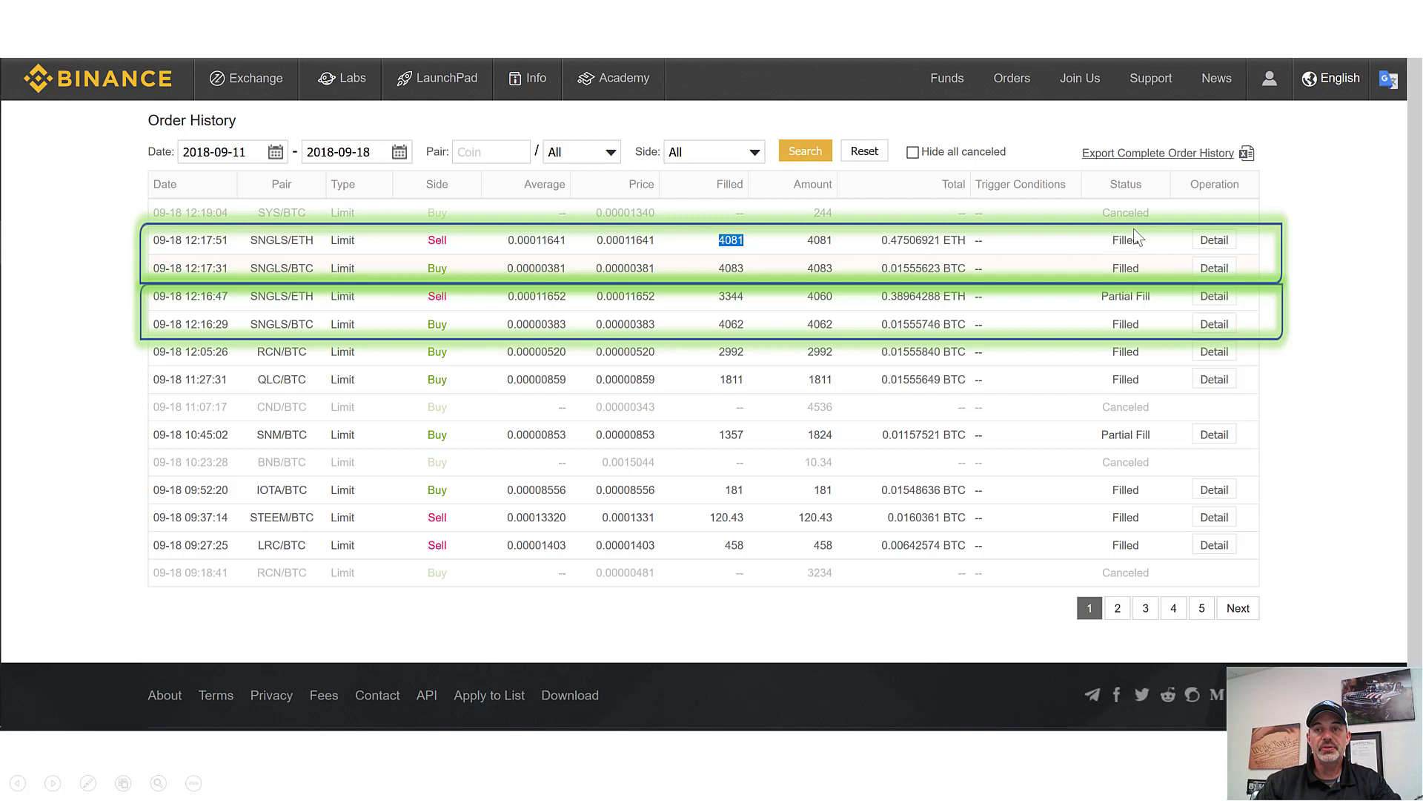
pyautogui.moveTo(281, 271)
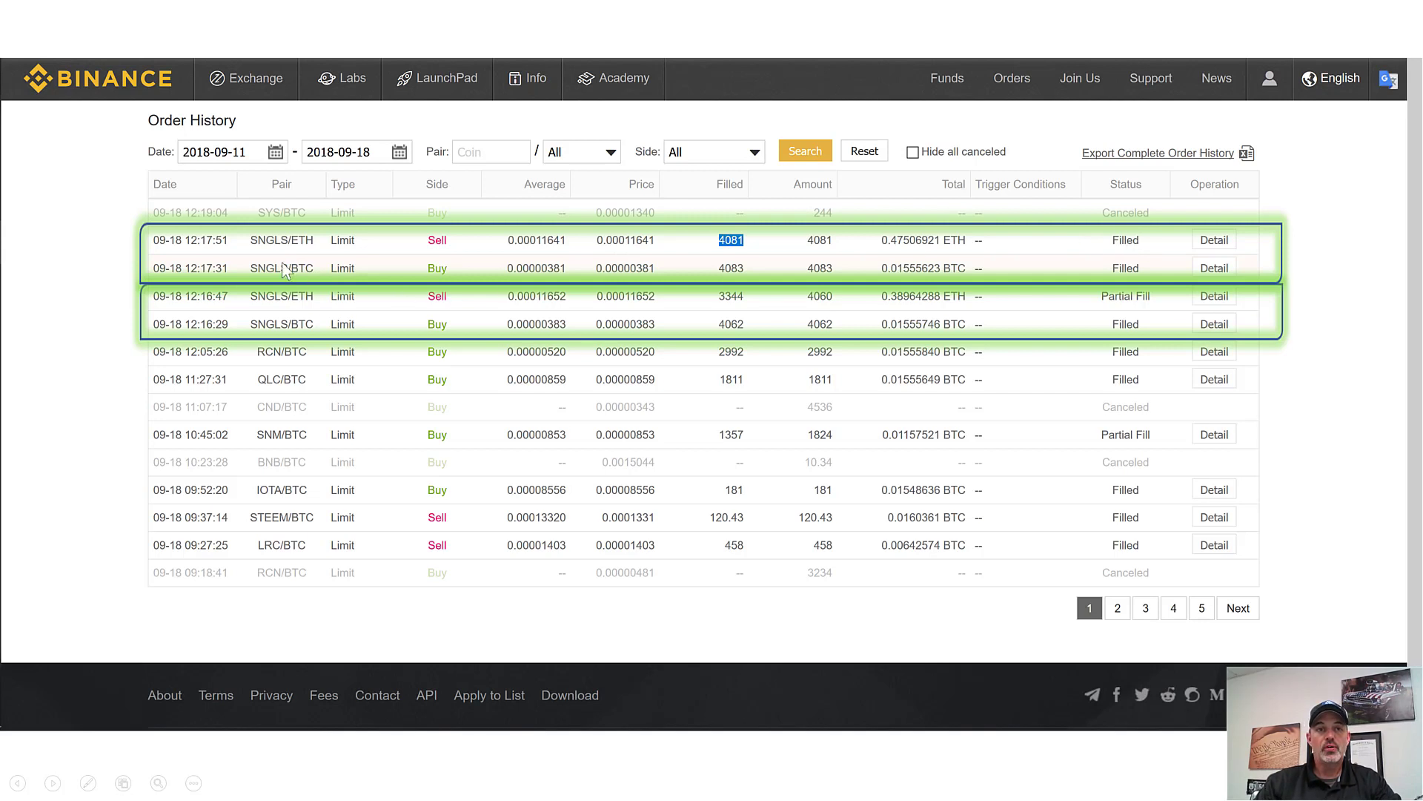
pyautogui.moveTo(319, 244)
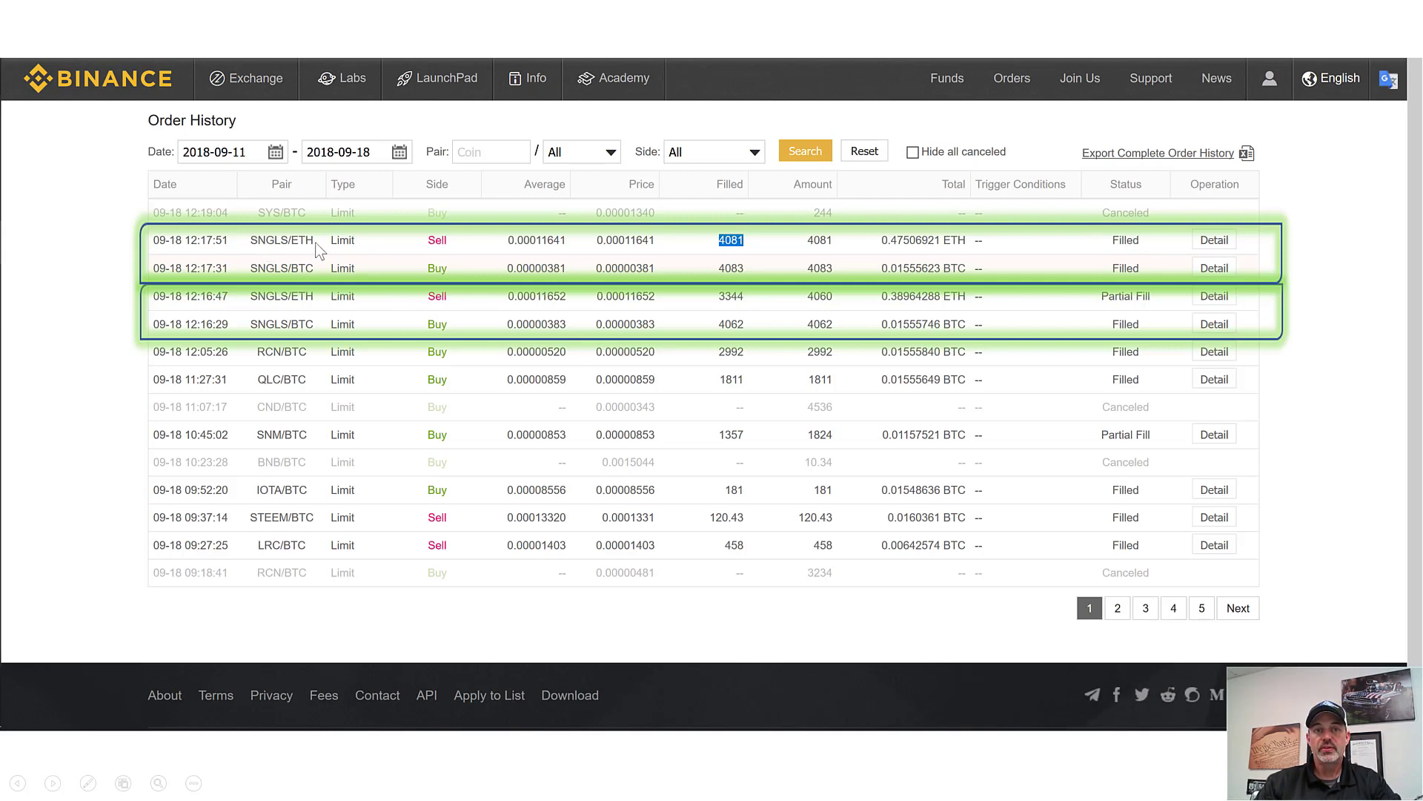
pyautogui.moveTo(735, 258)
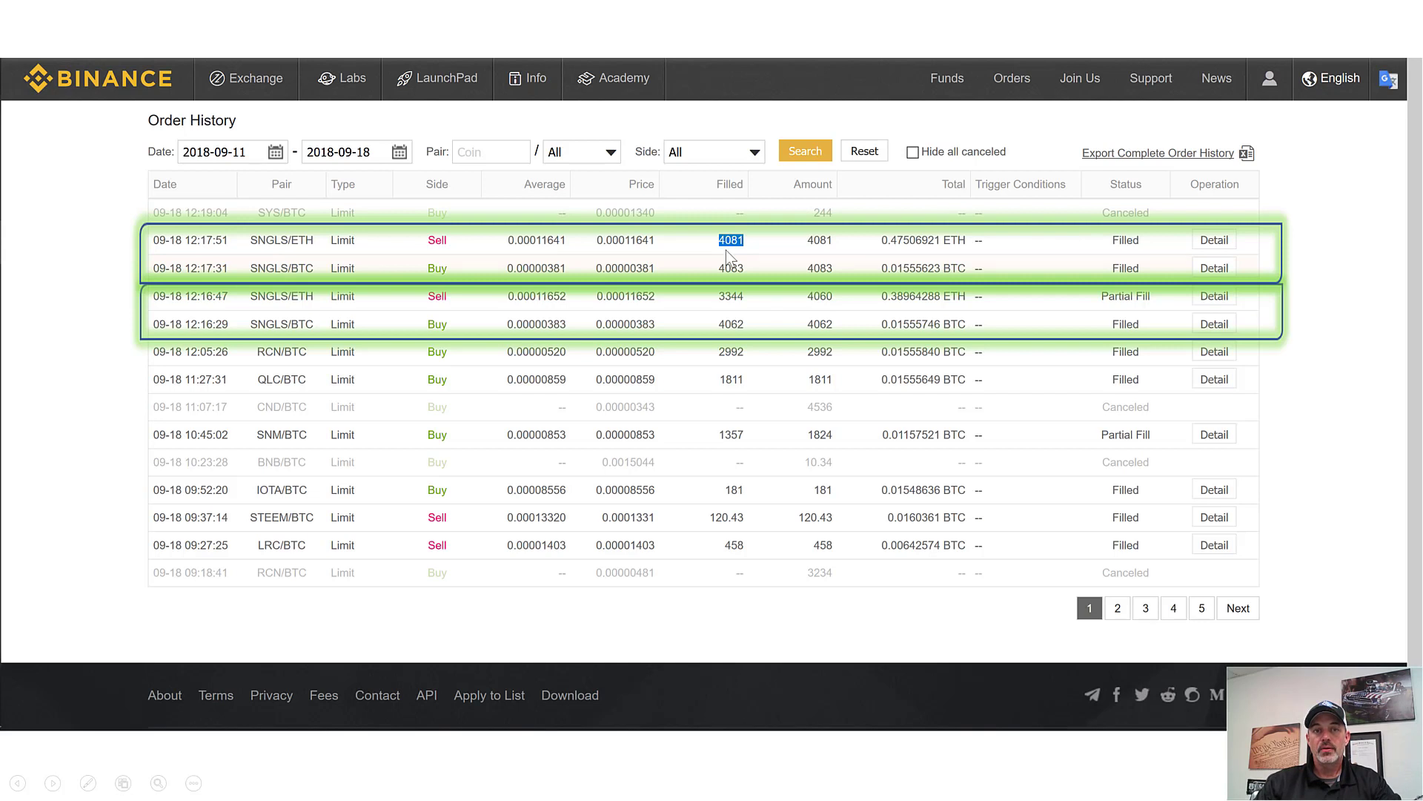
pyautogui.moveTo(653, 352)
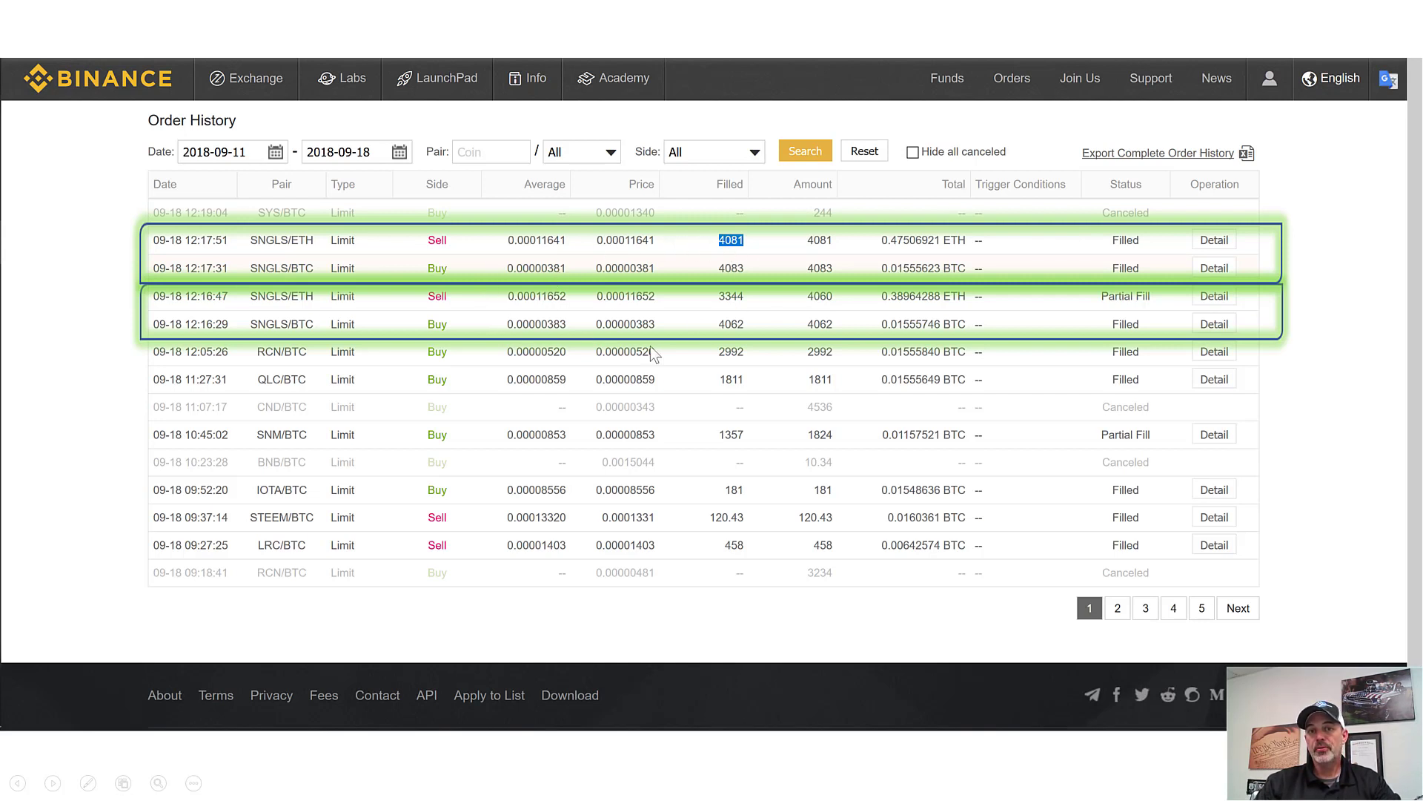
pyautogui.moveTo(689, 341)
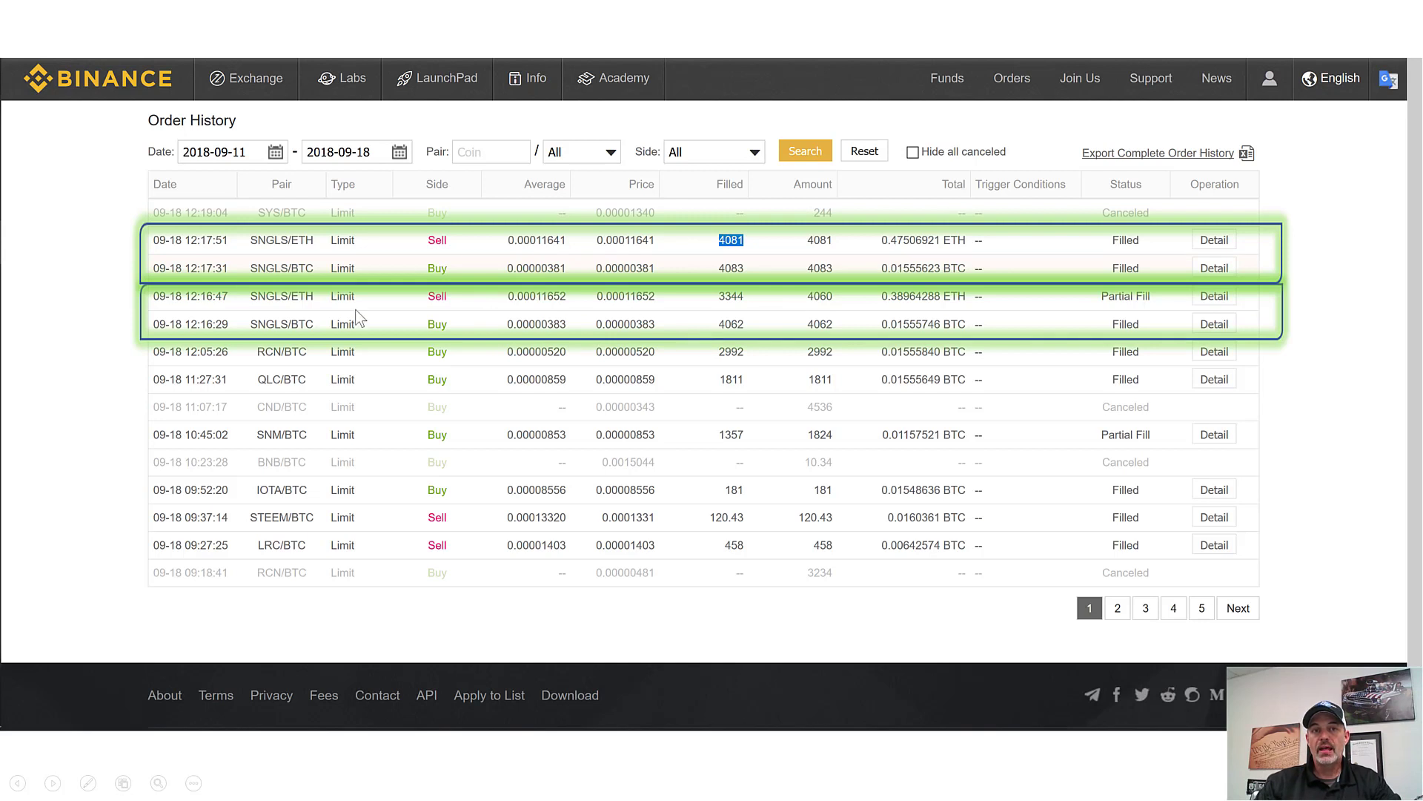
pyautogui.moveTo(271, 250)
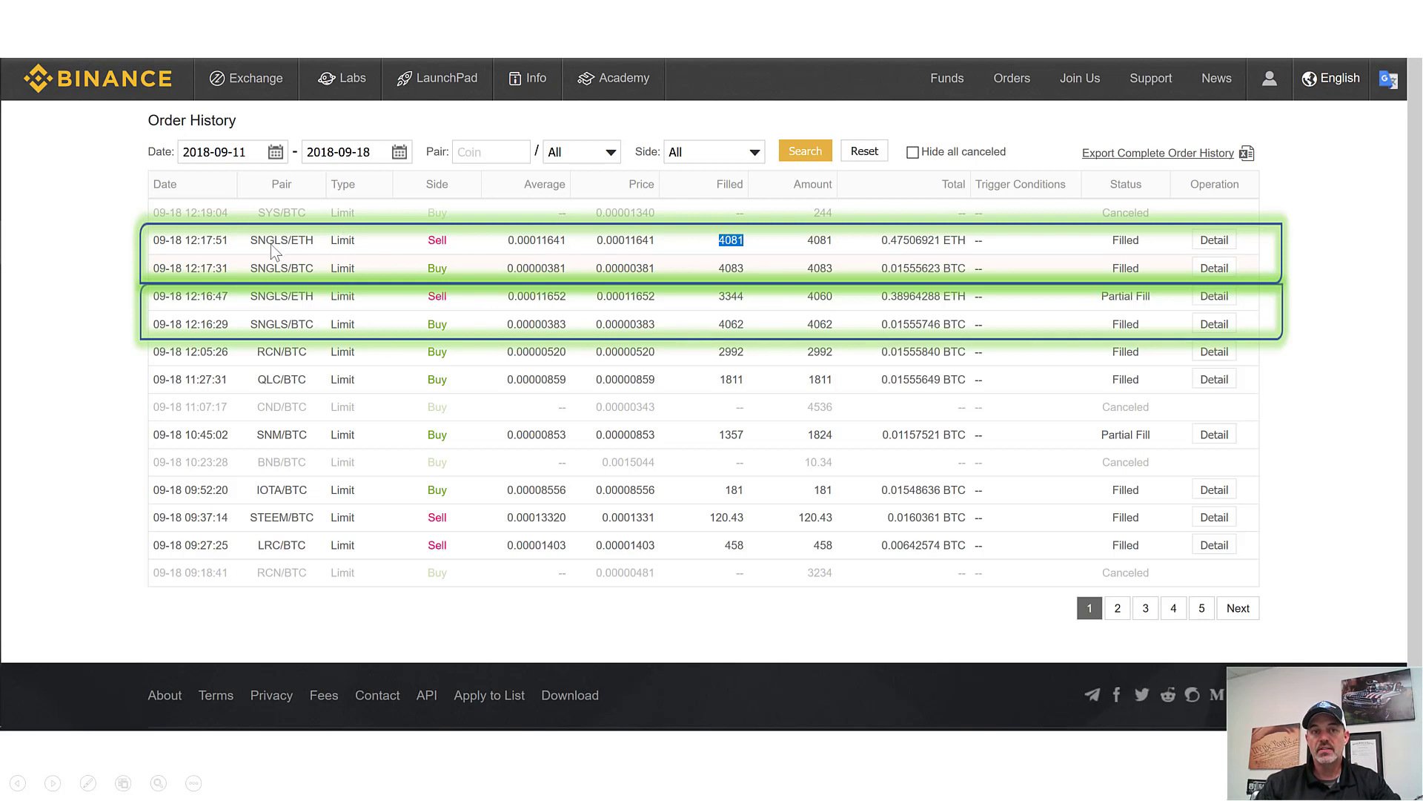
pyautogui.moveTo(659, 323)
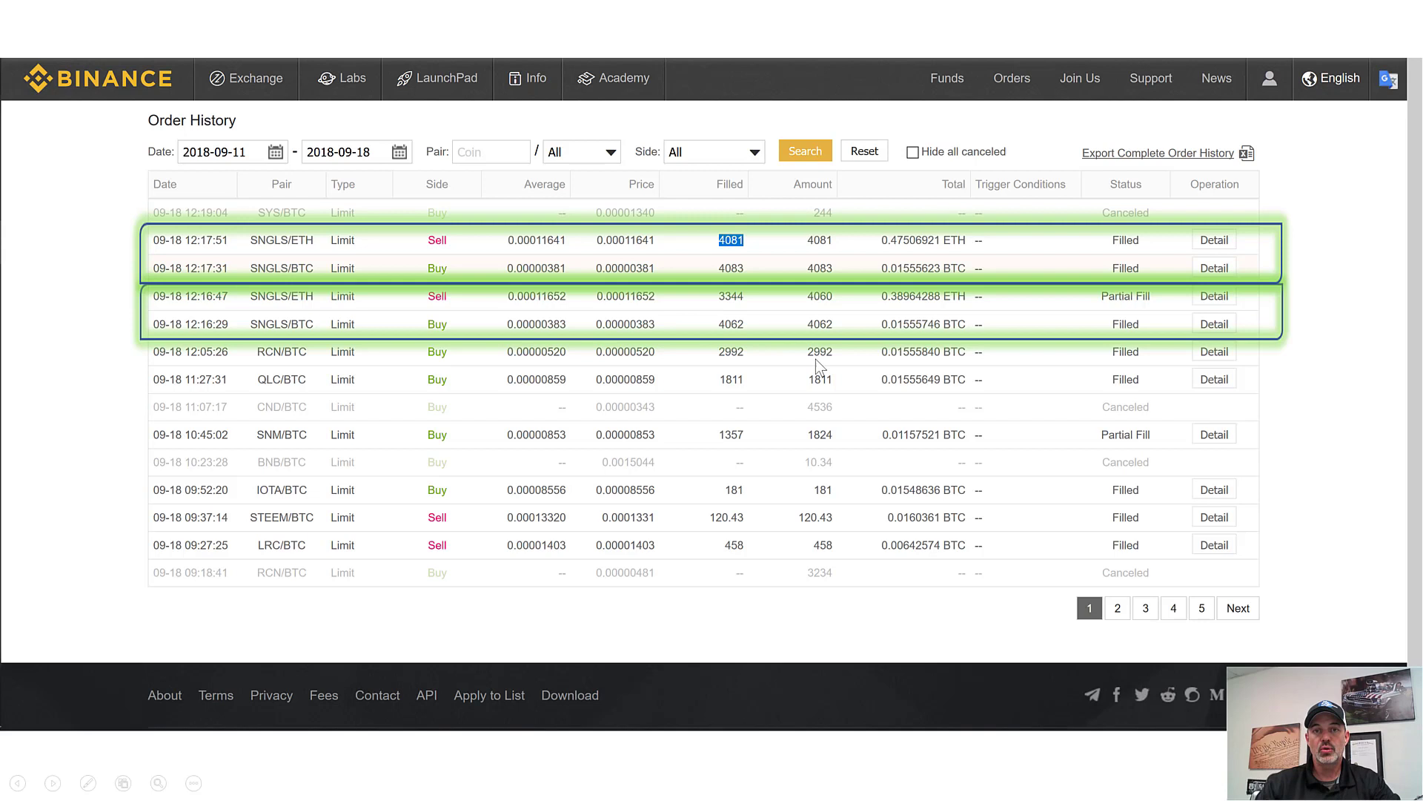
pyautogui.moveTo(962, 360)
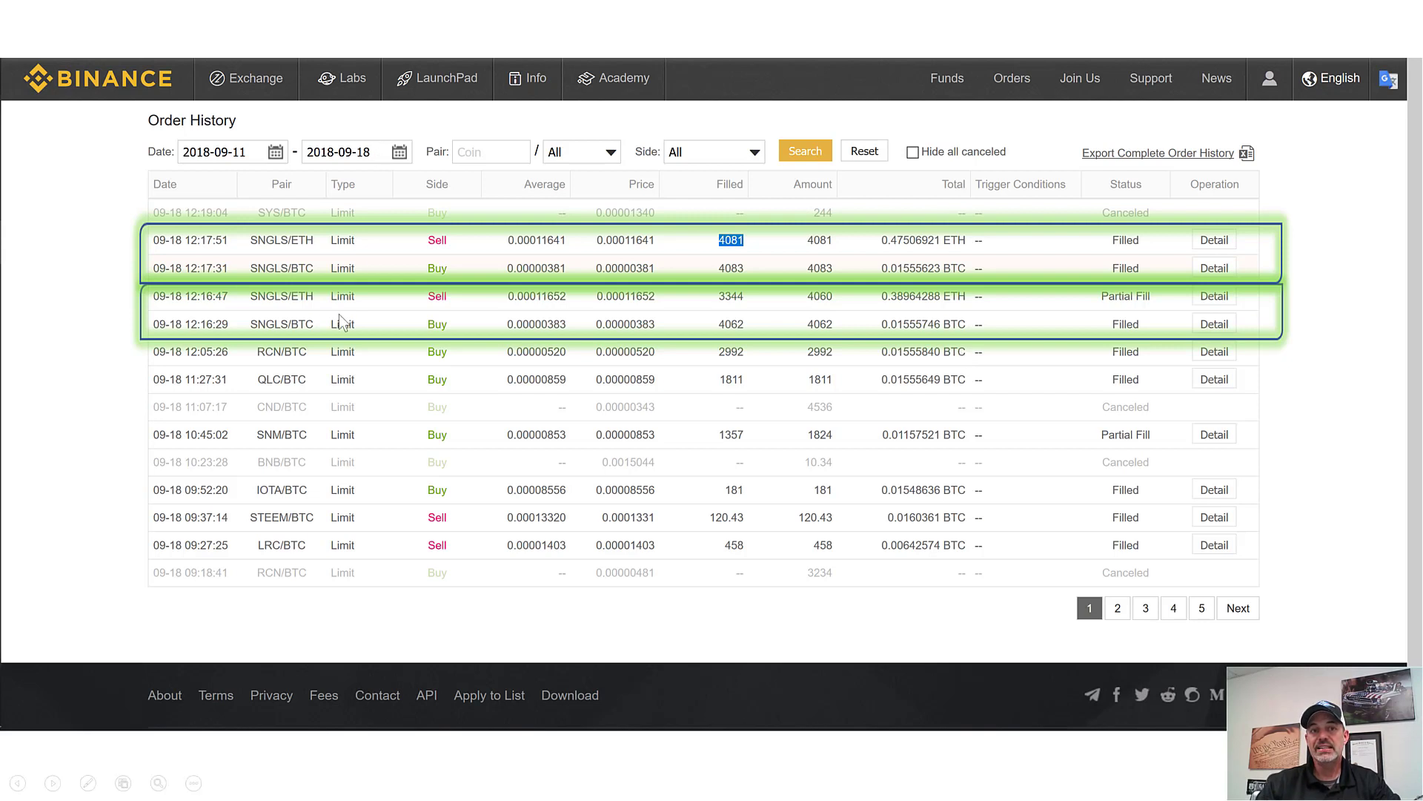
pyautogui.moveTo(263, 365)
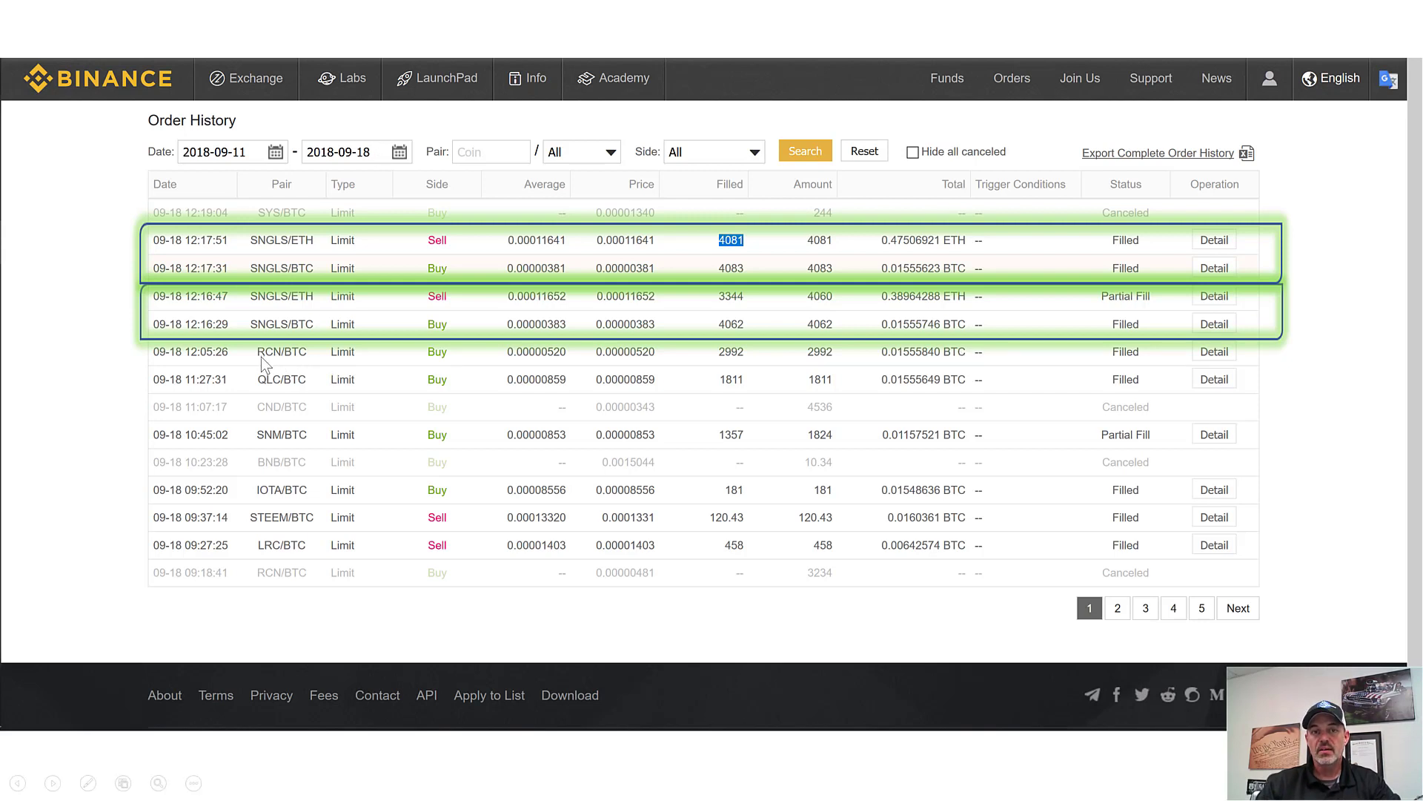
pyautogui.moveTo(418, 358)
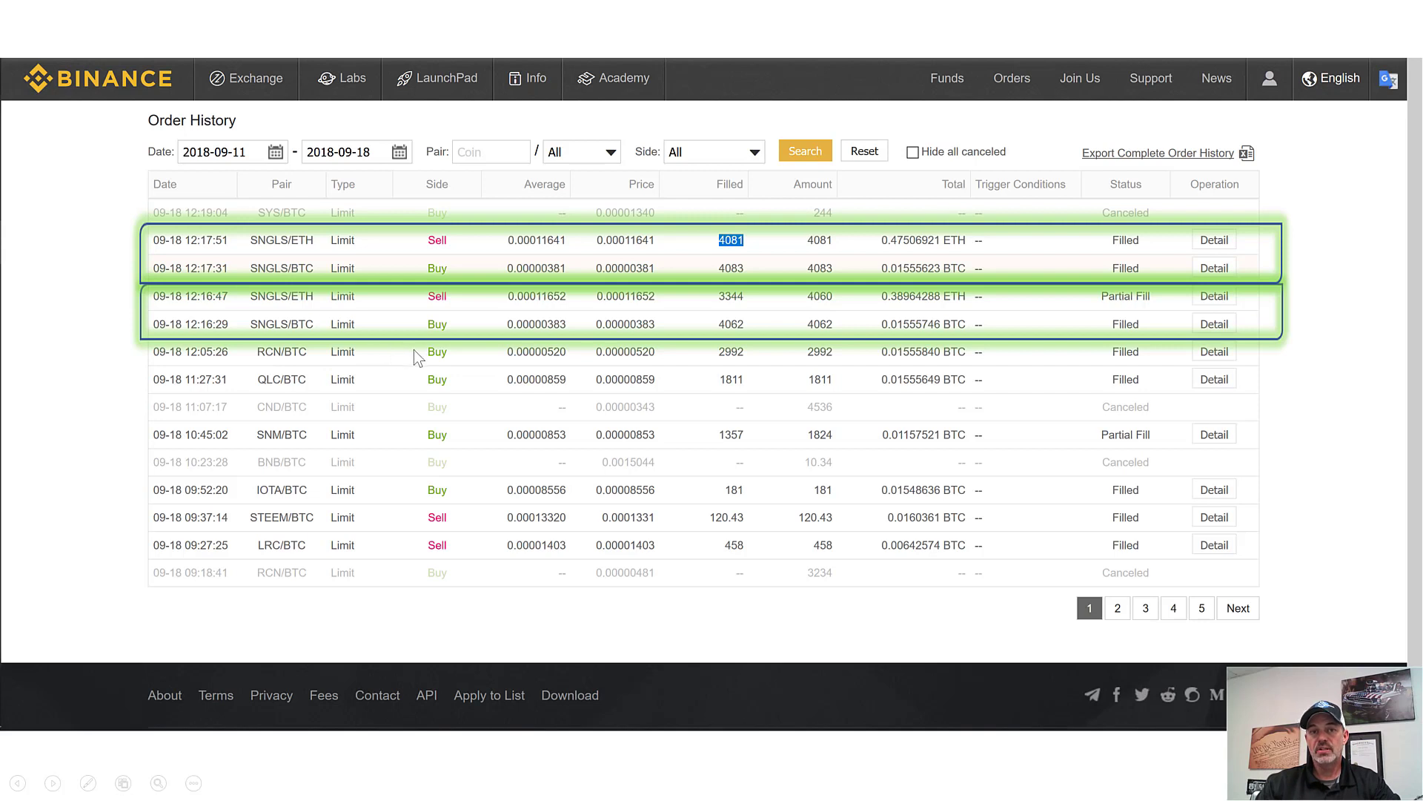
pyautogui.moveTo(358, 350)
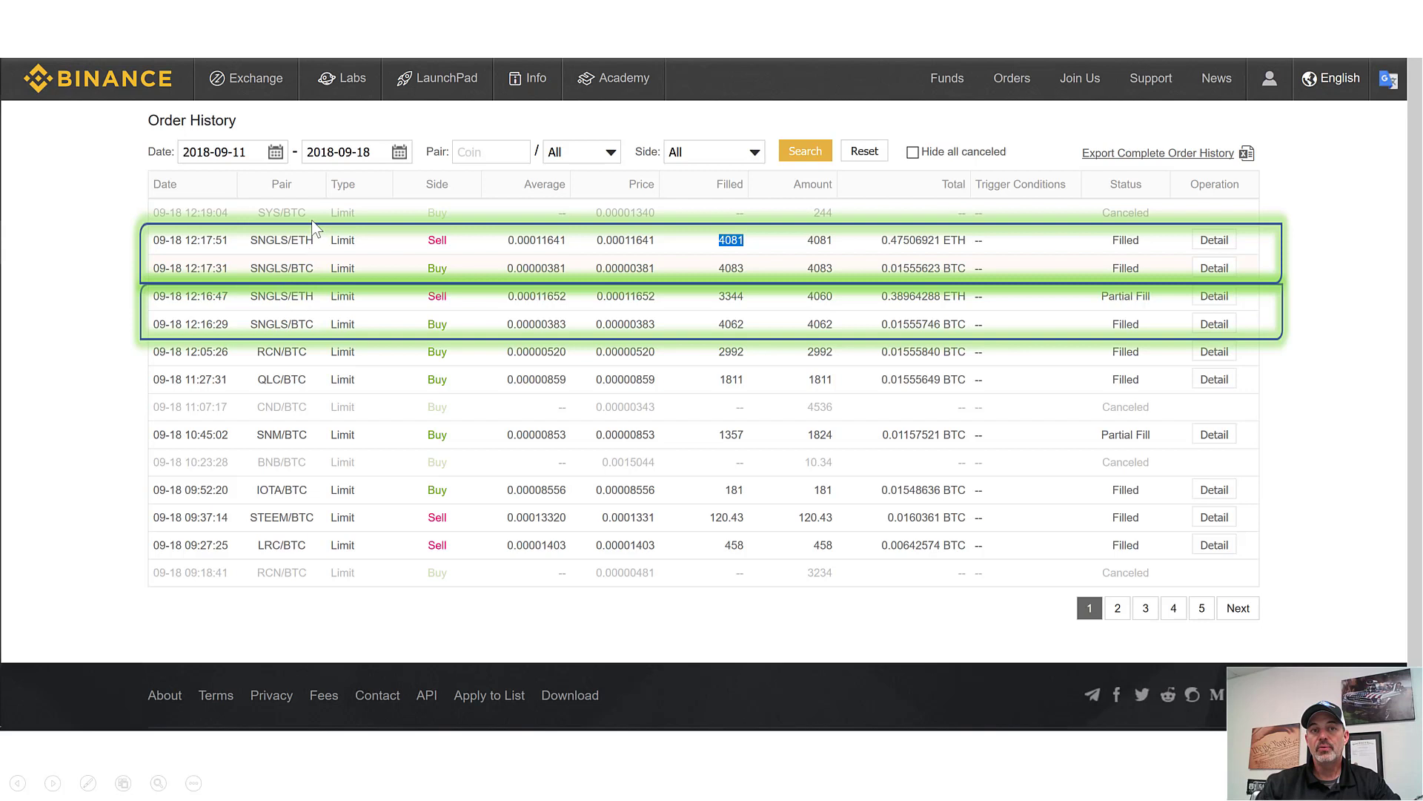
pyautogui.moveTo(931, 316)
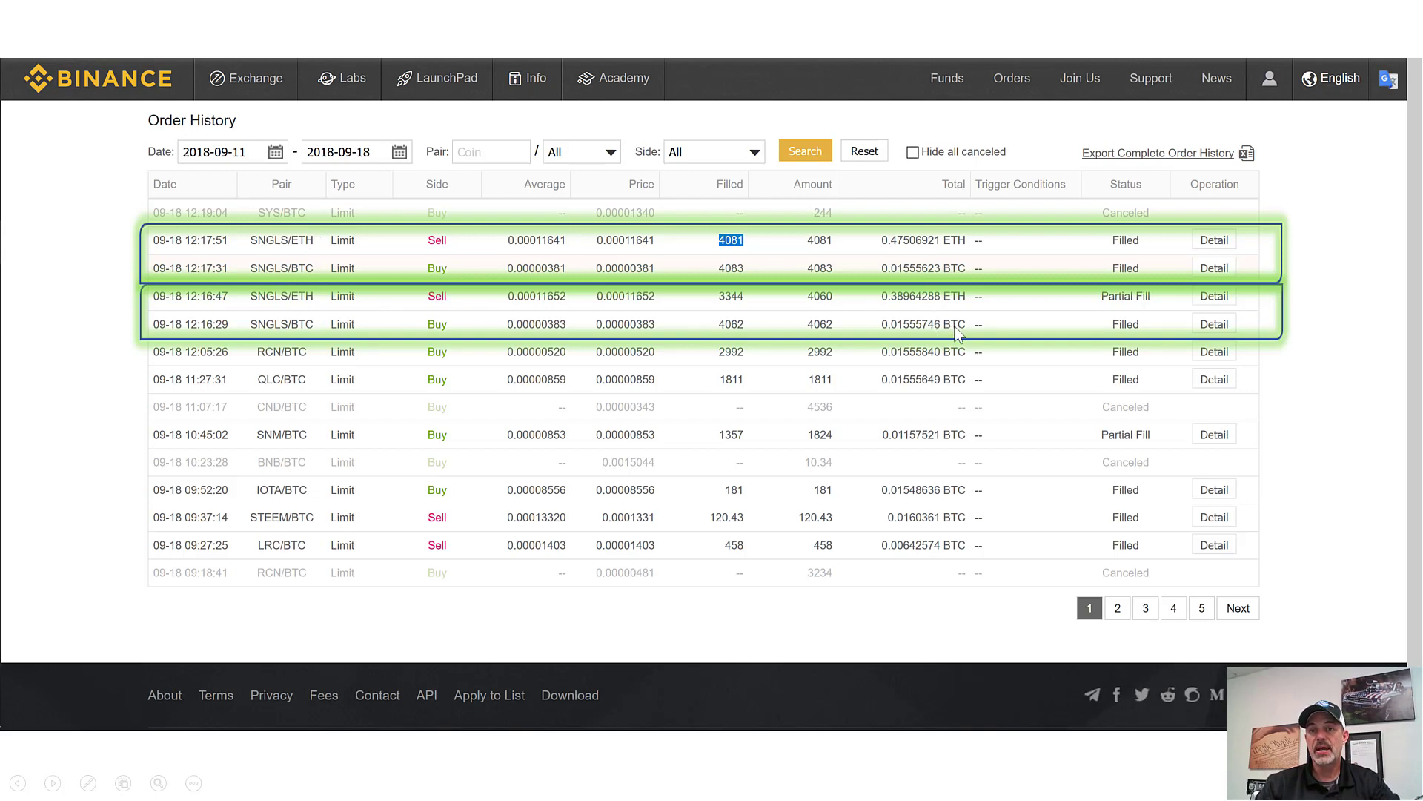
pyautogui.moveTo(952, 338)
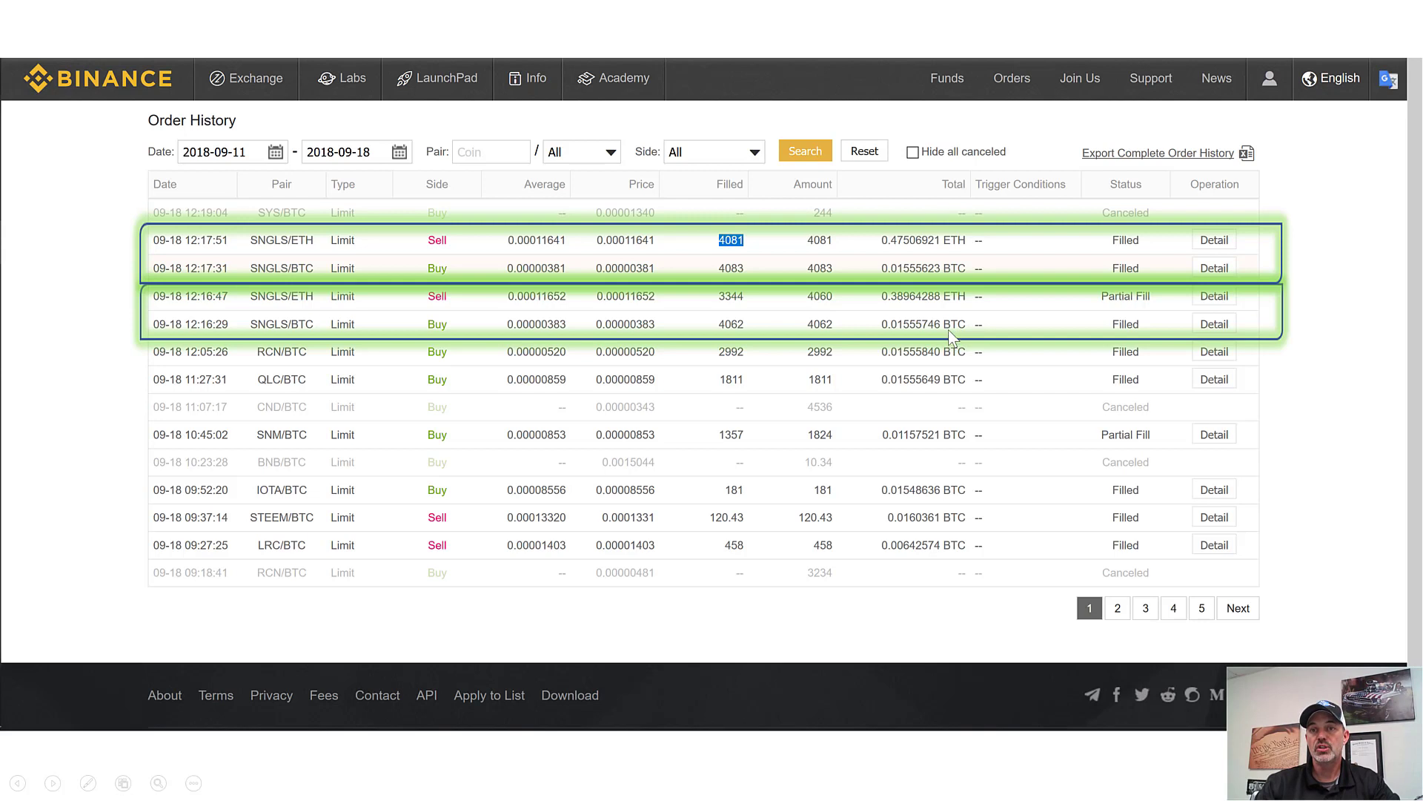
pyautogui.moveTo(963, 258)
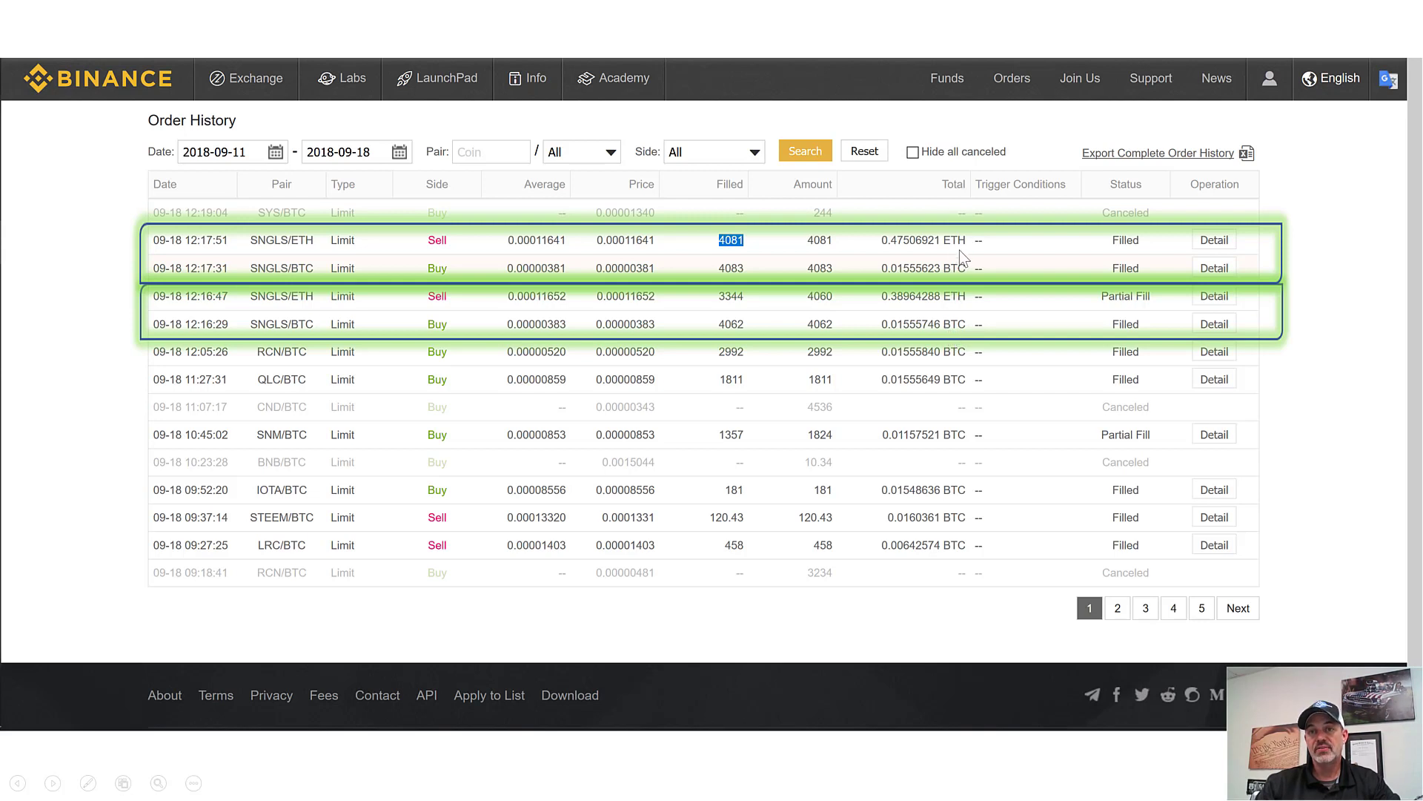
pyautogui.moveTo(985, 324)
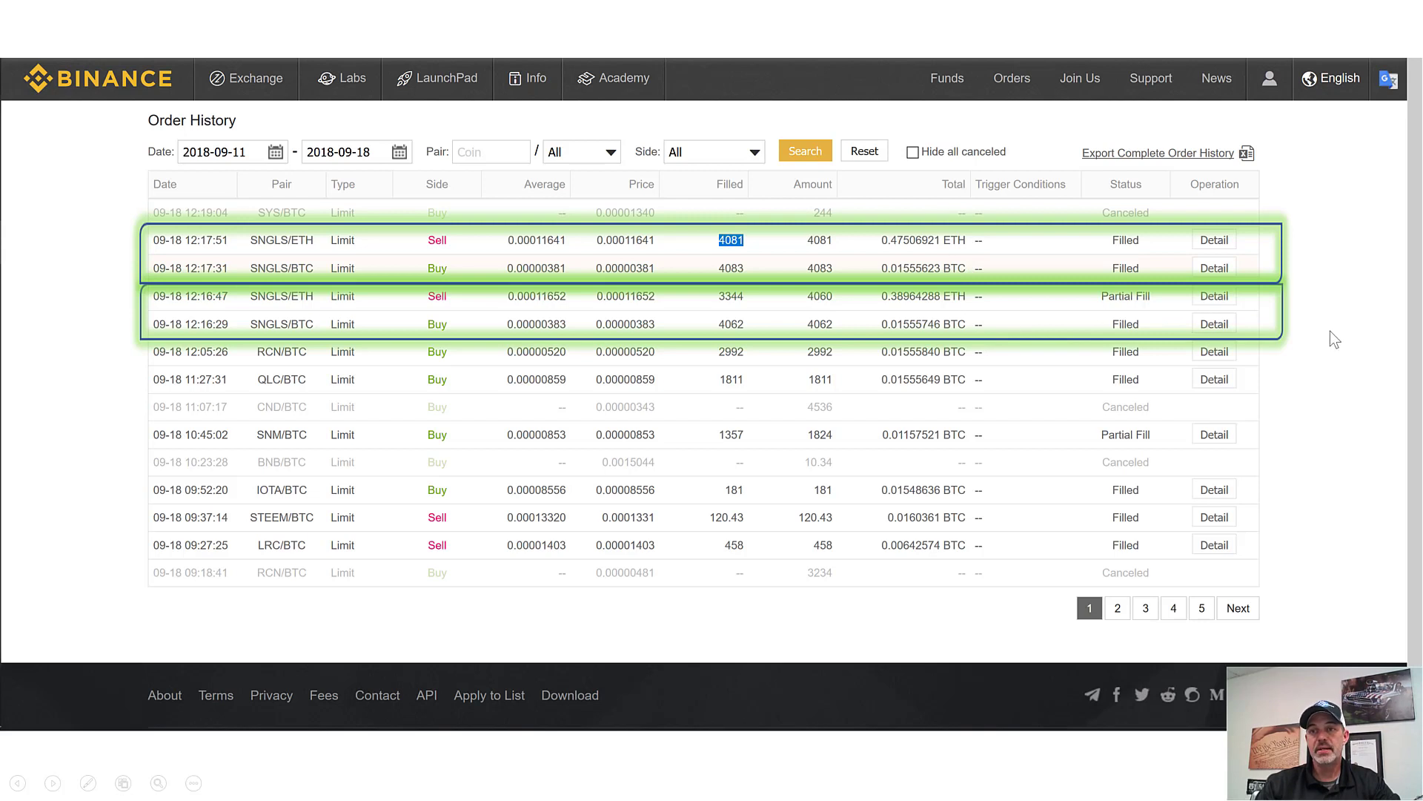
pyautogui.moveTo(1308, 325)
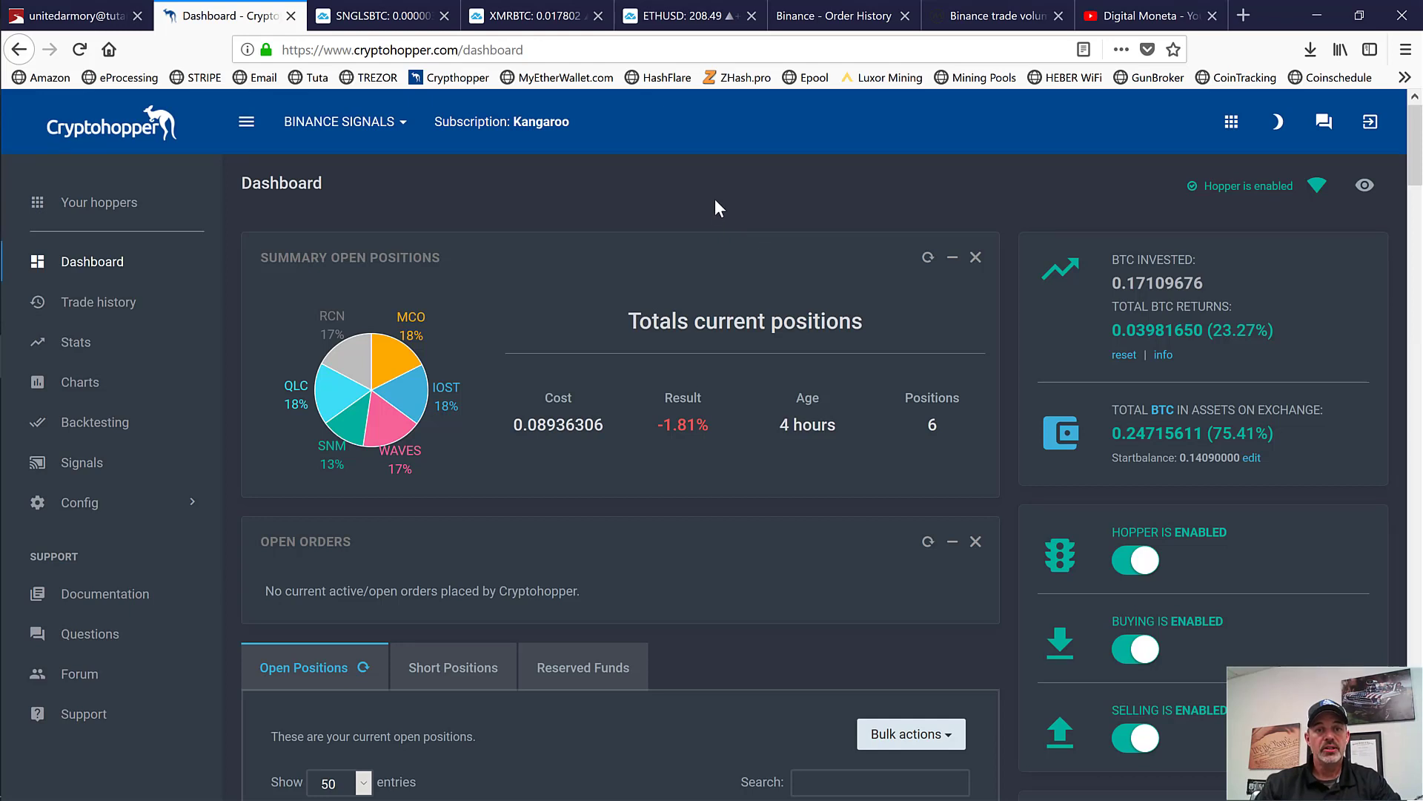
pyautogui.moveTo(543, 135)
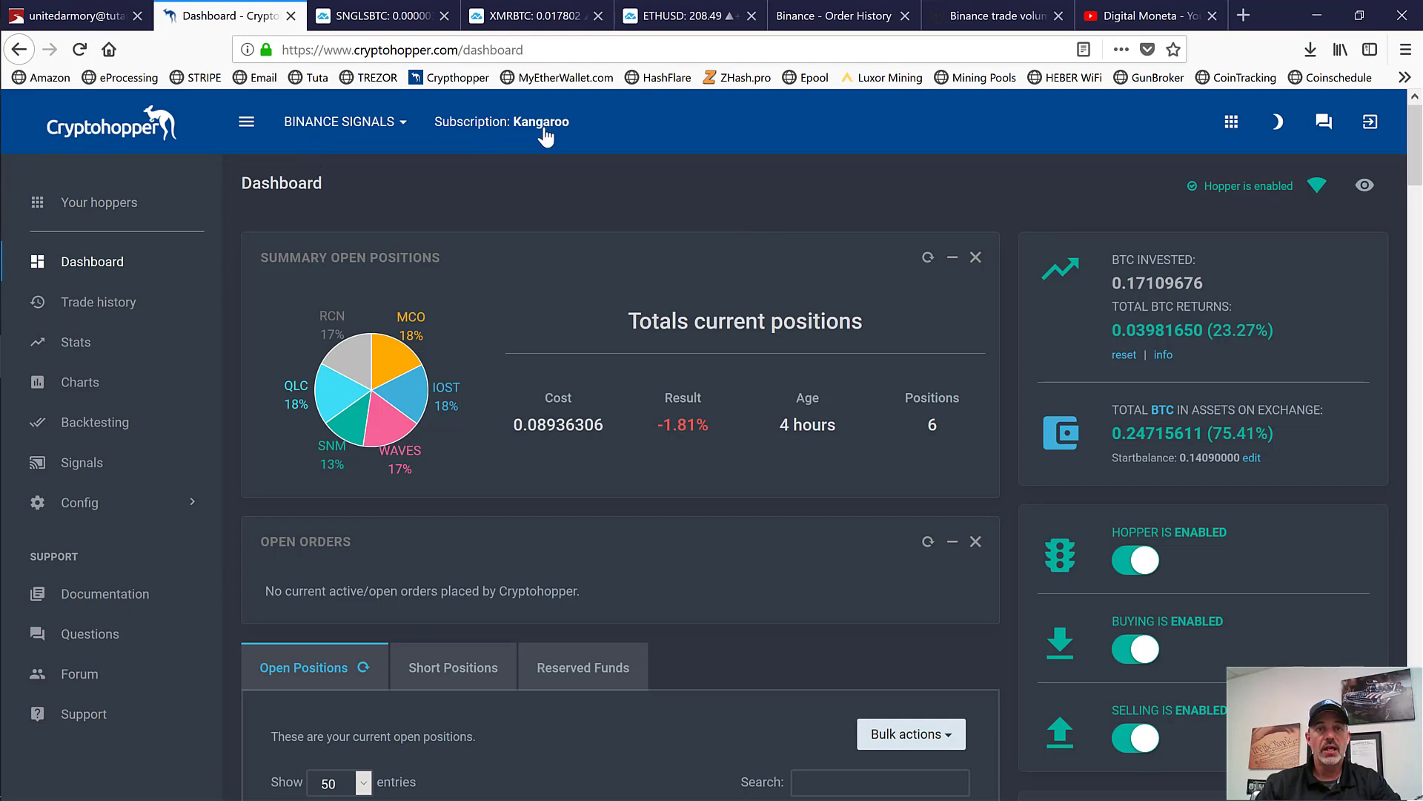
pyautogui.moveTo(777, 498)
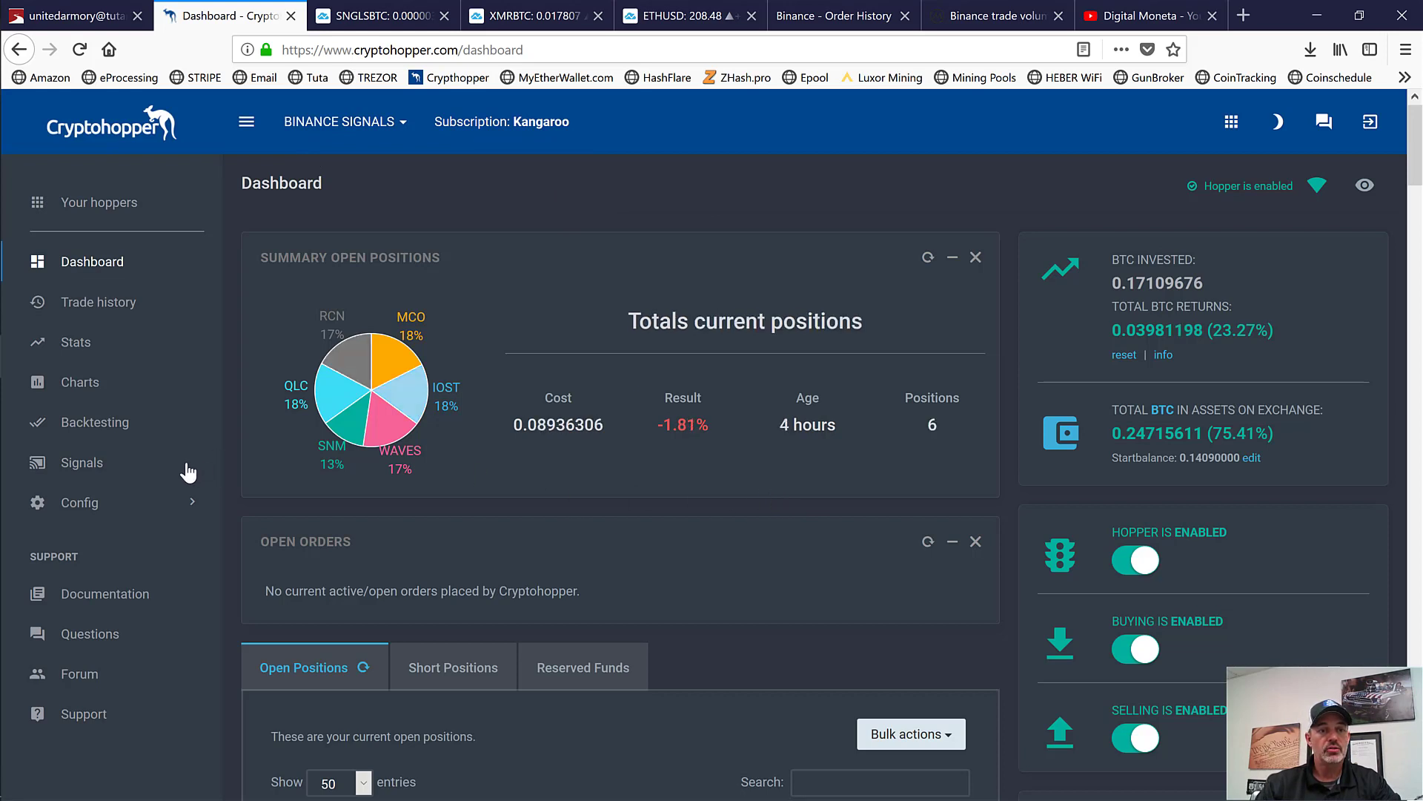
# - Expand Config in the sidebar and show the Baseconfig settings page
pyautogui.click(78, 502)
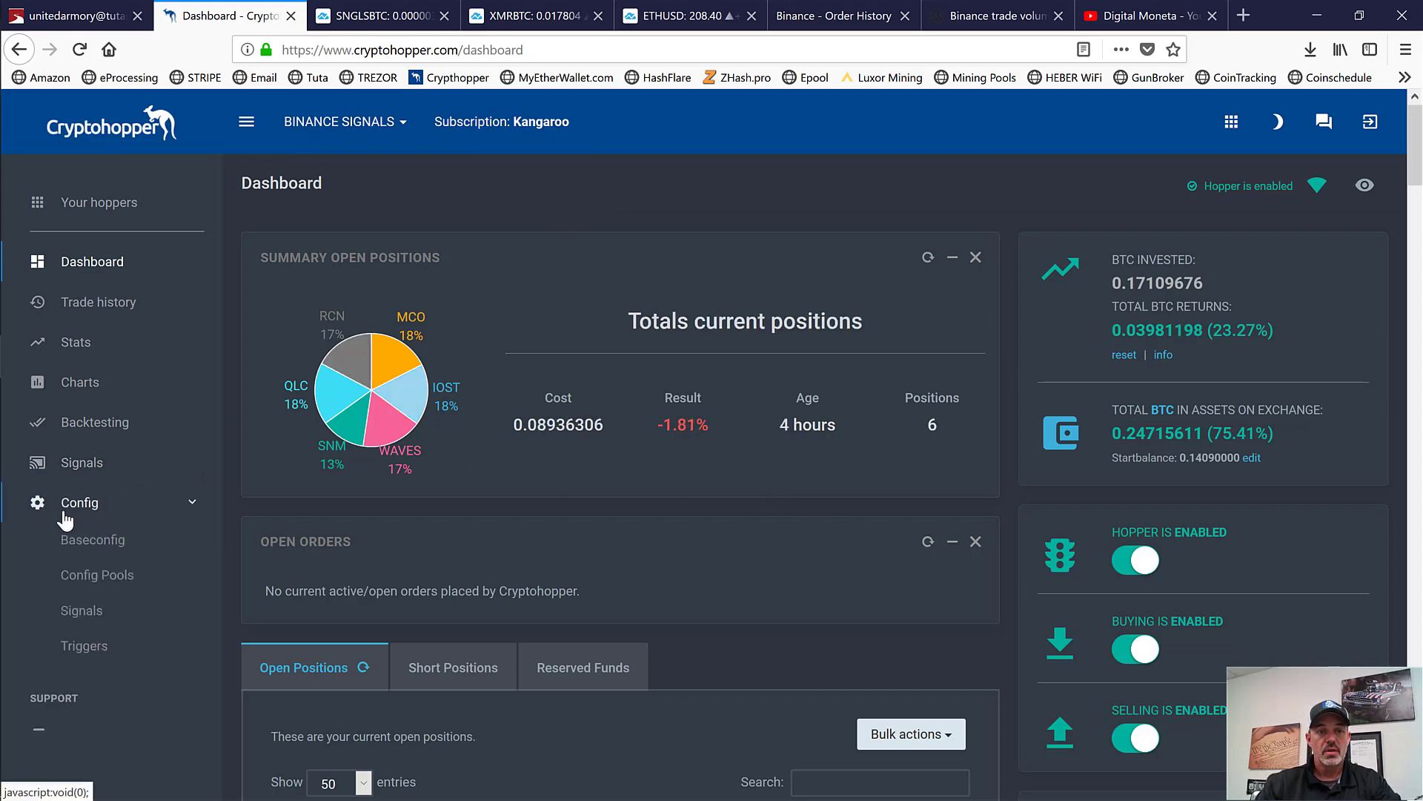
pyautogui.moveTo(107, 549)
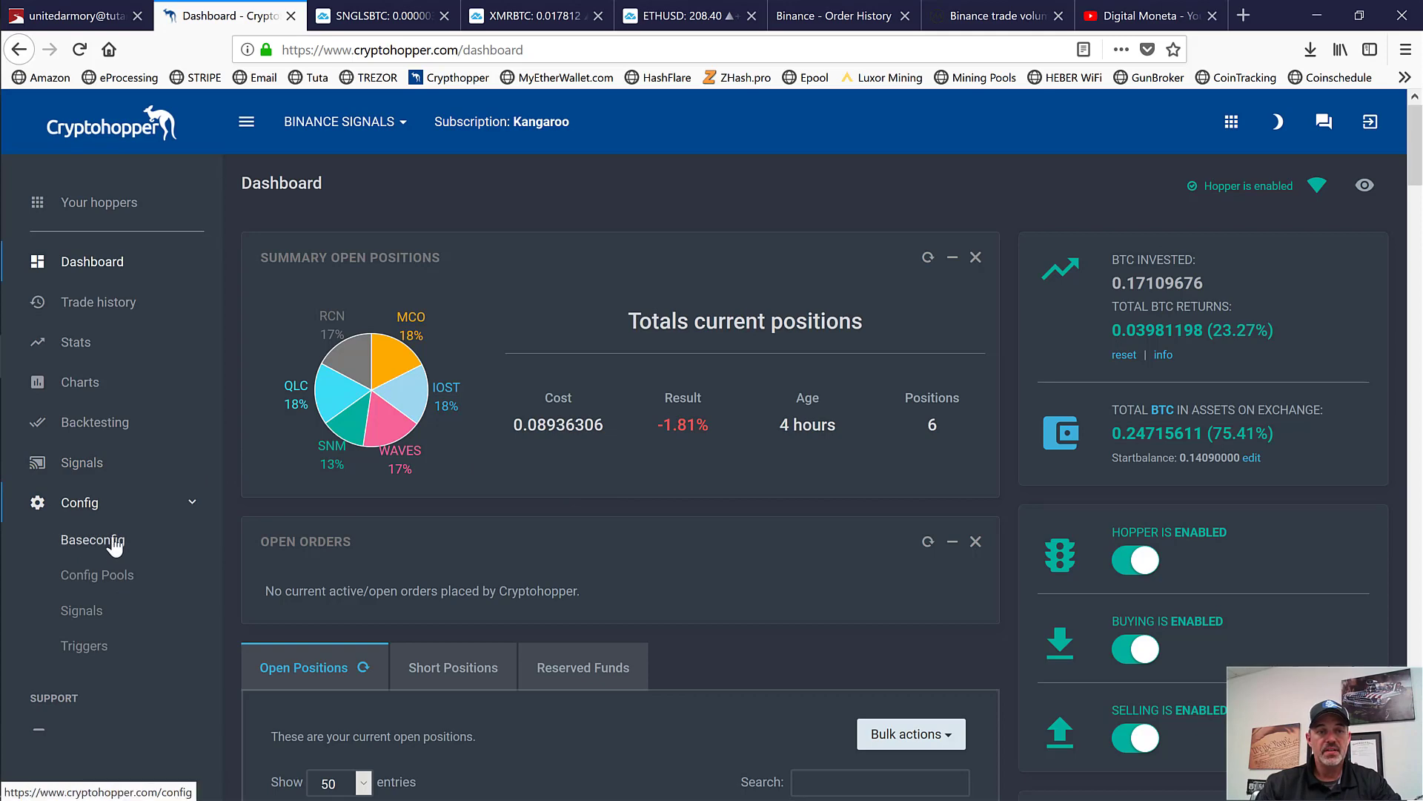
pyautogui.click(92, 540)
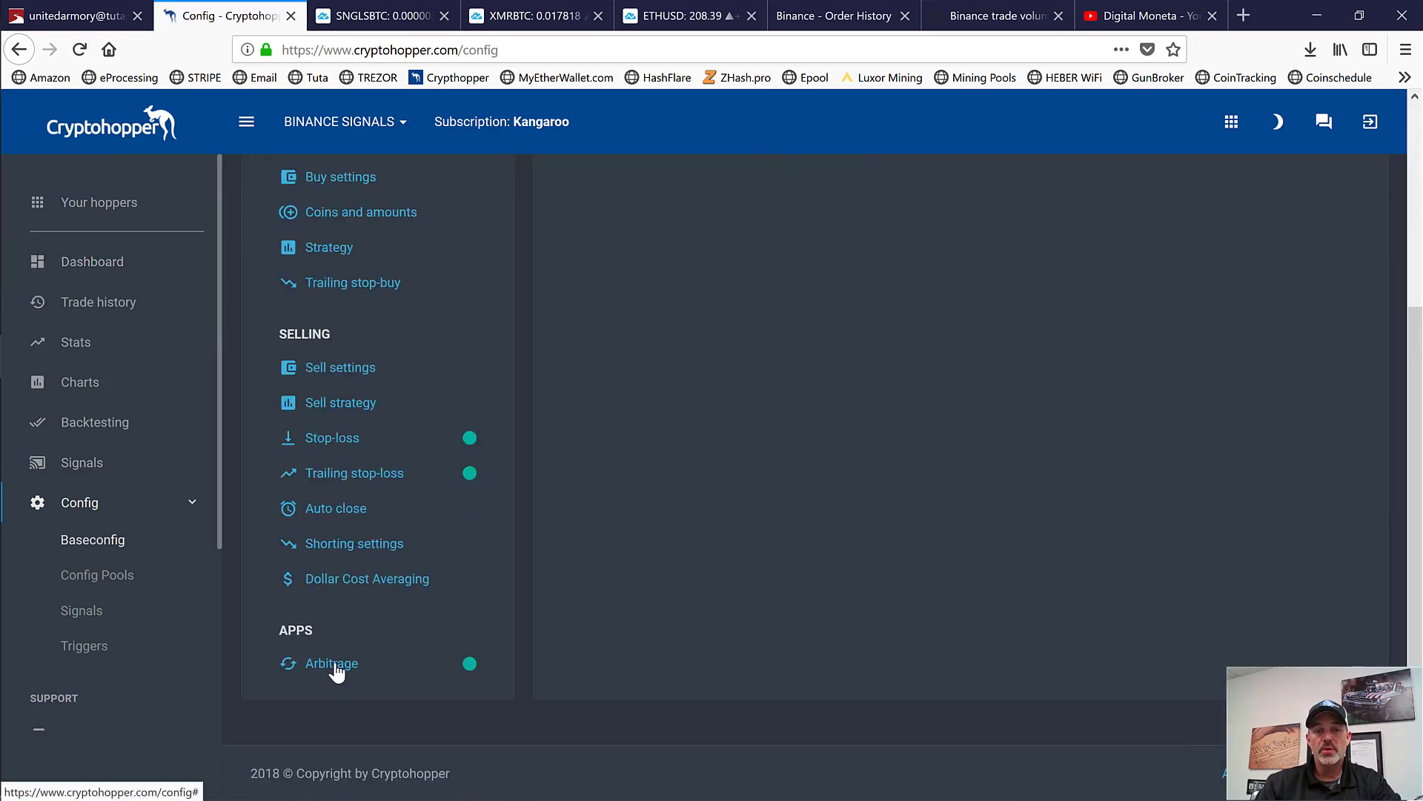
pyautogui.click(332, 663)
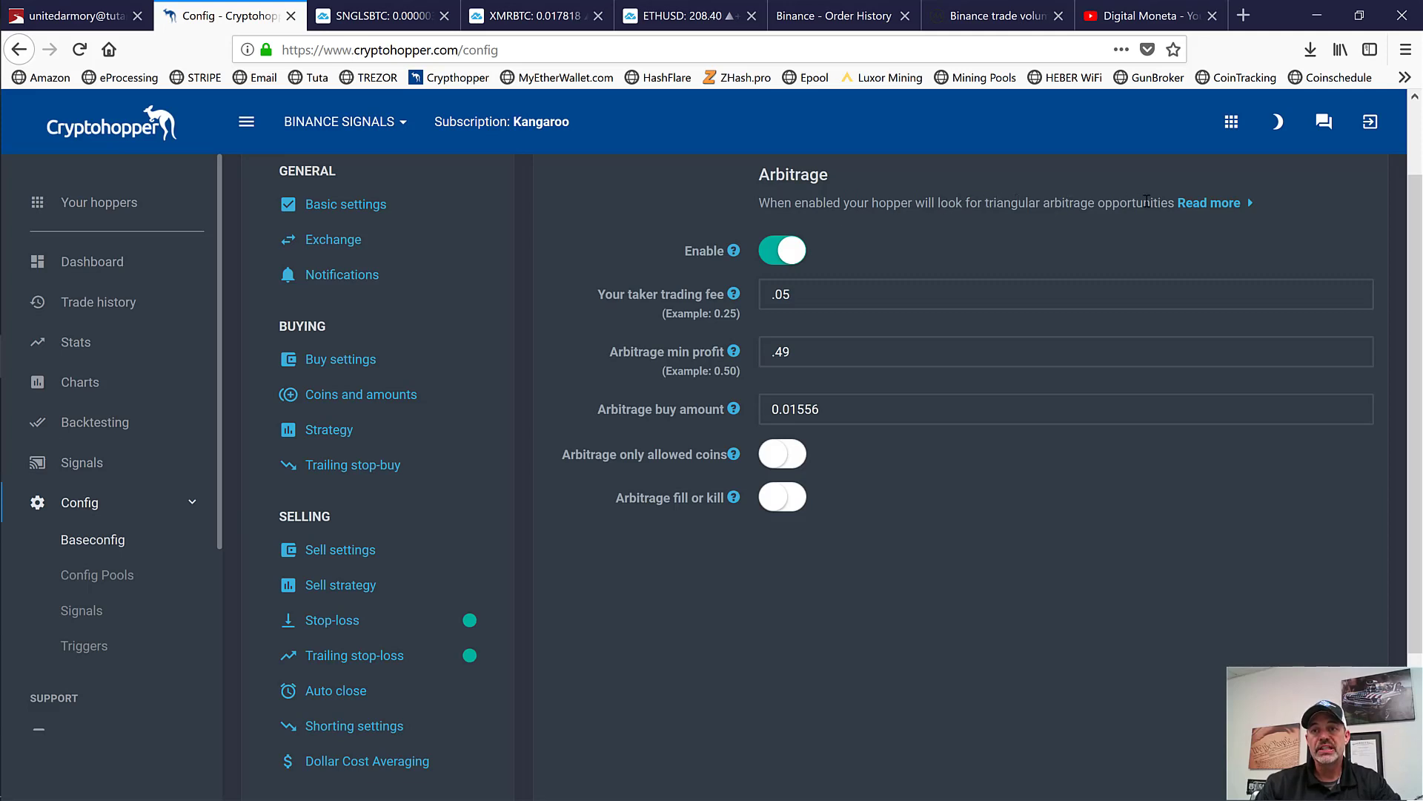
pyautogui.moveTo(1192, 214)
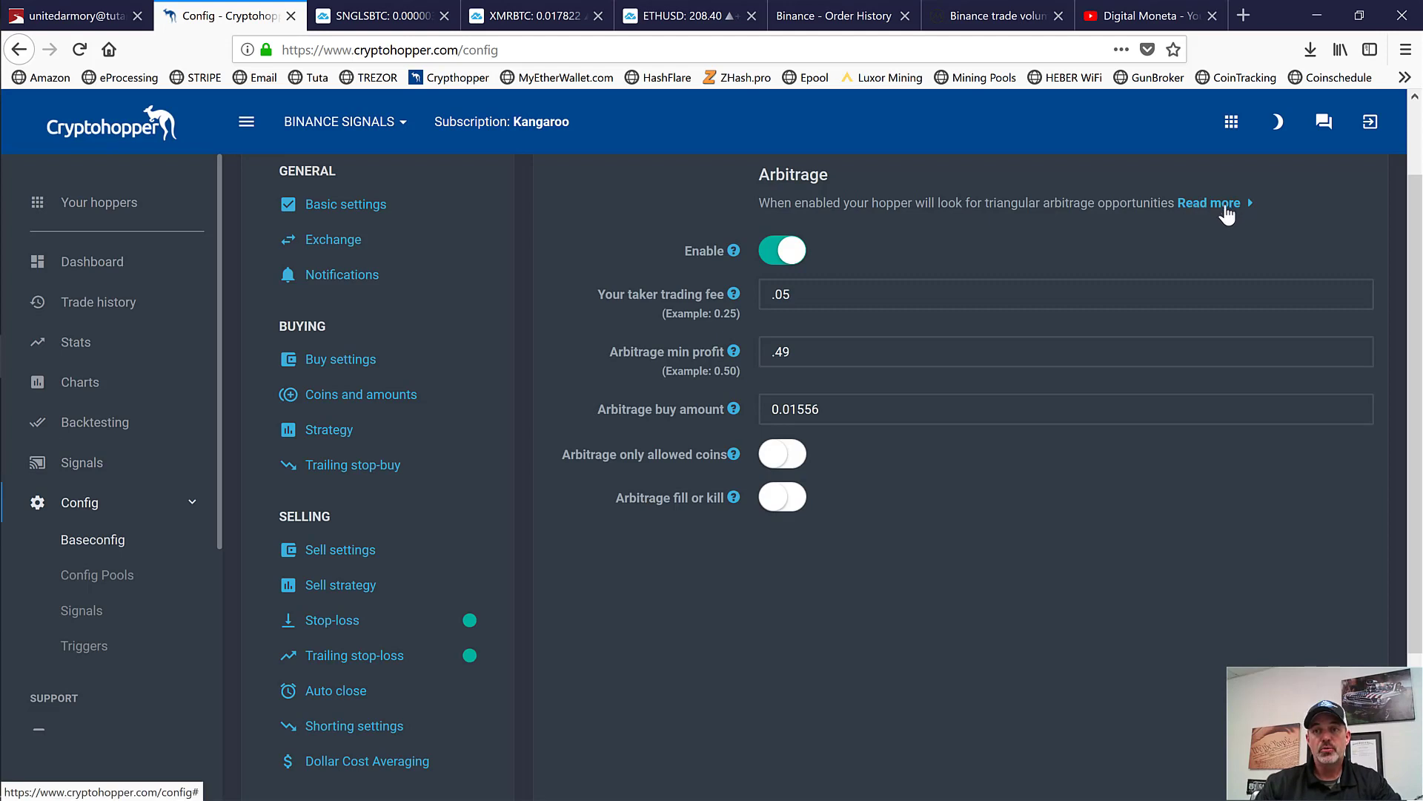
pyautogui.moveTo(987, 260)
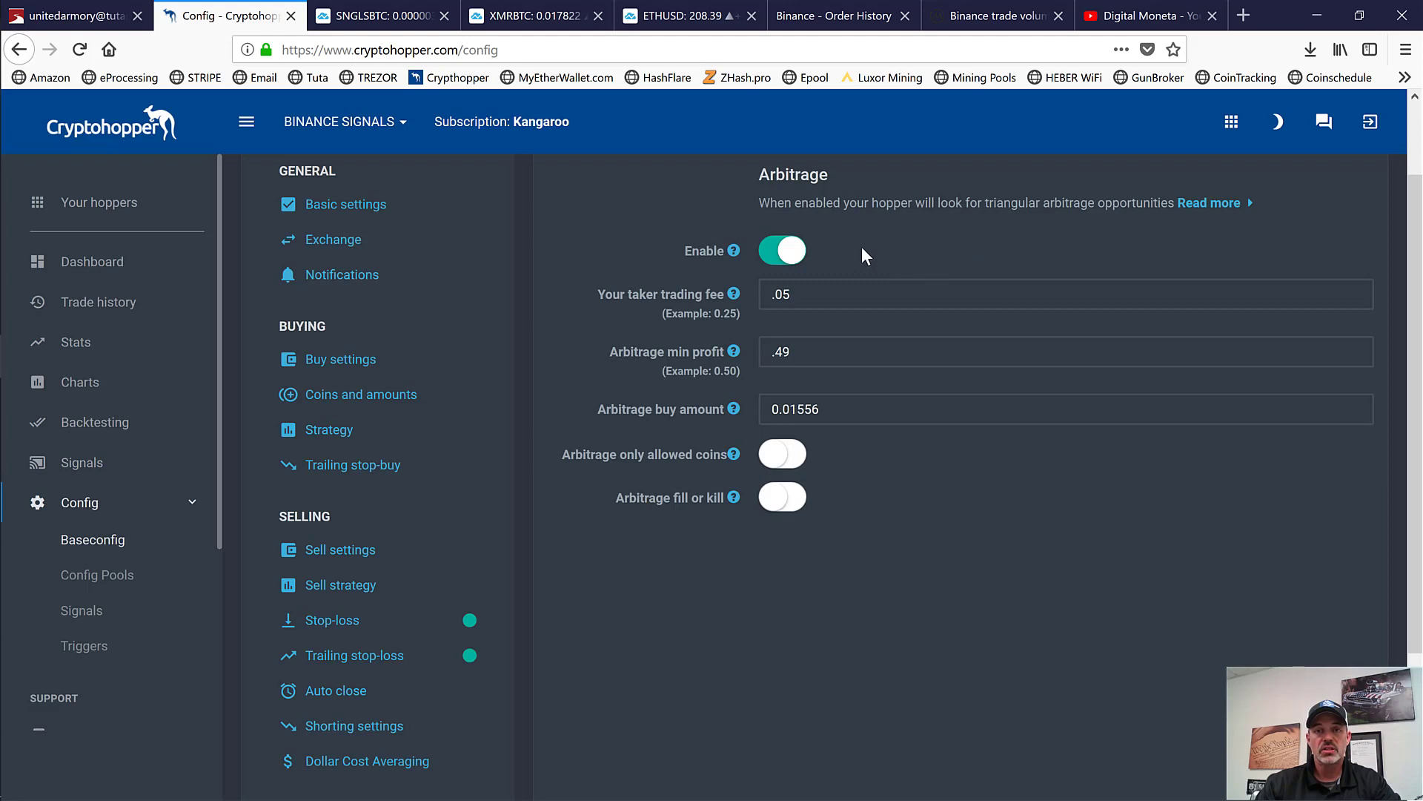
pyautogui.moveTo(792, 251)
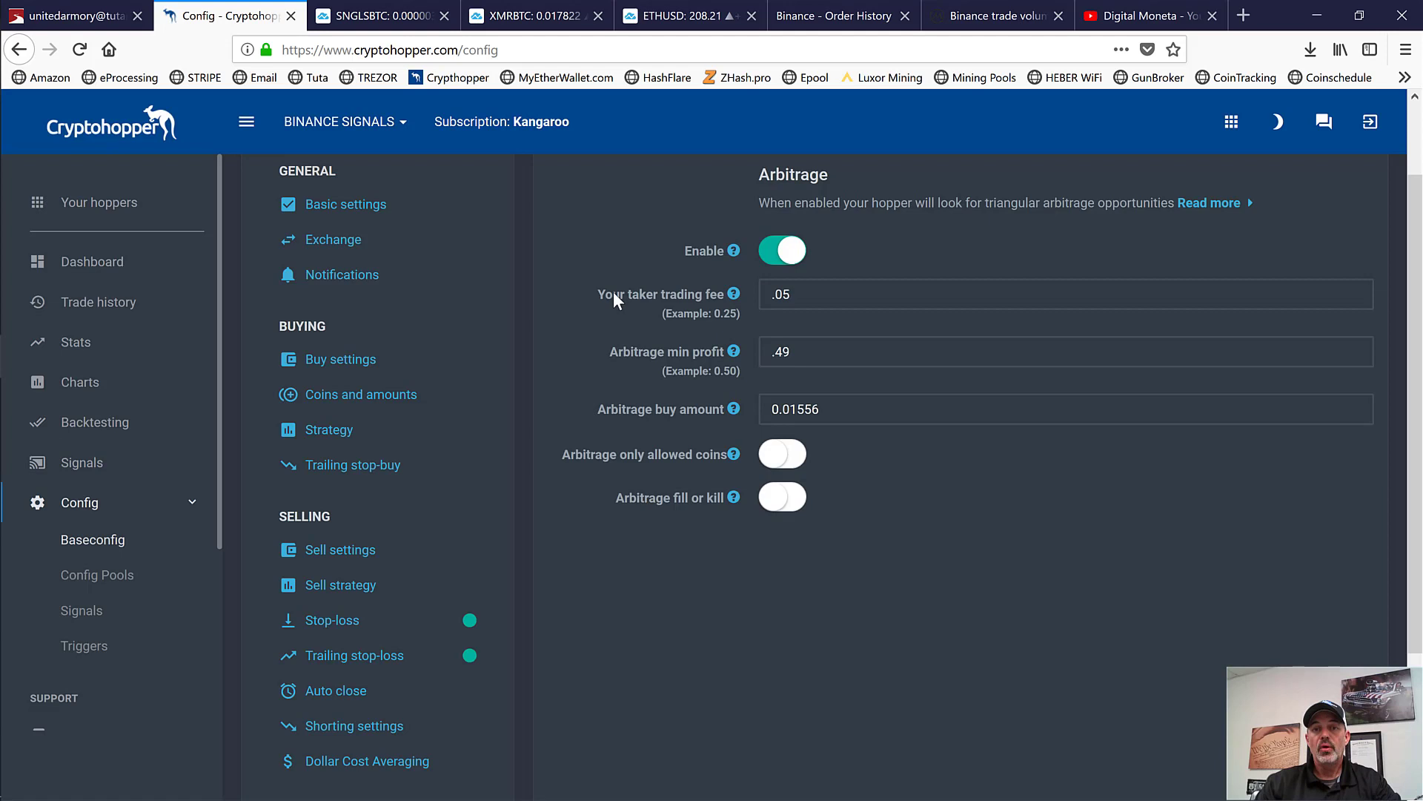
pyautogui.moveTo(711, 304)
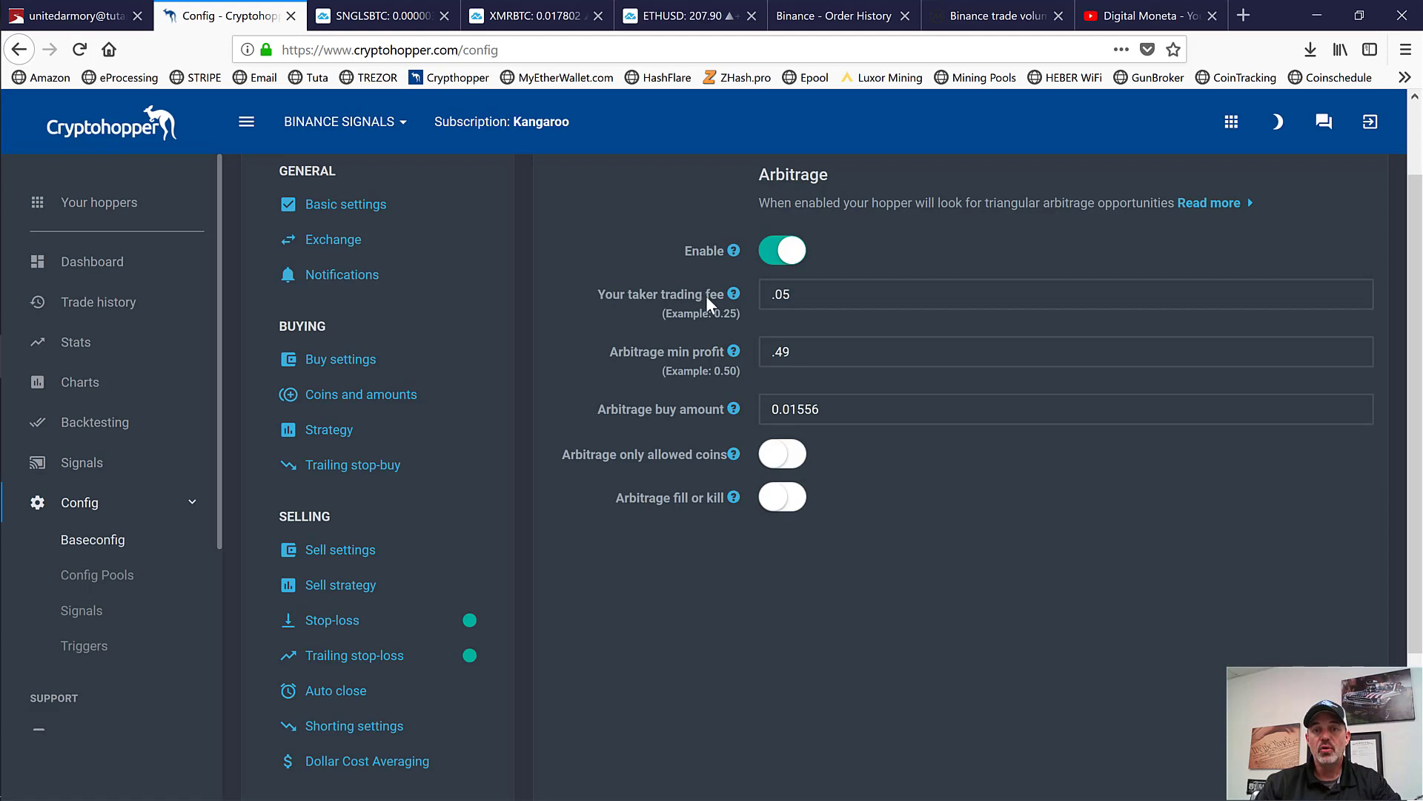
pyautogui.click(765, 294)
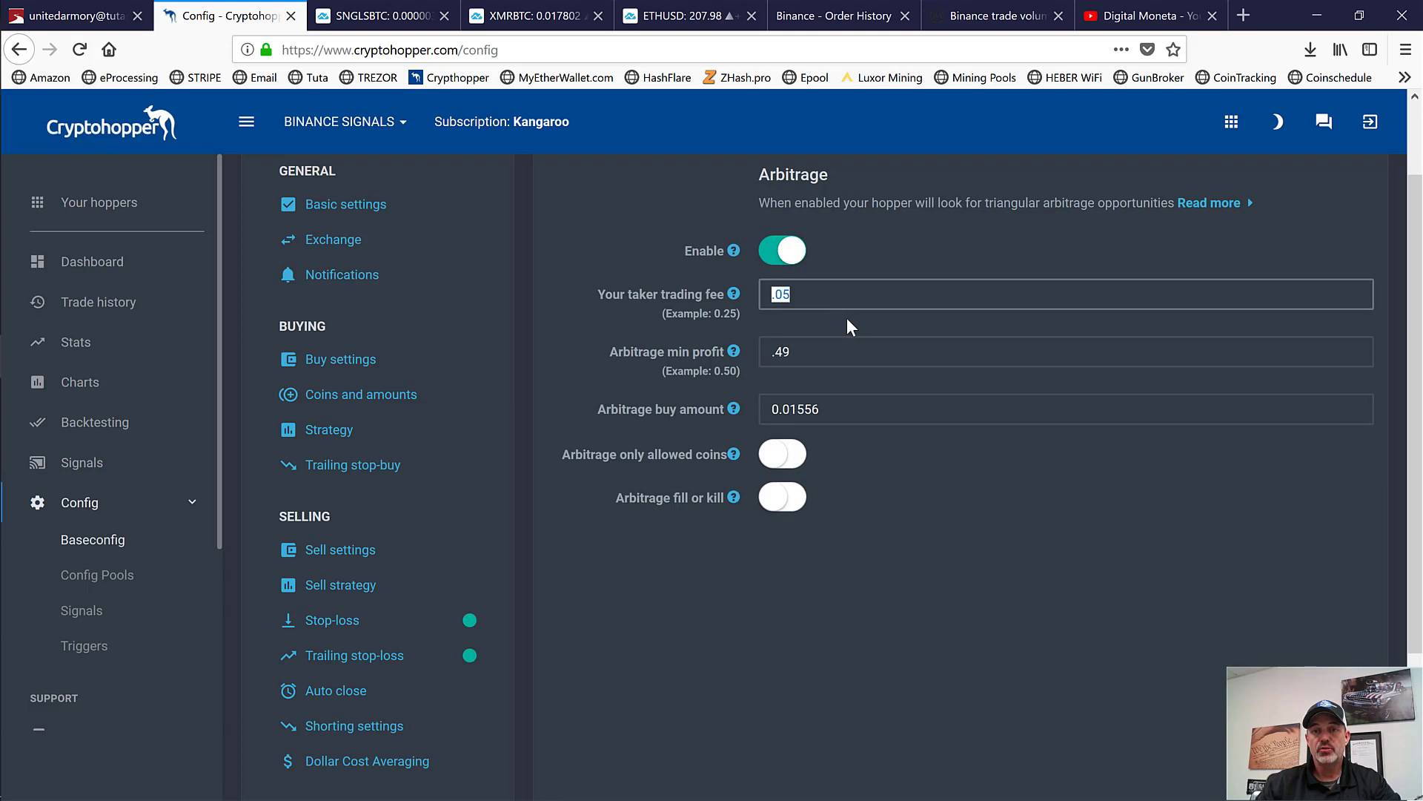
pyautogui.moveTo(829, 323)
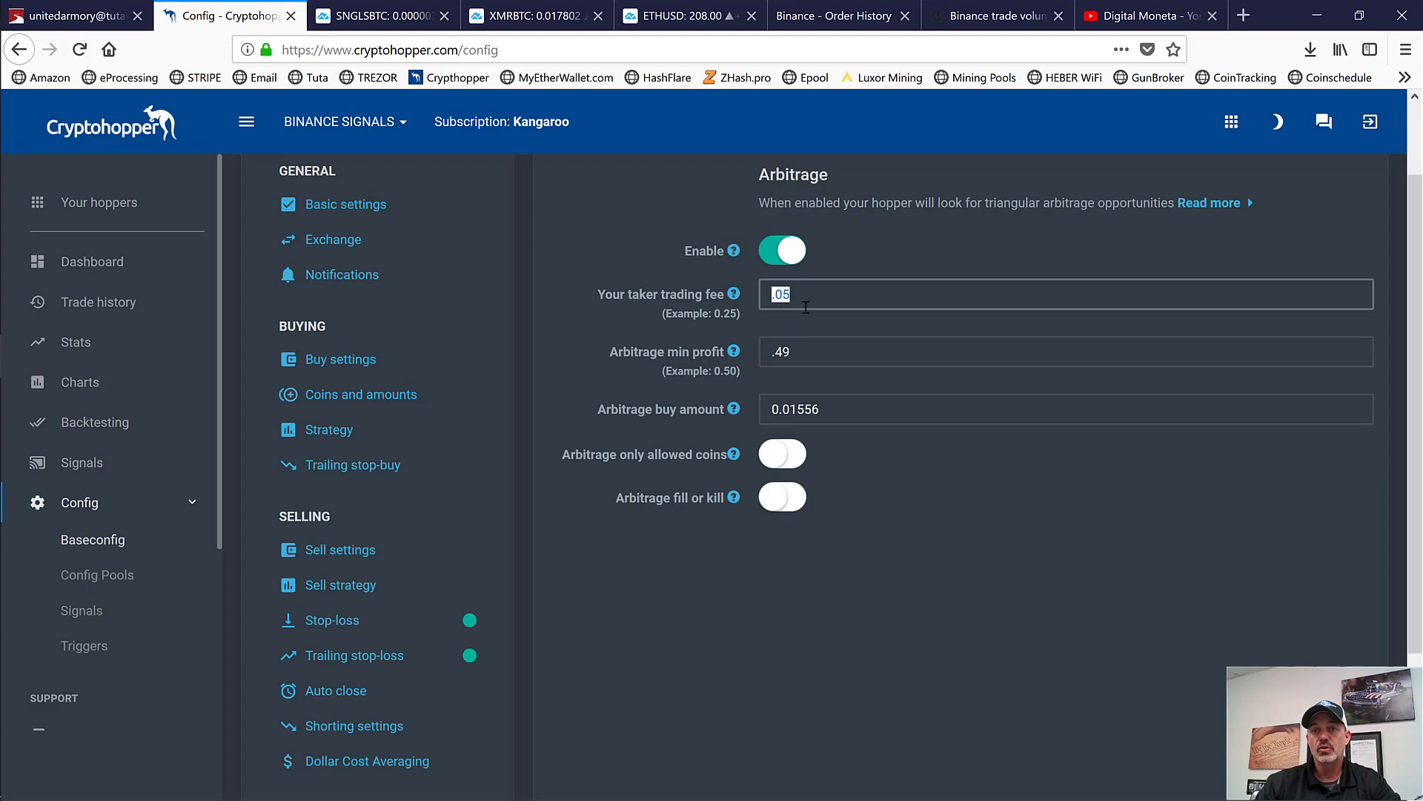
pyautogui.moveTo(796, 325)
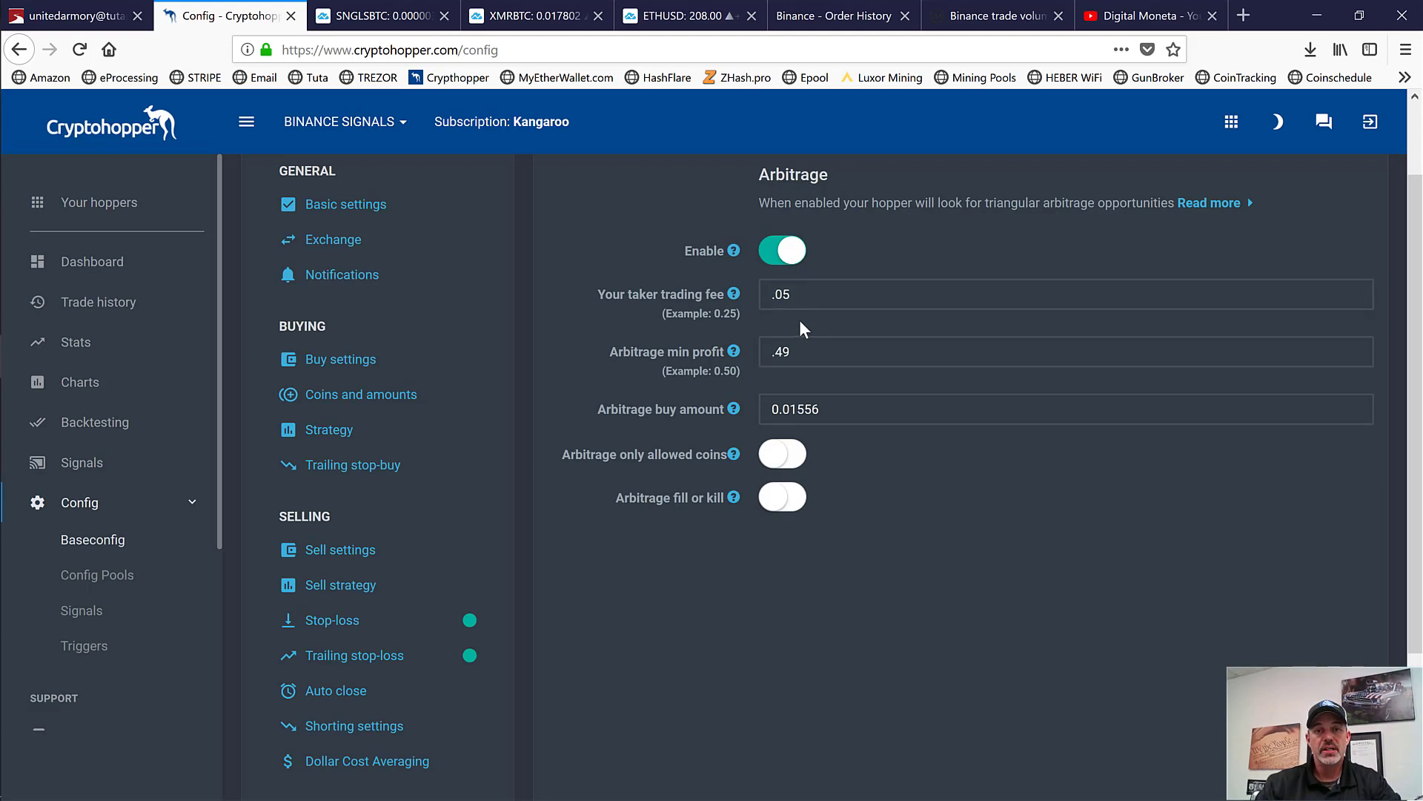
pyautogui.moveTo(646, 368)
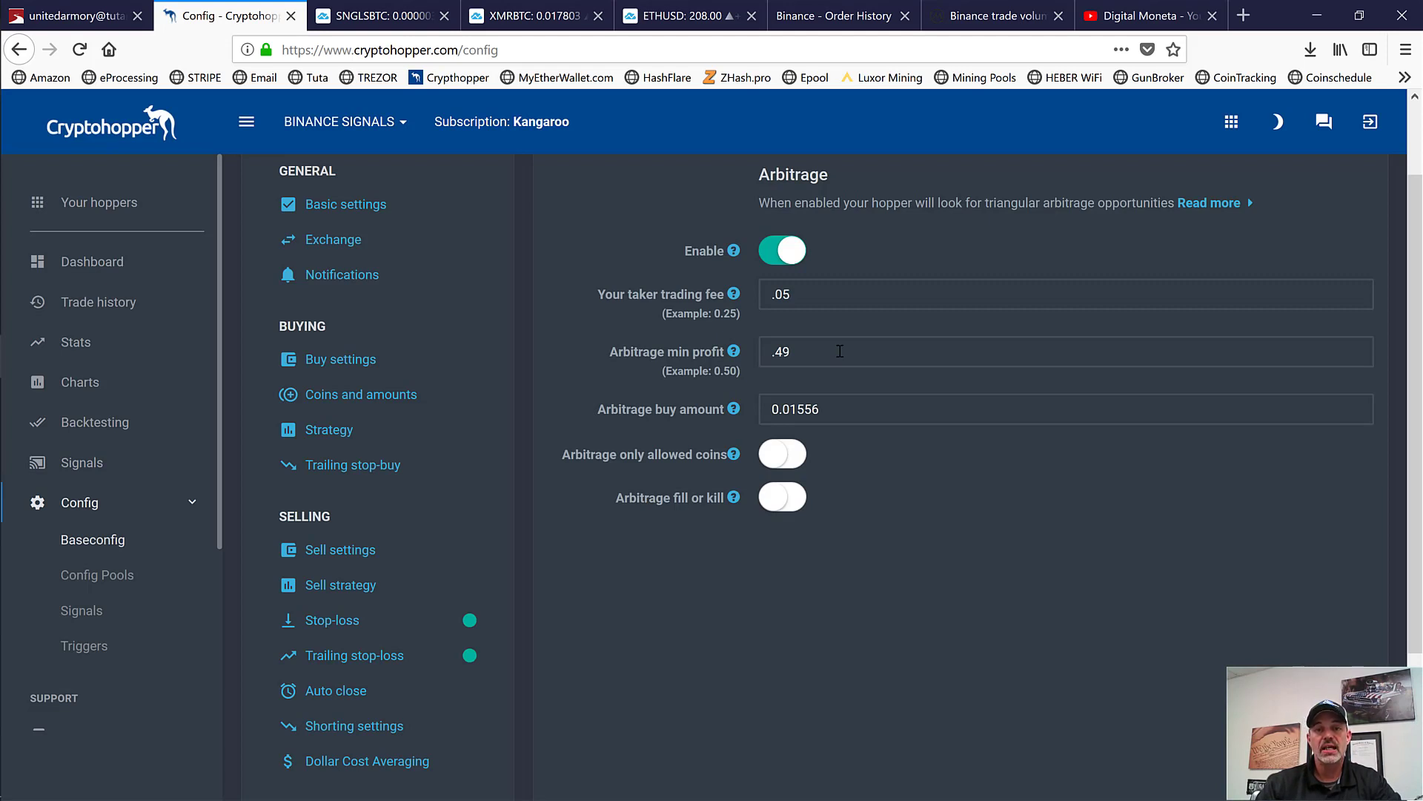
pyautogui.doubleClick(780, 351)
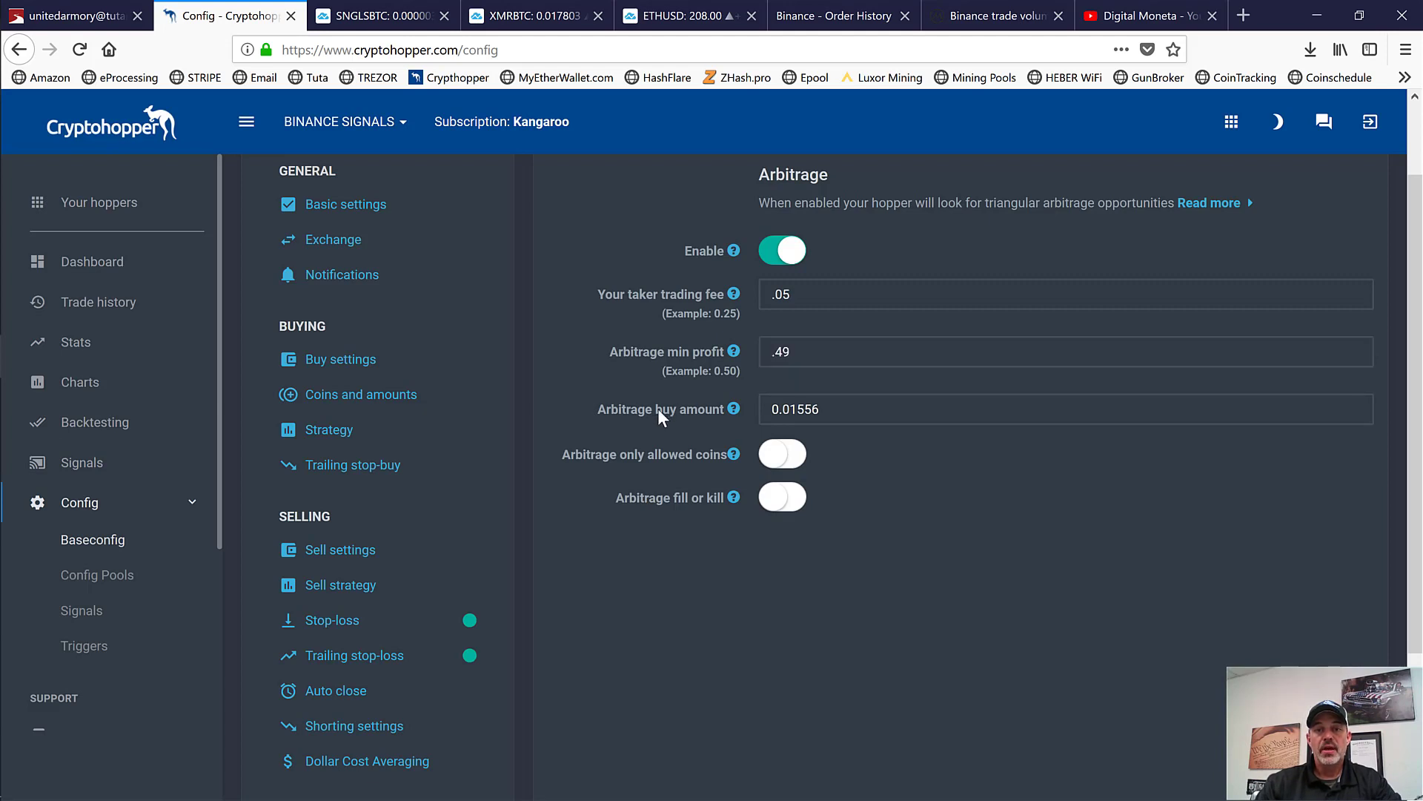
pyautogui.doubleClick(793, 409)
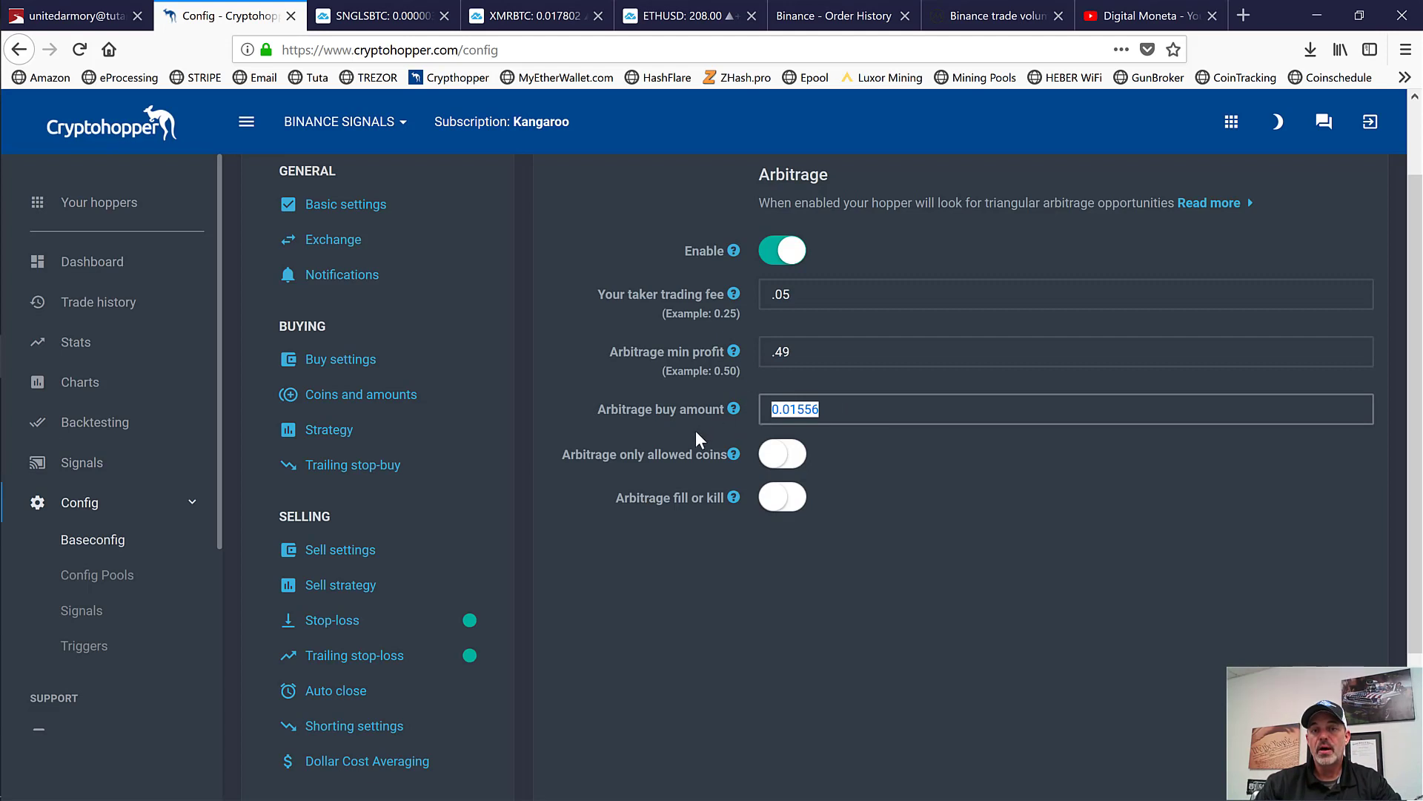
pyautogui.moveTo(961, 485)
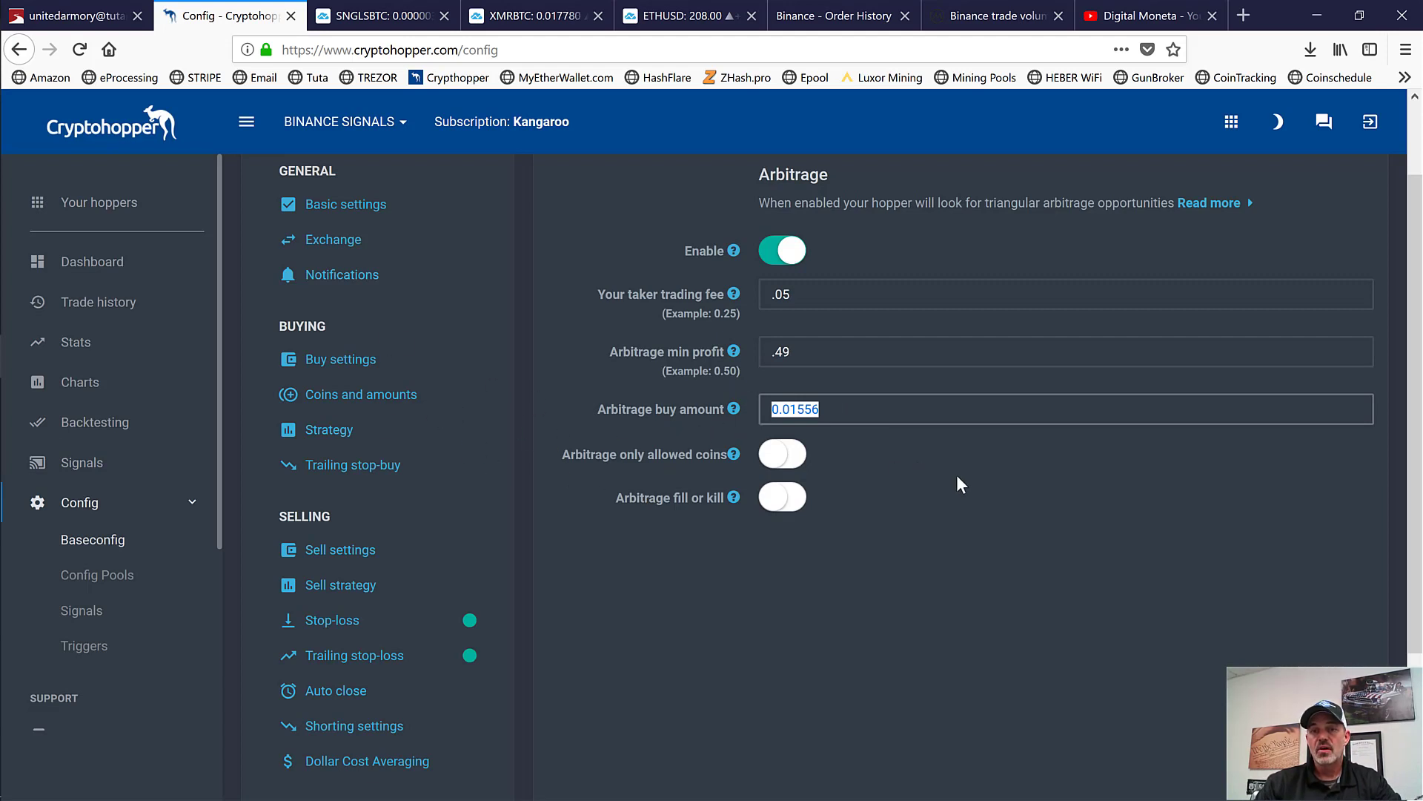
pyautogui.click(840, 410)
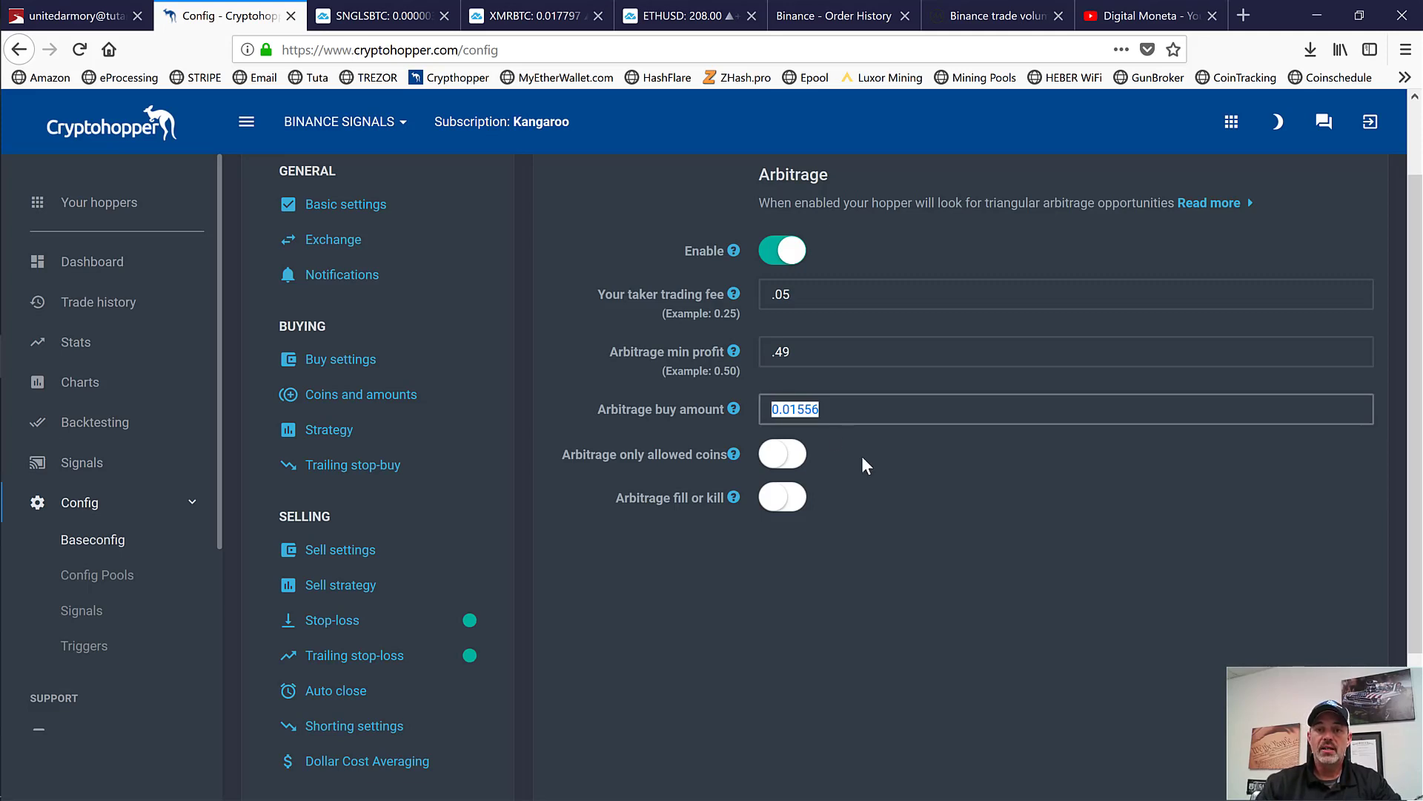
pyautogui.click(836, 409)
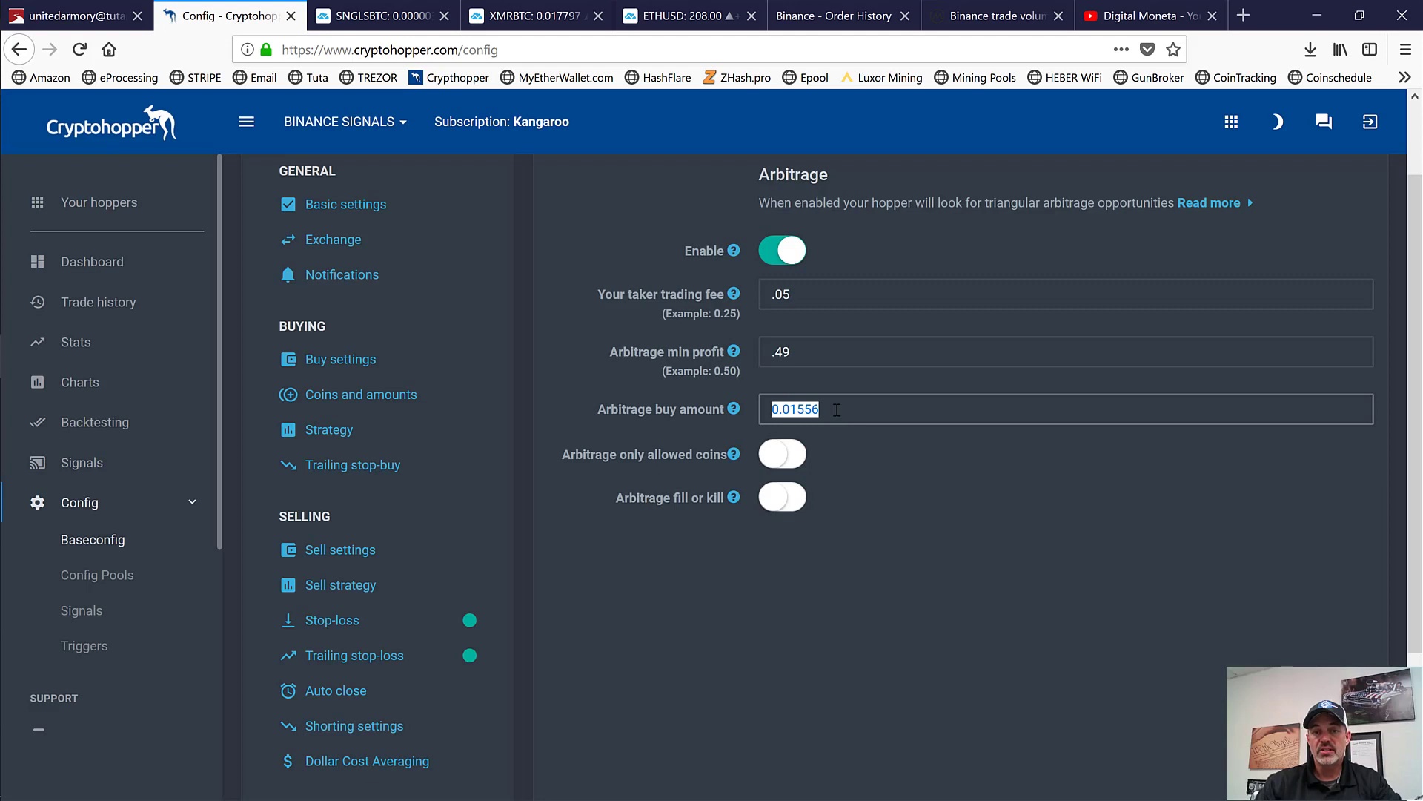
pyautogui.click(723, 530)
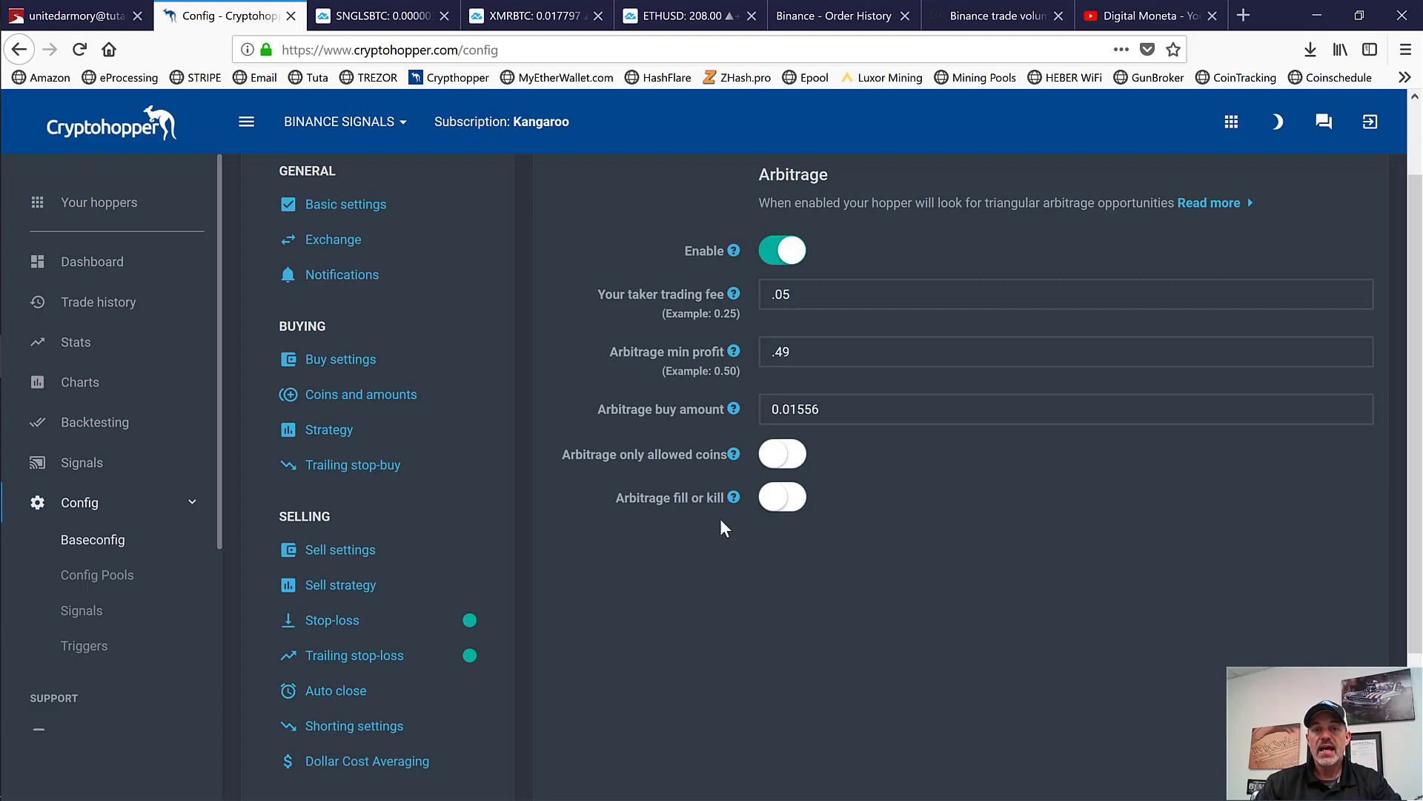
pyautogui.moveTo(715, 507)
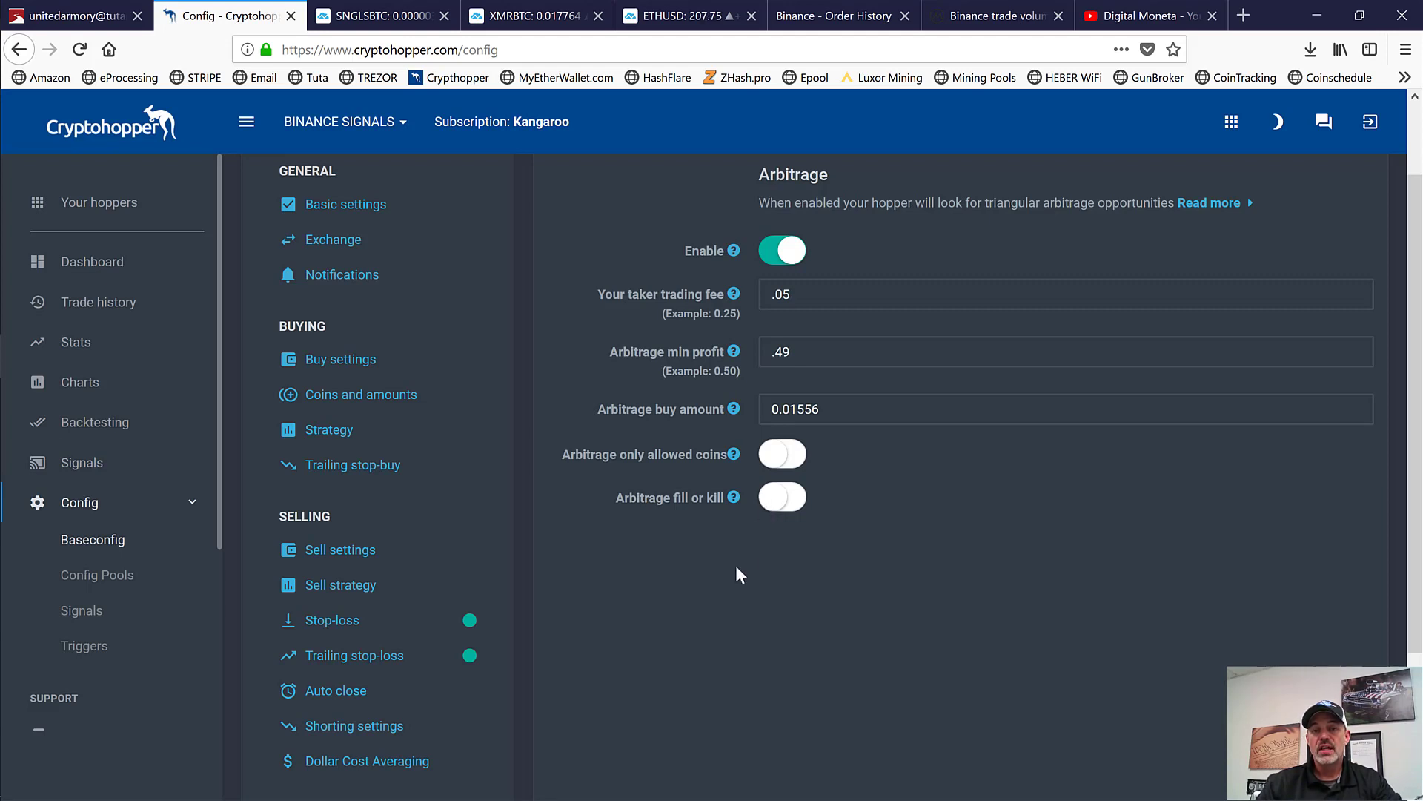
pyautogui.moveTo(756, 543)
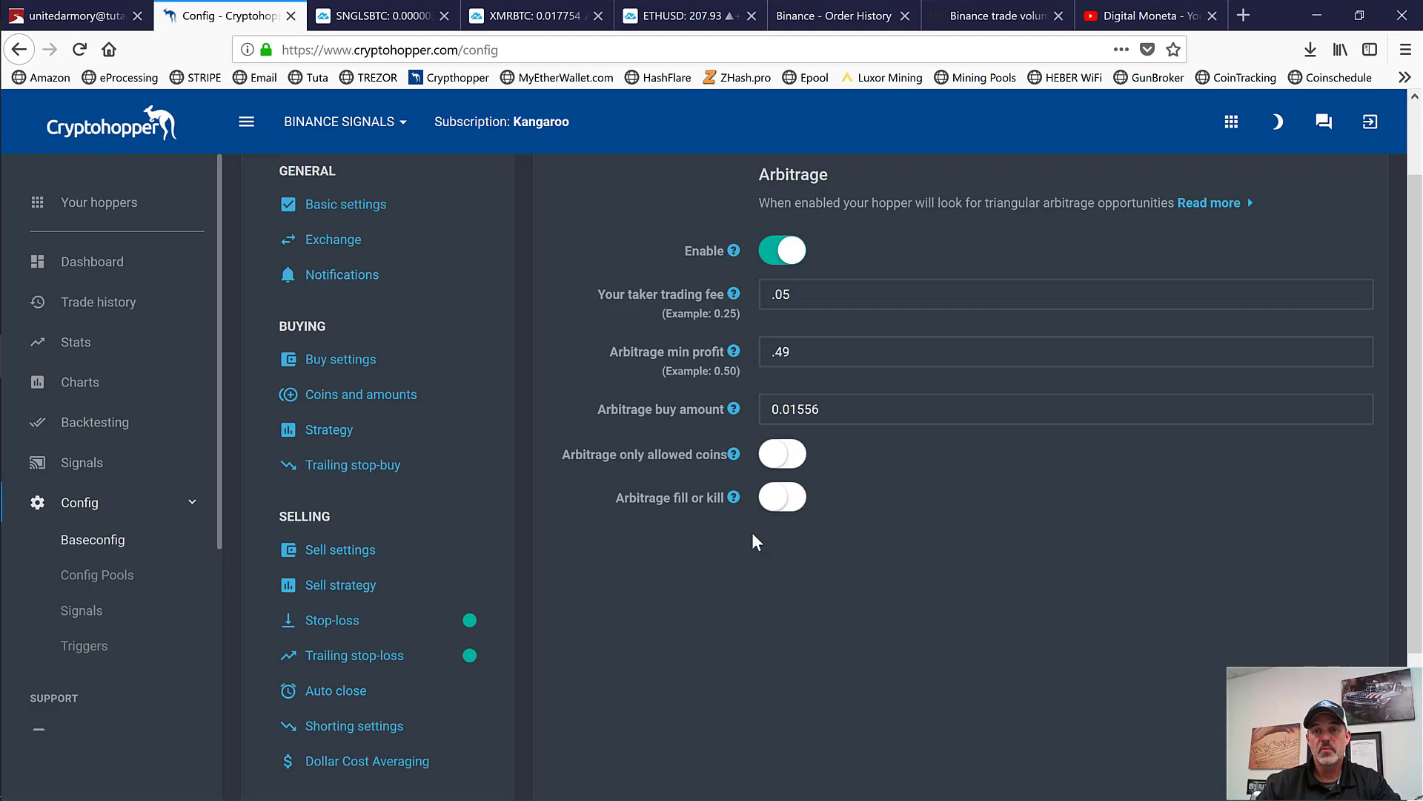
pyautogui.moveTo(729, 515)
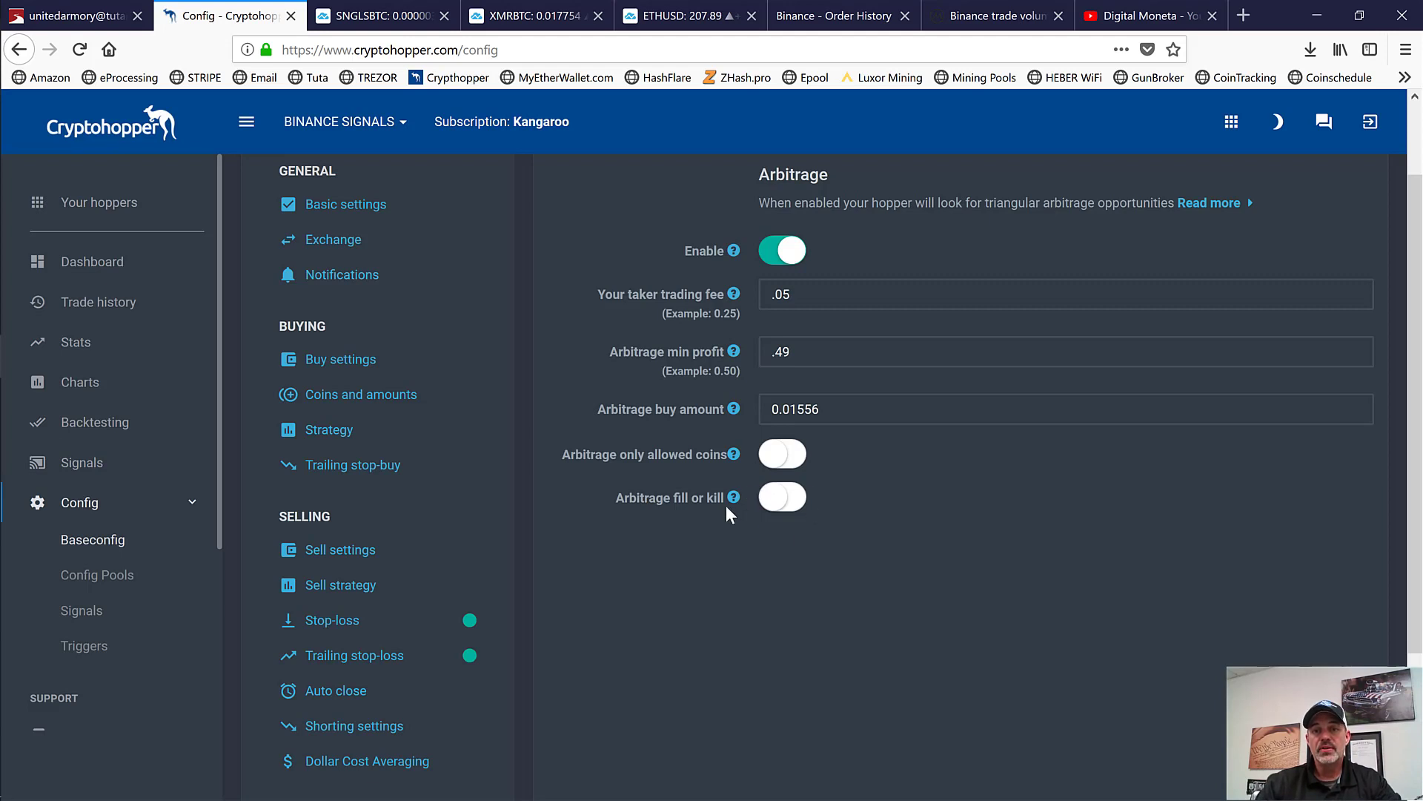
pyautogui.moveTo(700, 538)
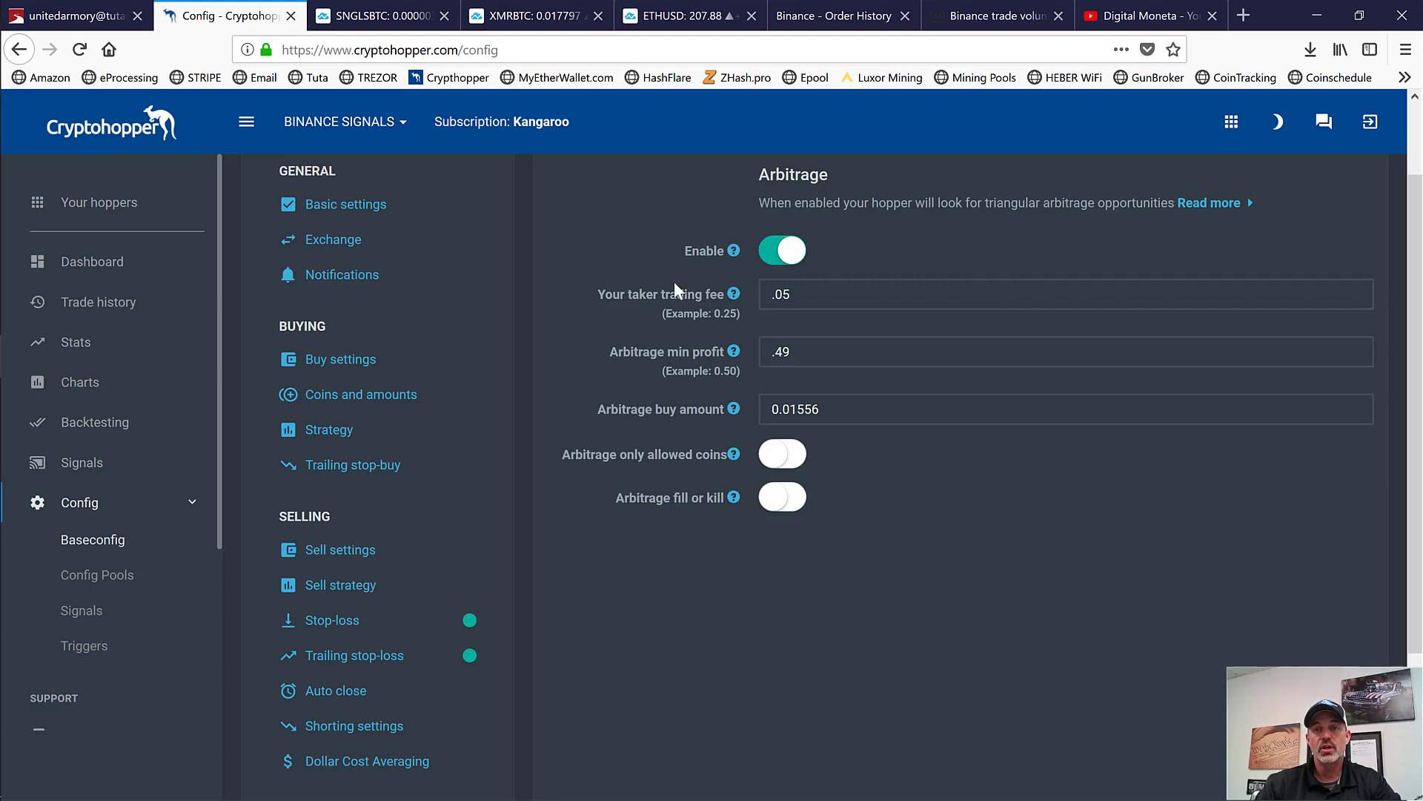
pyautogui.moveTo(884, 558)
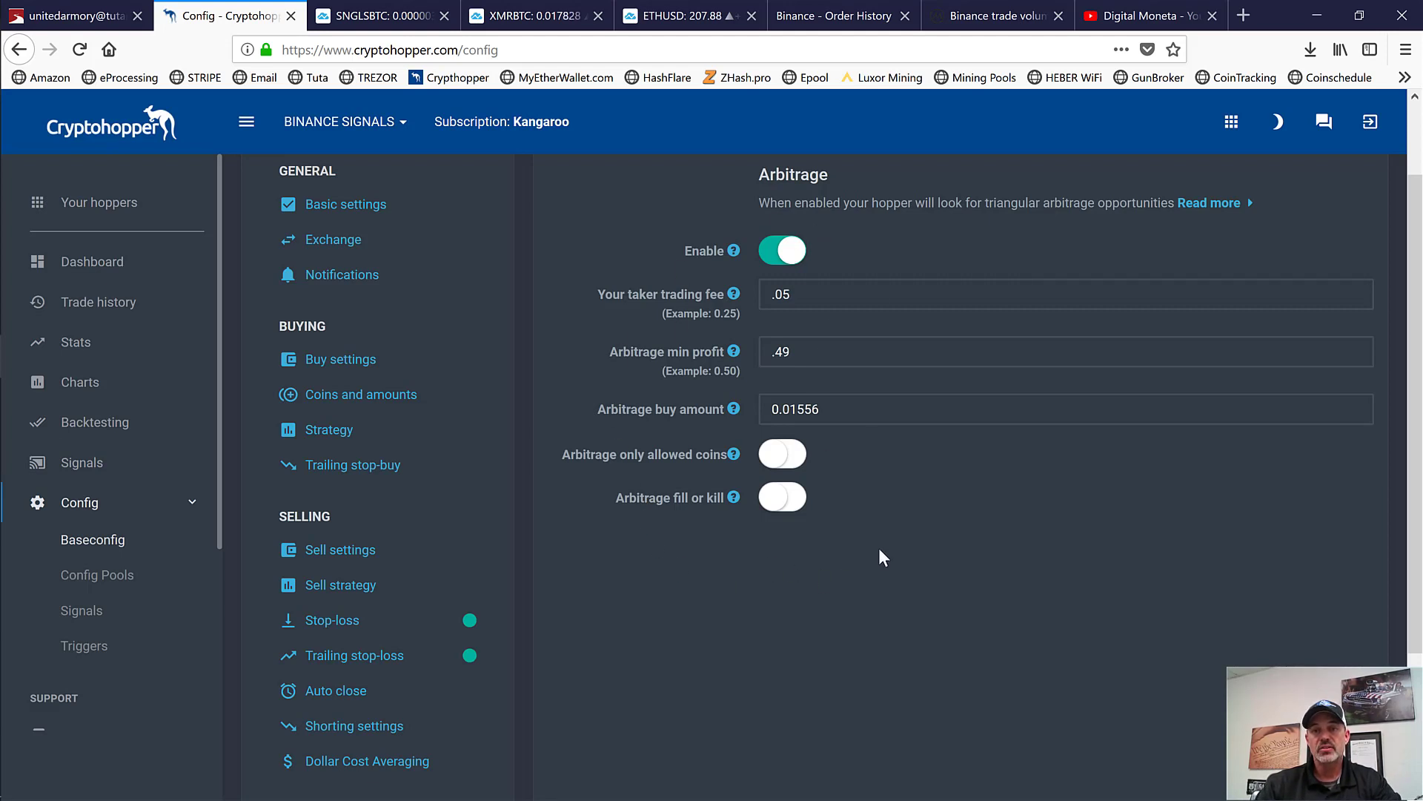
pyautogui.moveTo(807, 238)
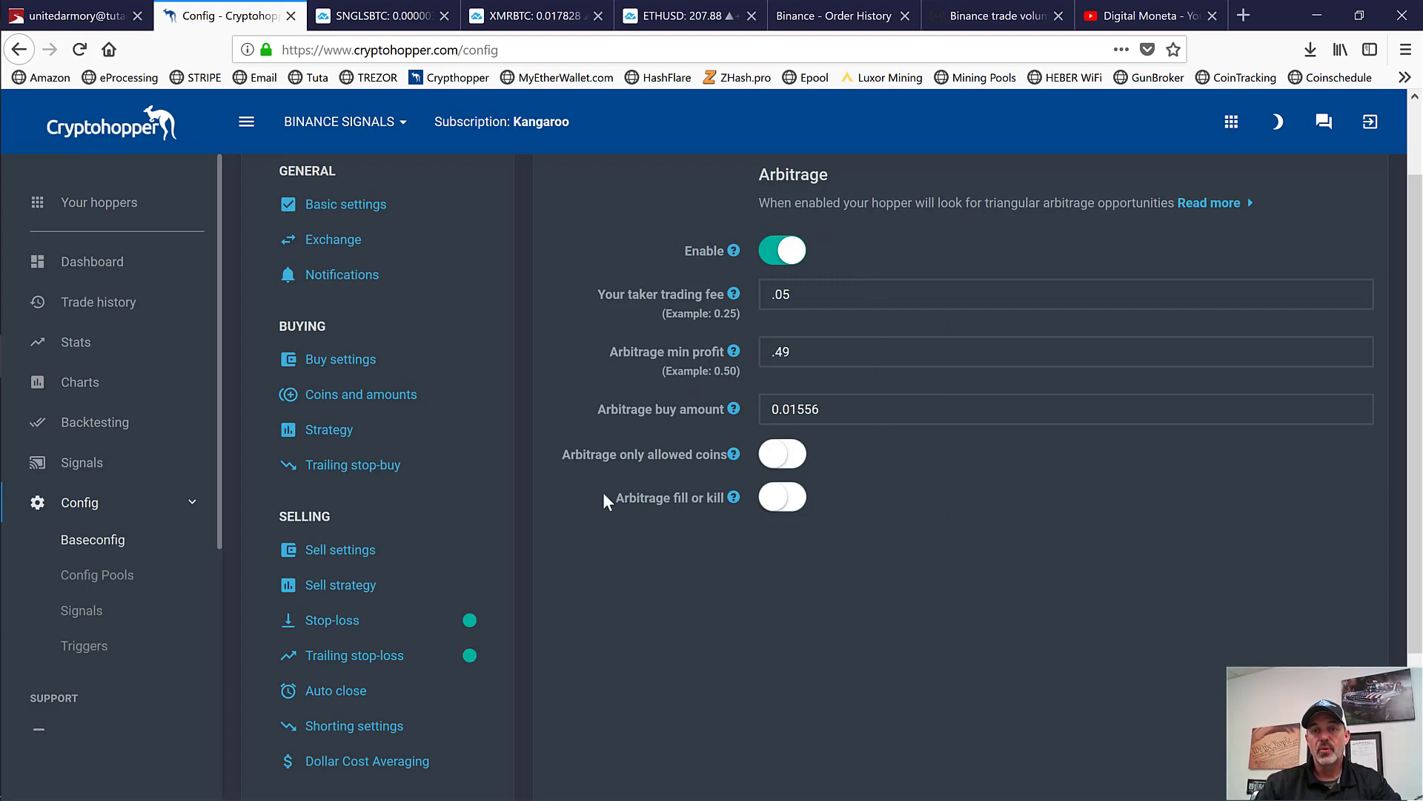
pyautogui.moveTo(878, 538)
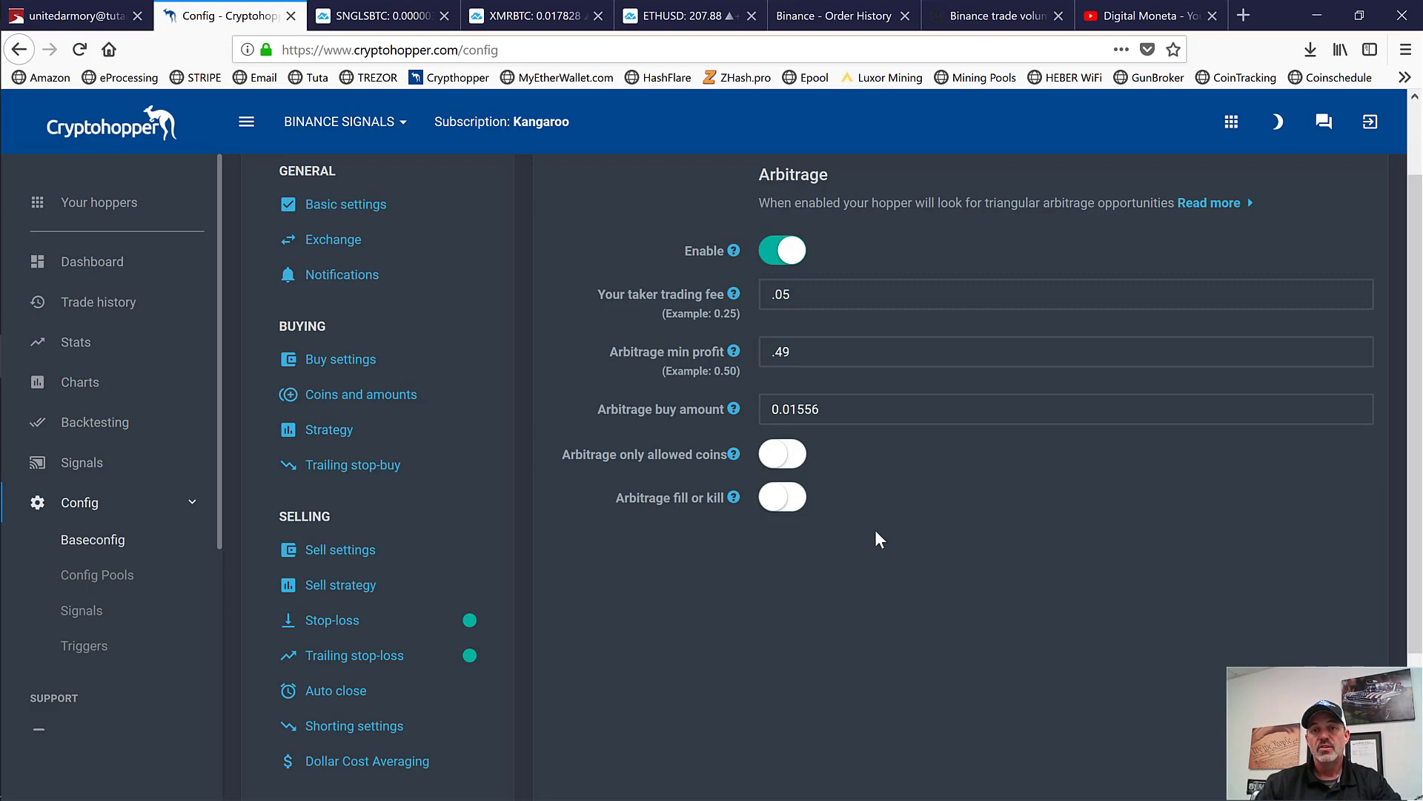
pyautogui.moveTo(943, 515)
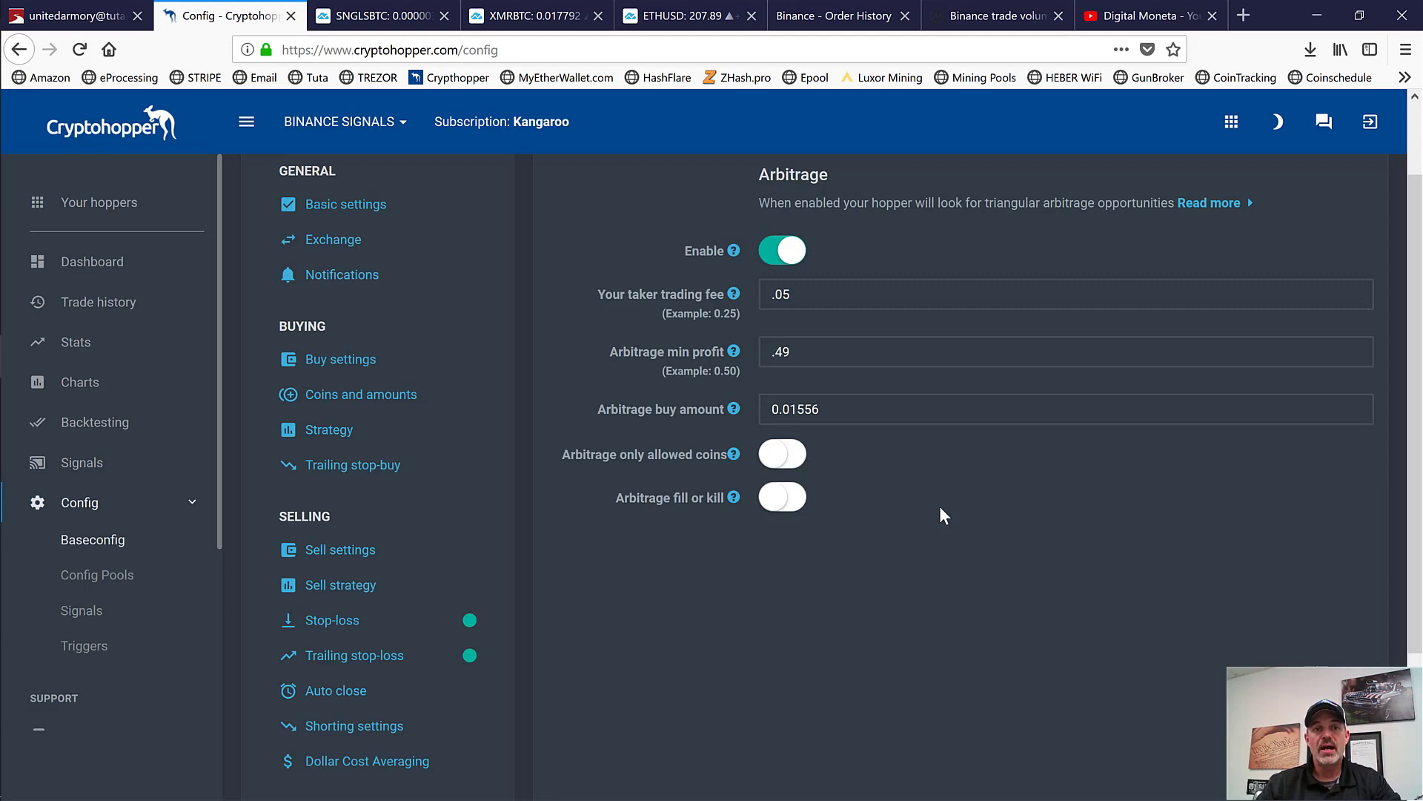
pyautogui.moveTo(641, 166)
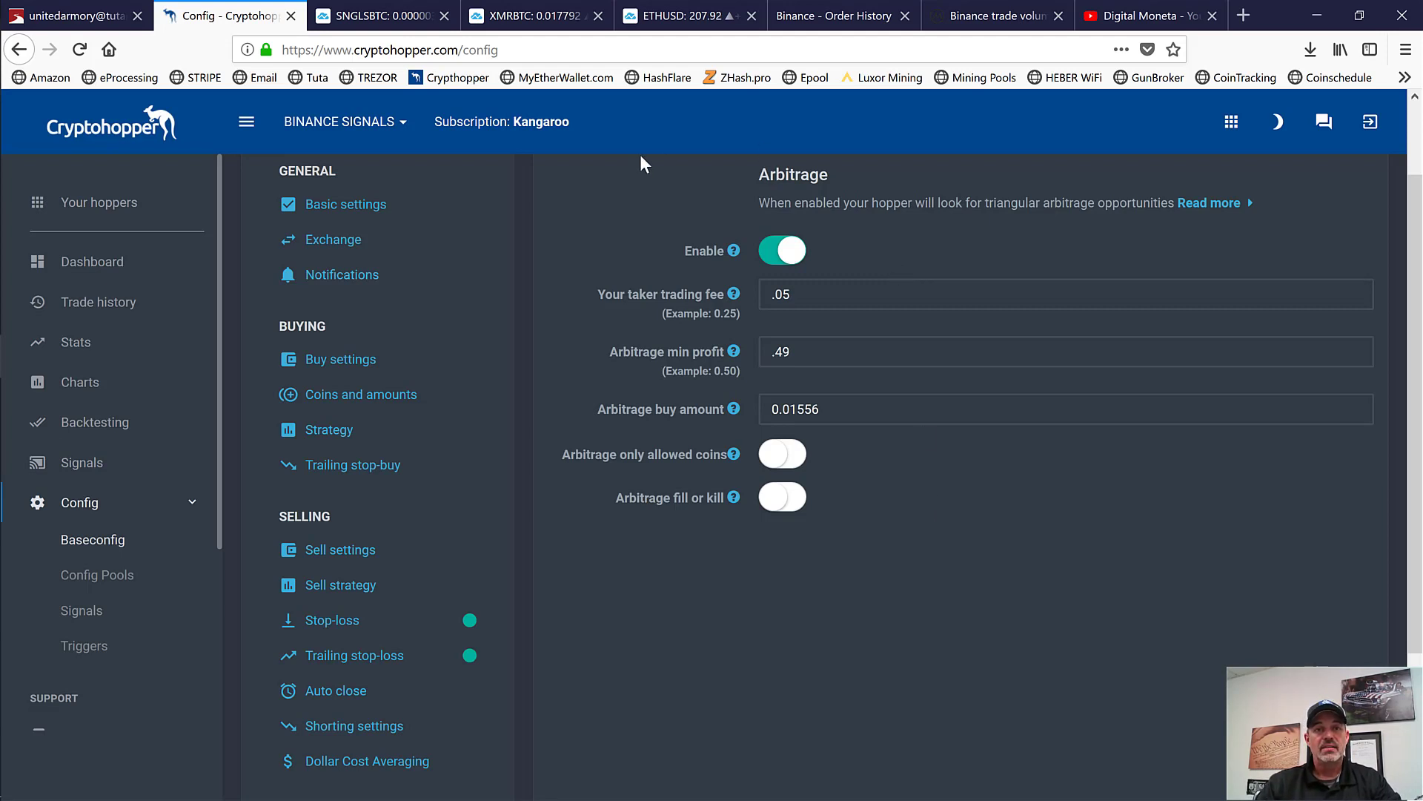
pyautogui.moveTo(214, 165)
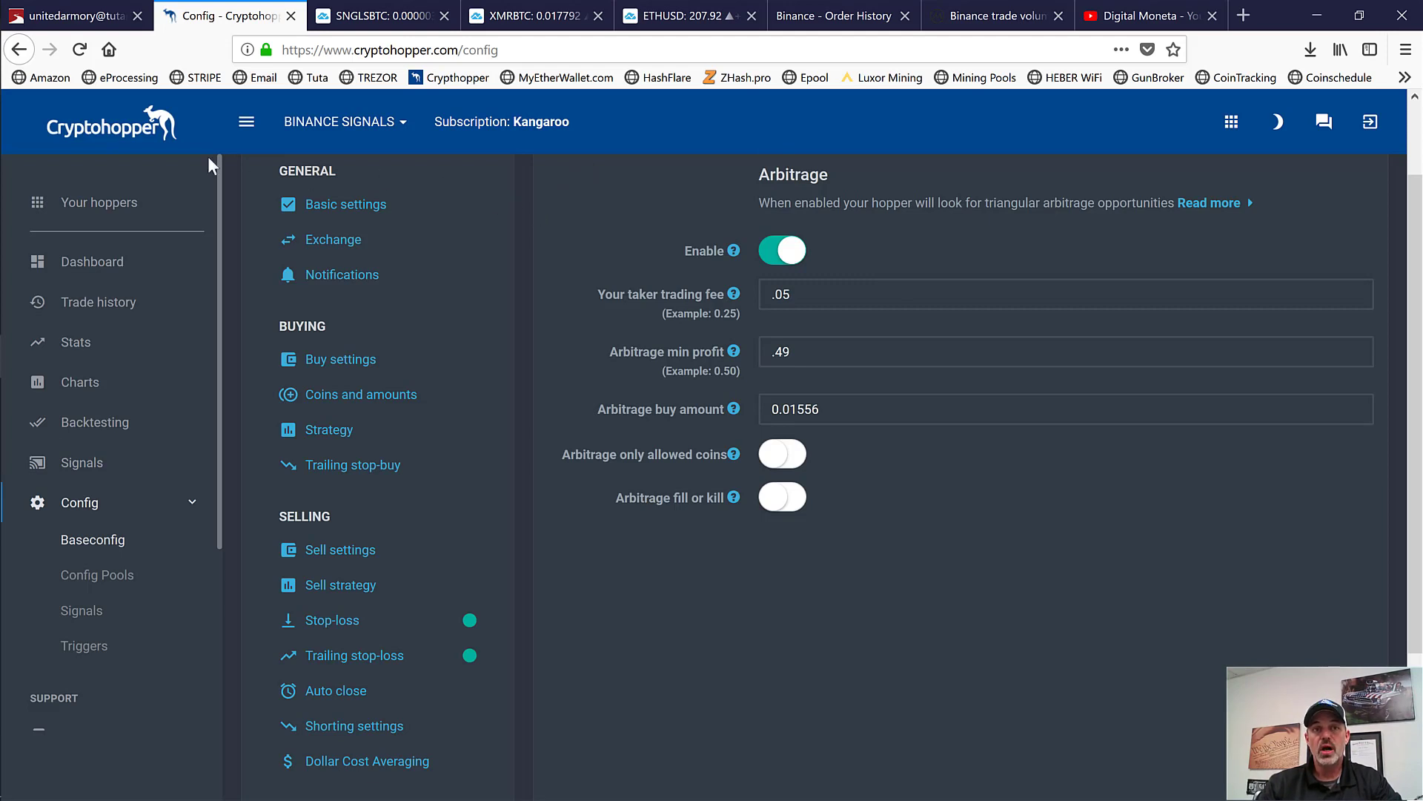